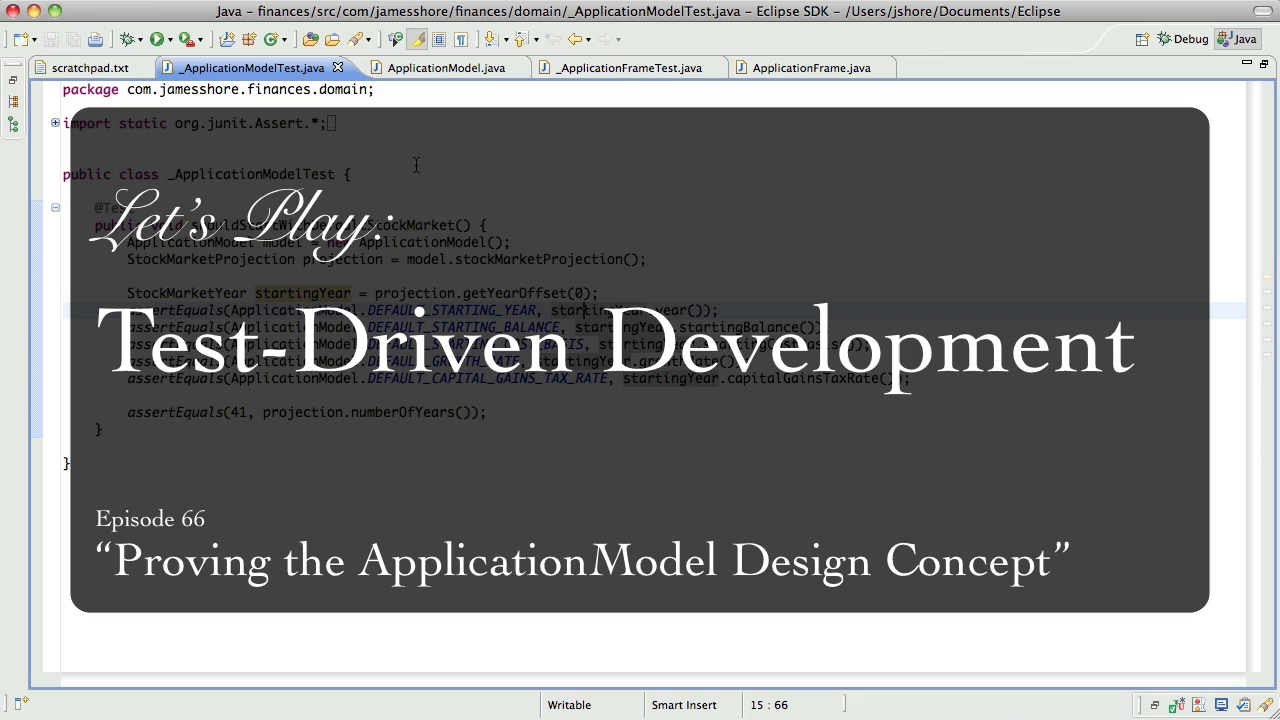
# Review the setValueAt spike listener in ApplicationFrame, then bring up the ApplicationModel source
pyautogui.click(803, 70)
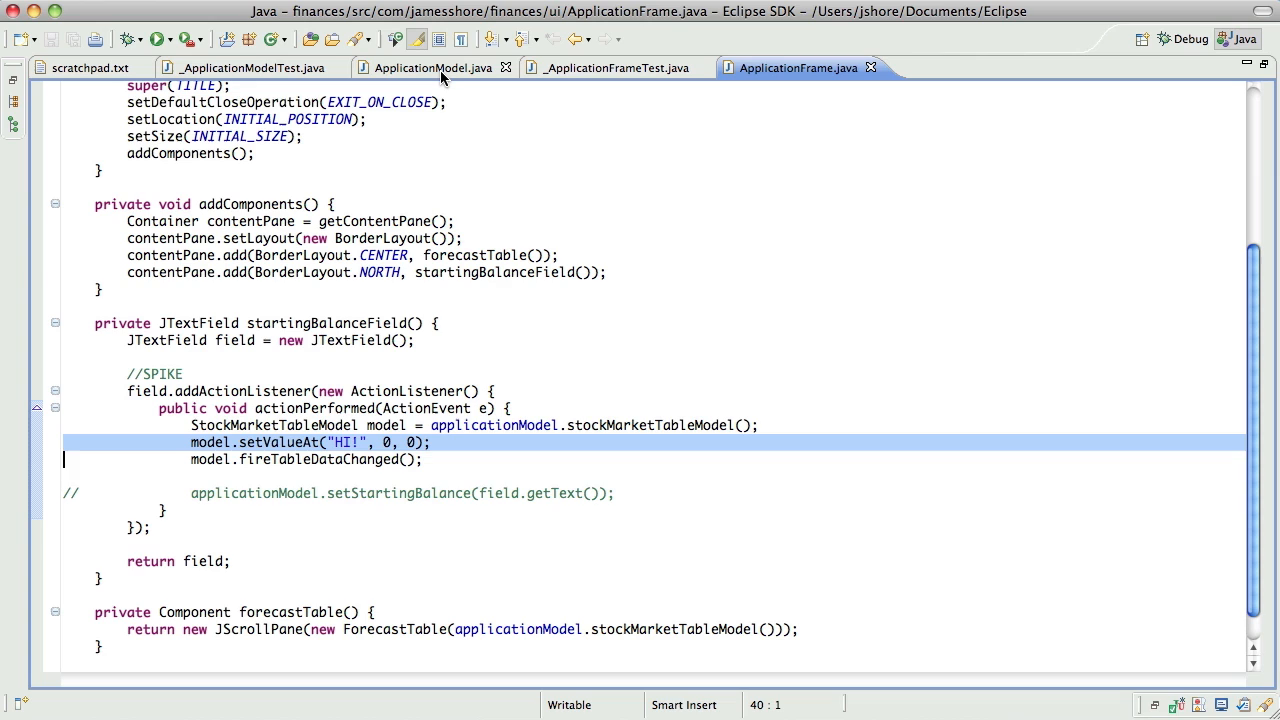
pyautogui.moveTo(440, 69)
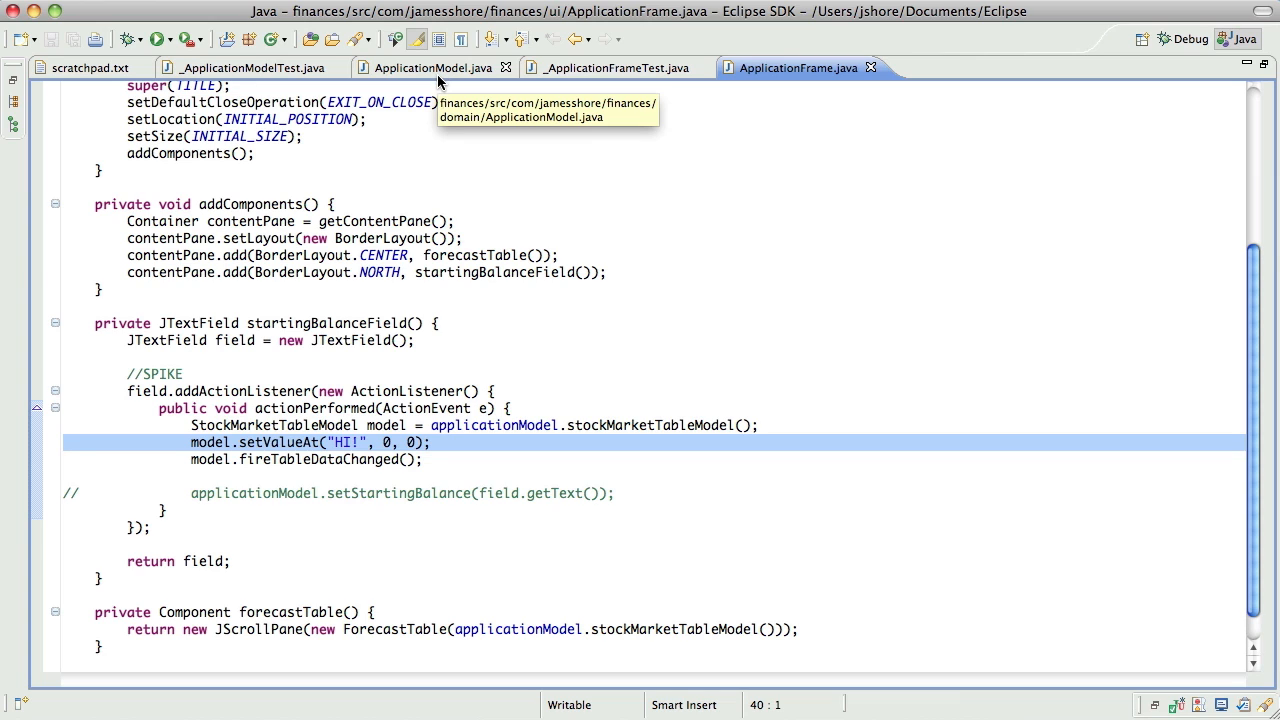
pyautogui.click(500, 453)
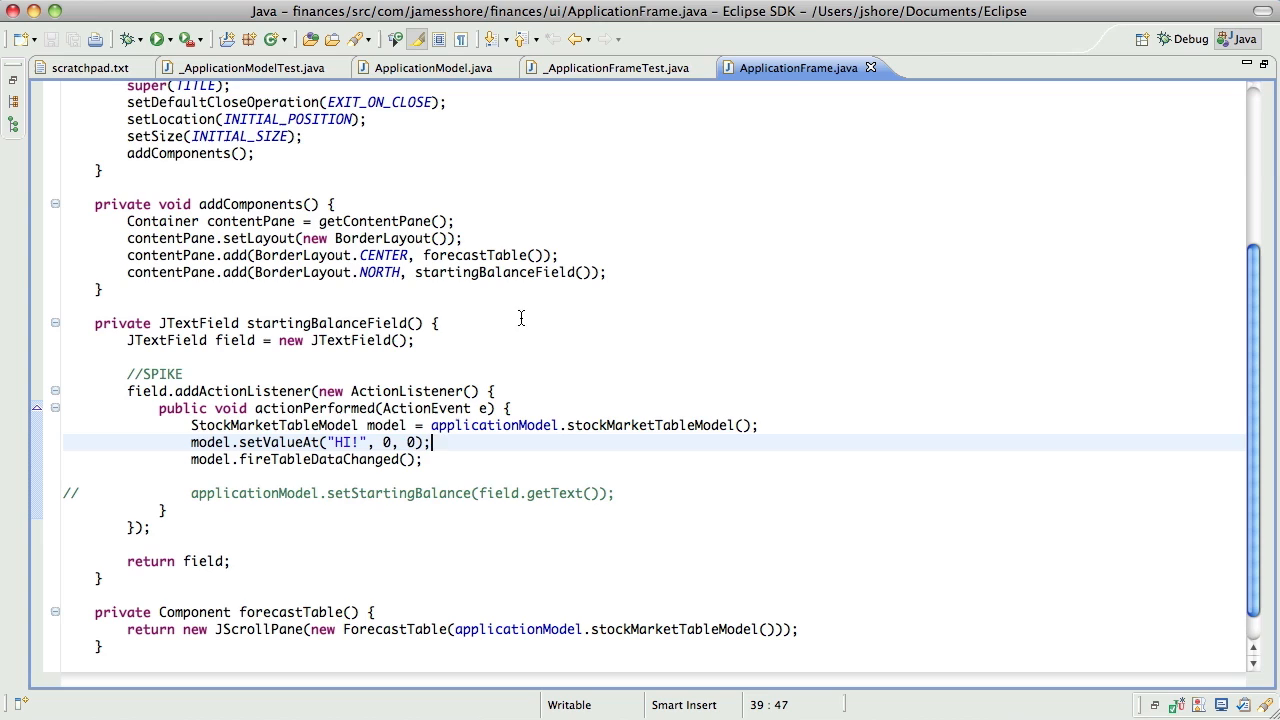
pyautogui.moveTo(507, 327)
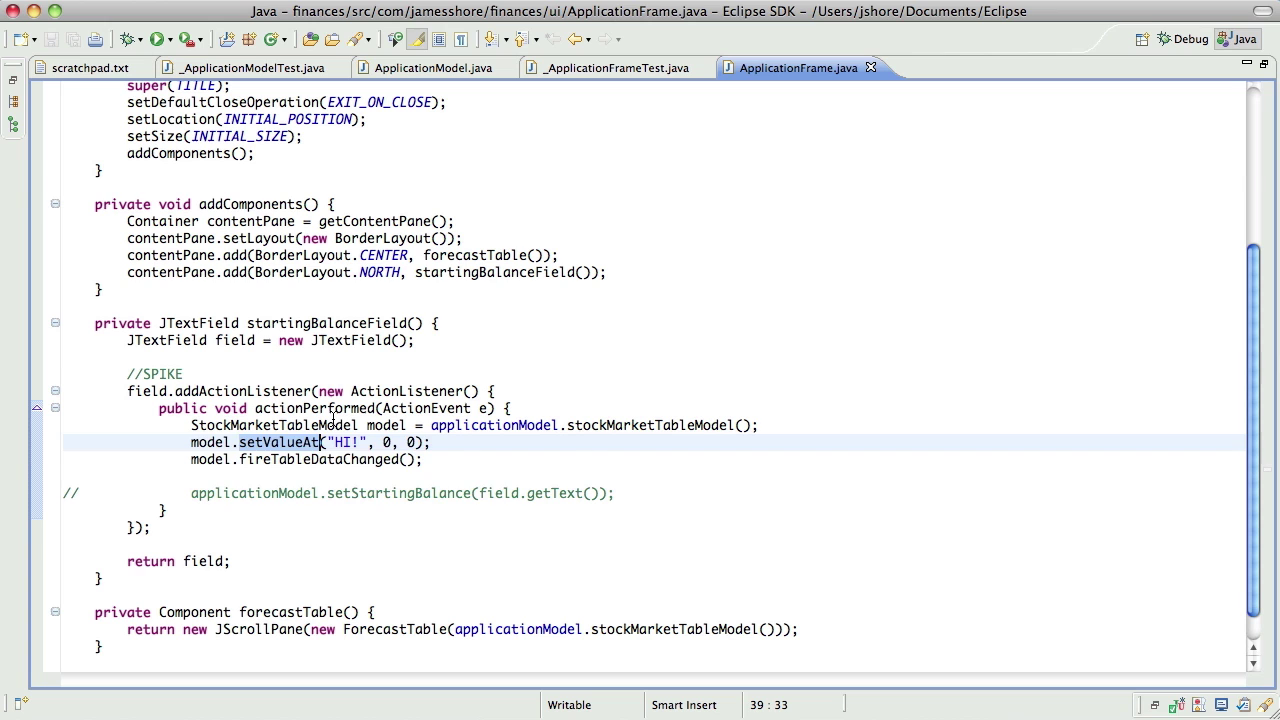
pyautogui.click(540, 425)
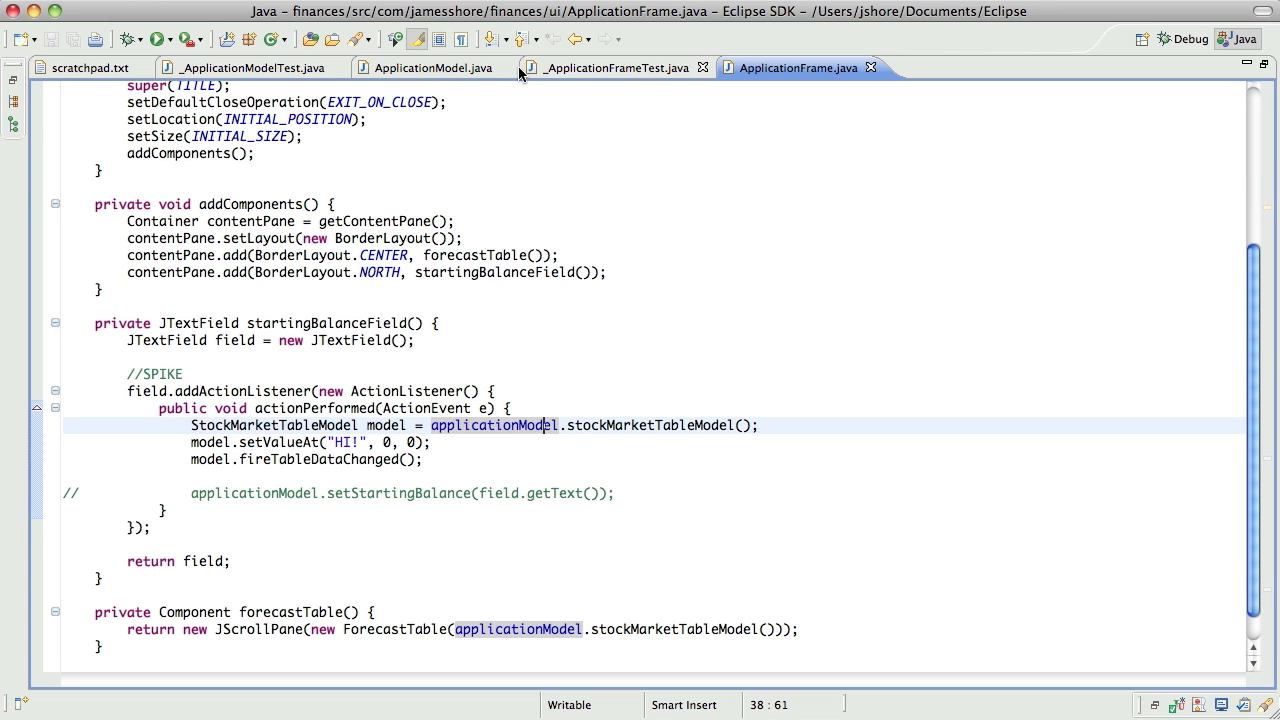
pyautogui.click(428, 67)
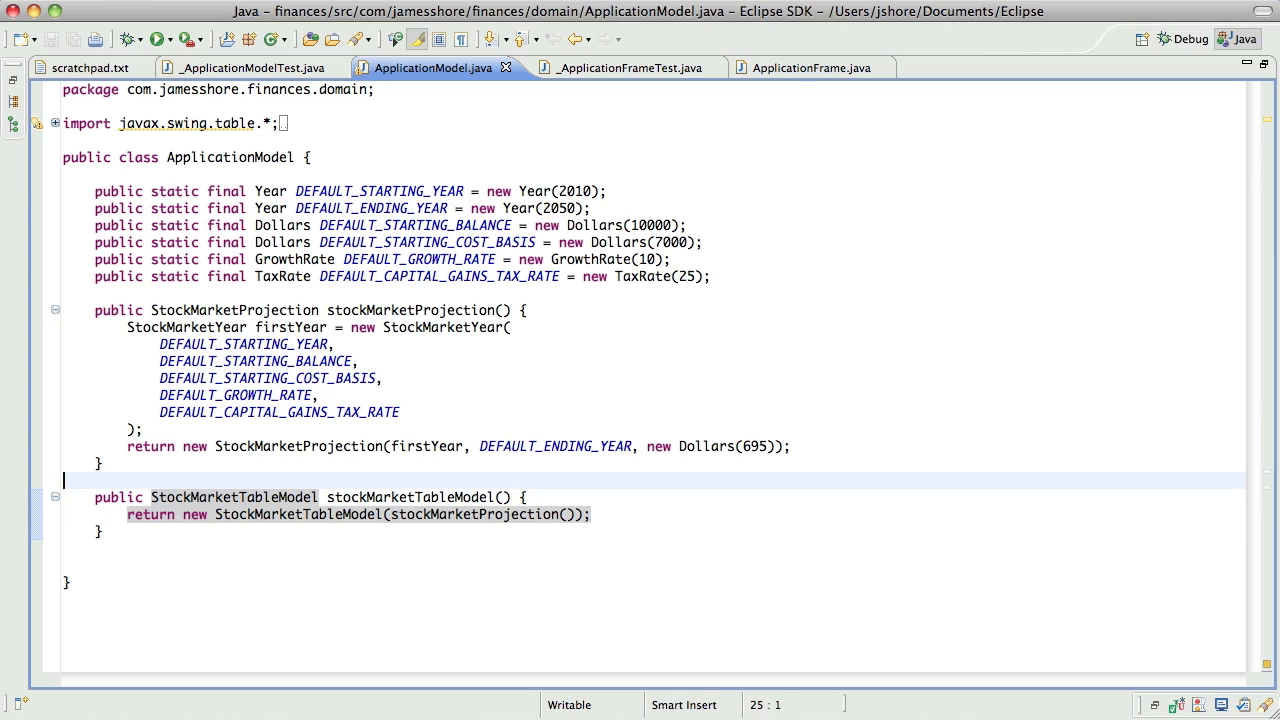
# Add a private StockMarketTableModel model field built from stockMarketProjection() and return it from stockMarketTableModel()
pyautogui.press('Return')
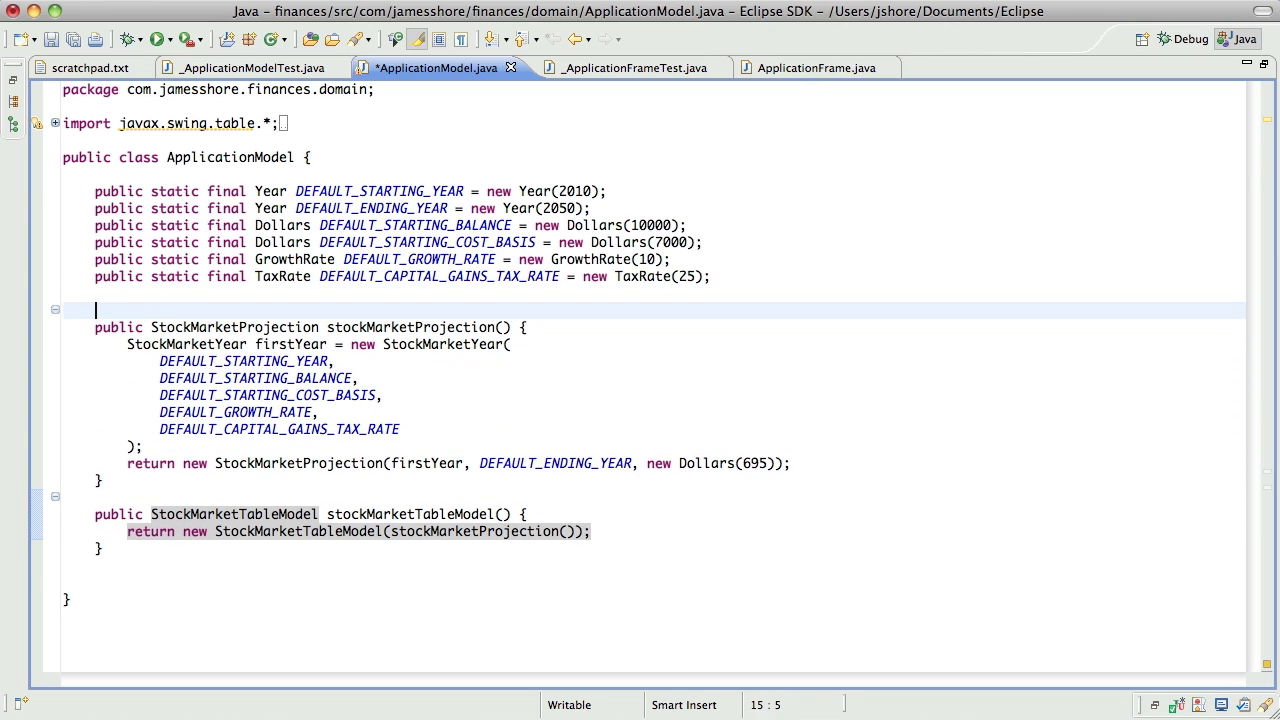
pyautogui.write('private model')
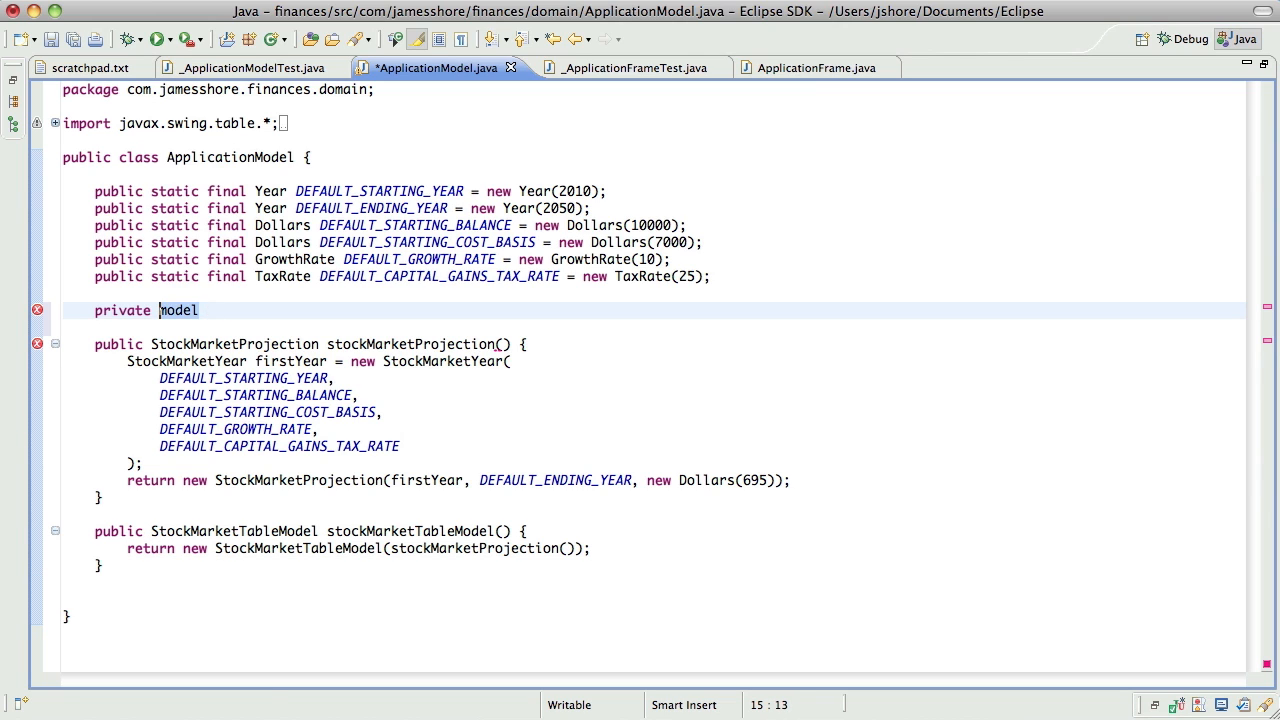
pyautogui.write('StockMarketTableModel')
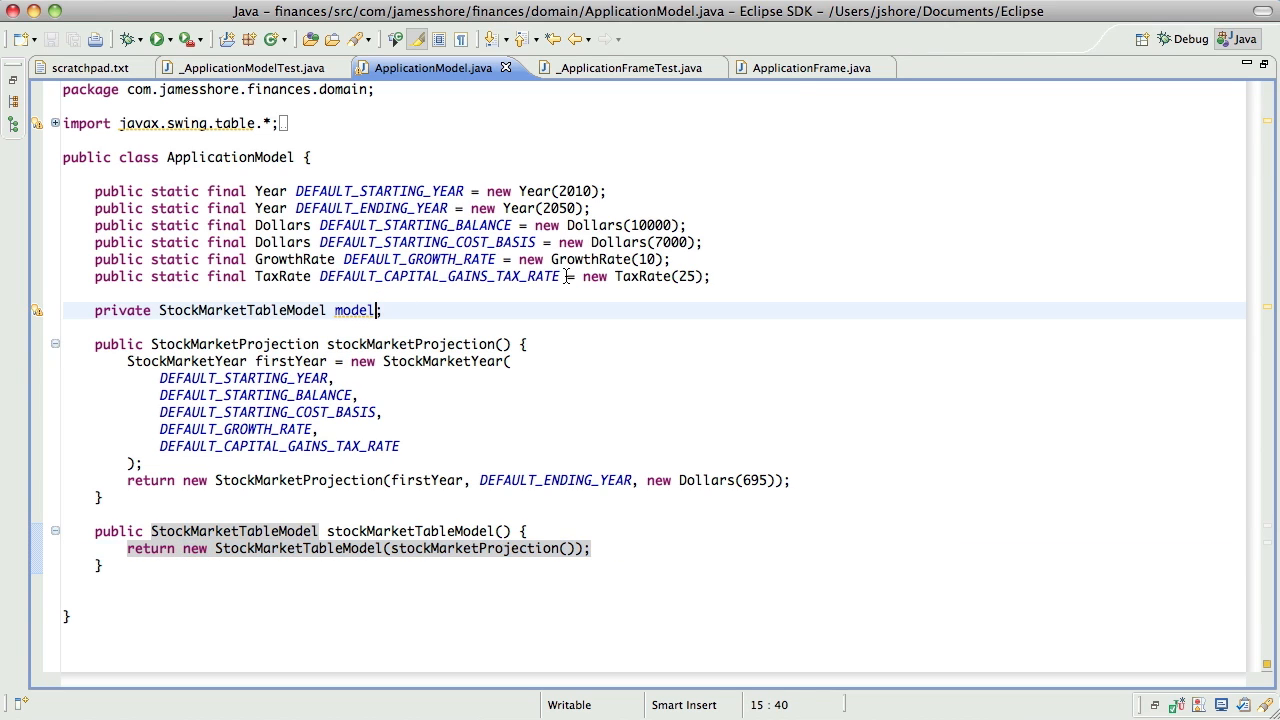
pyautogui.write('new StockMarketTableModel(stockMarketProjection());')
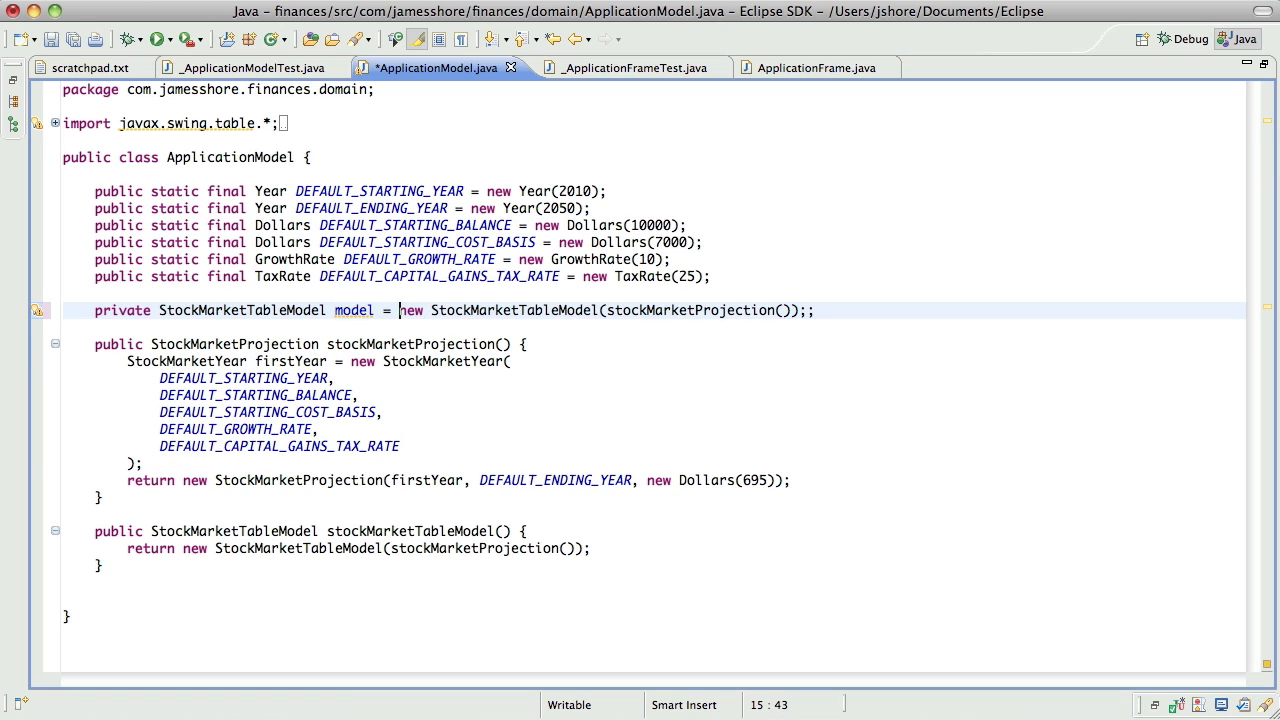
pyautogui.press('Cmd+s')
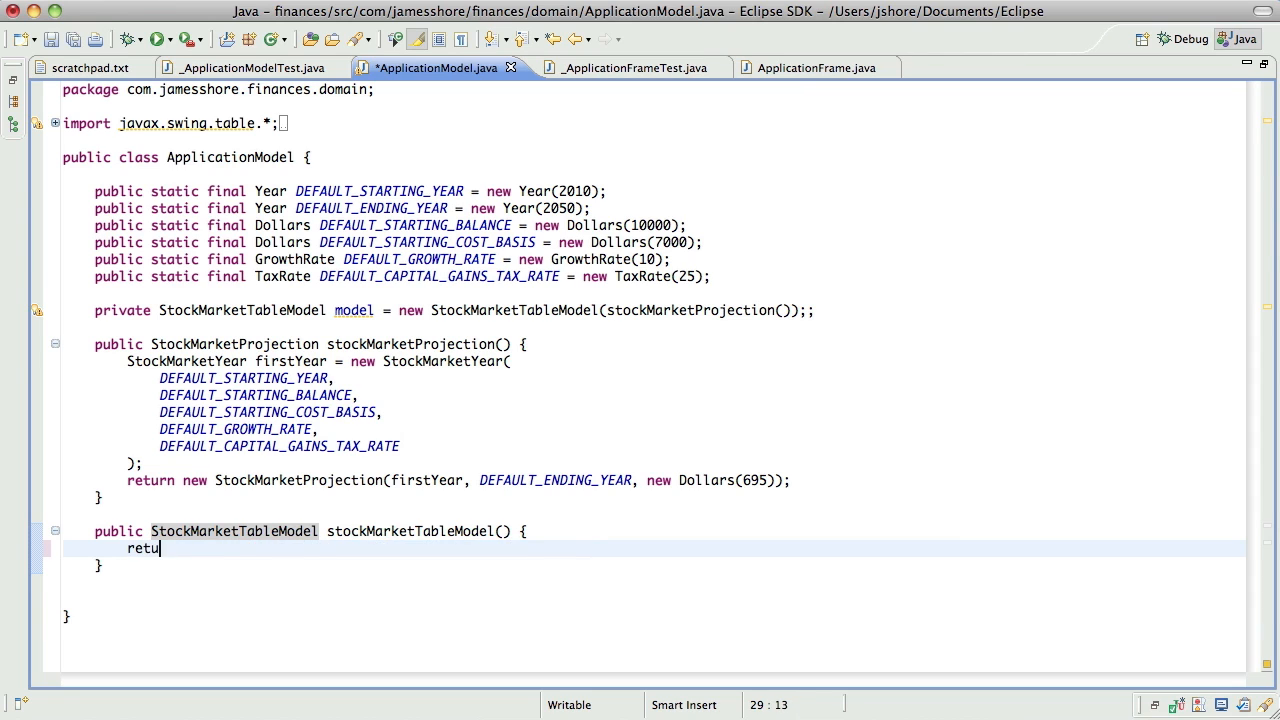
pyautogui.write('rn model;')
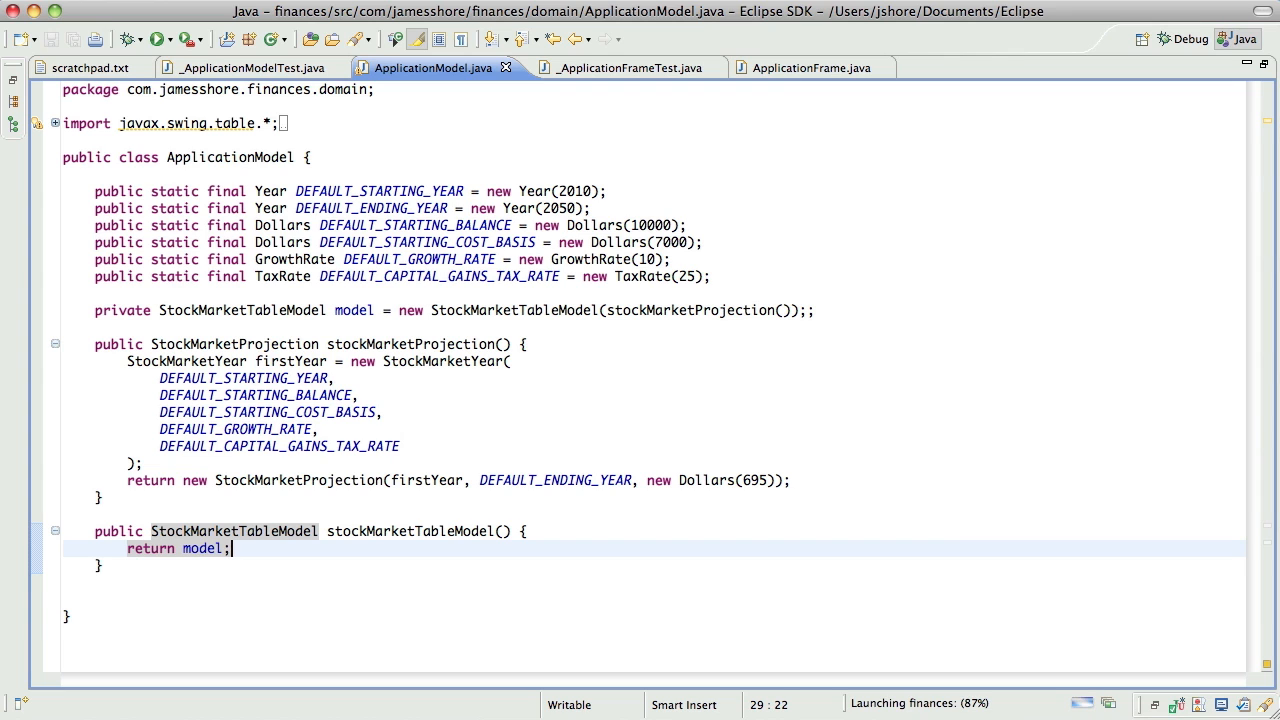
pyautogui.click(157, 39)
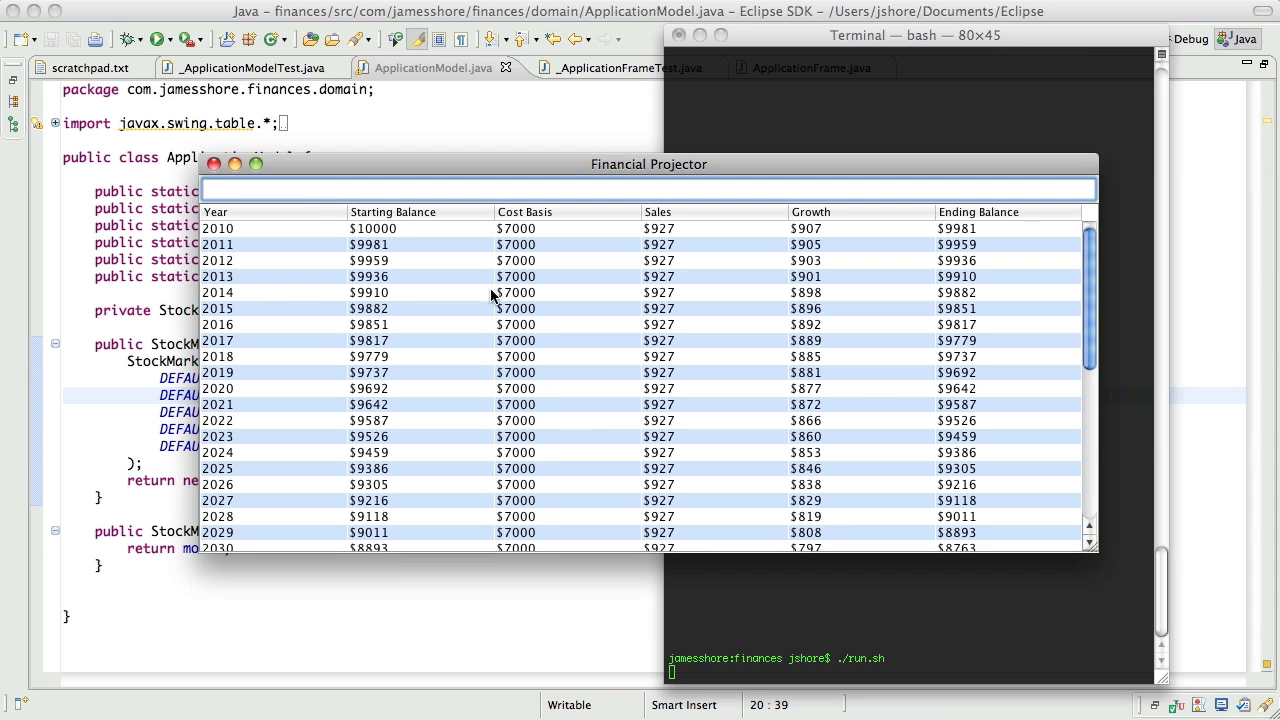
pyautogui.write('sdfdsfd')
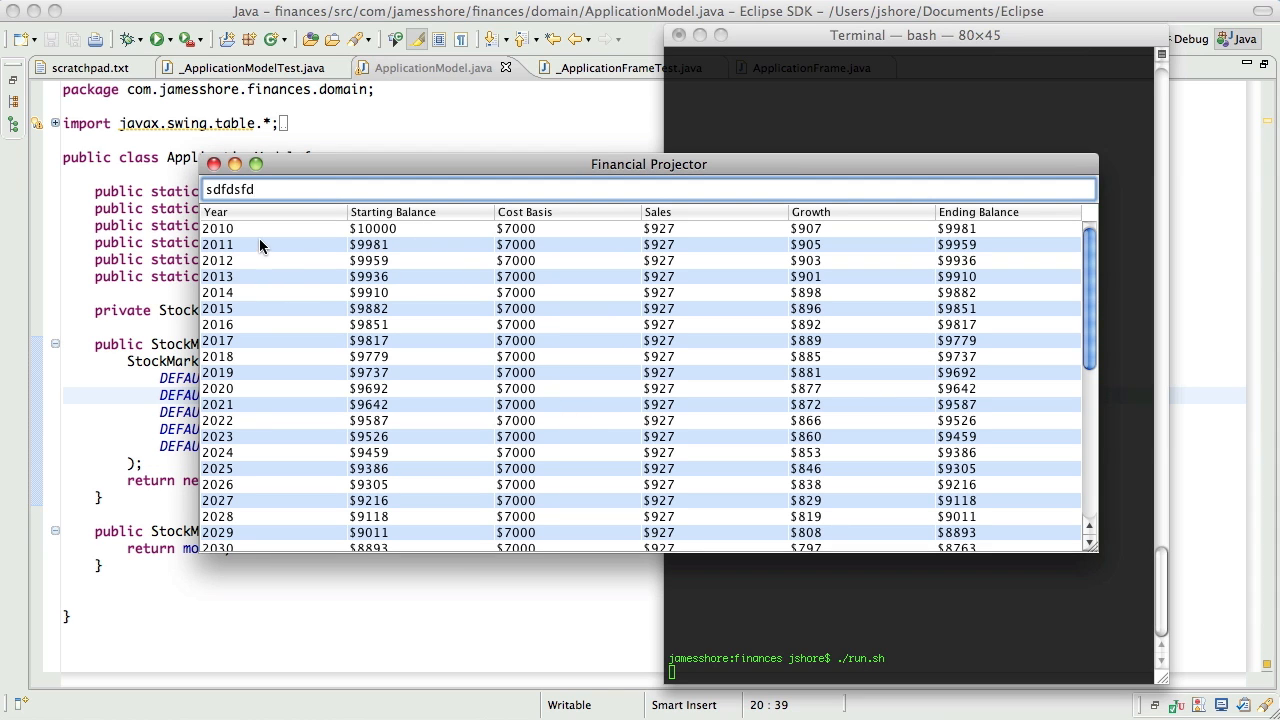
pyautogui.moveTo(332, 258)
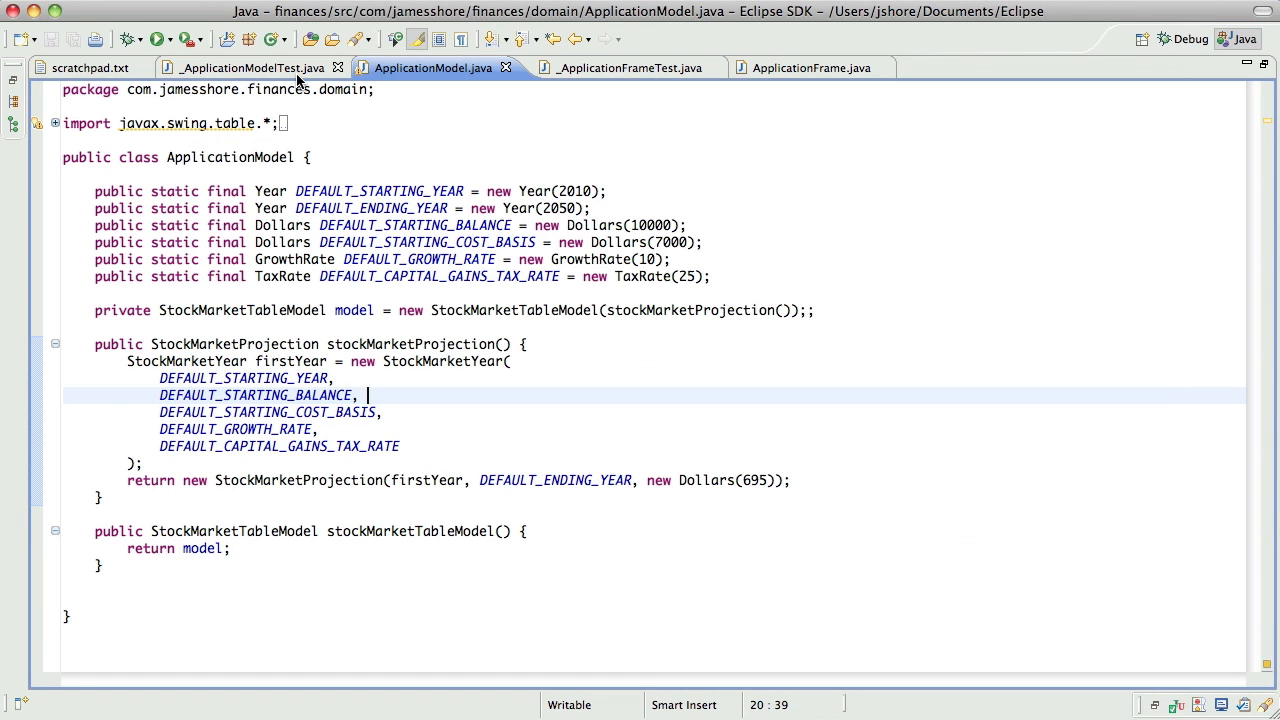
# Compare the fireTableDataChanged spike with ApplicationModel, then comment the spike line out with Cmd+/
pyautogui.click(240, 67)
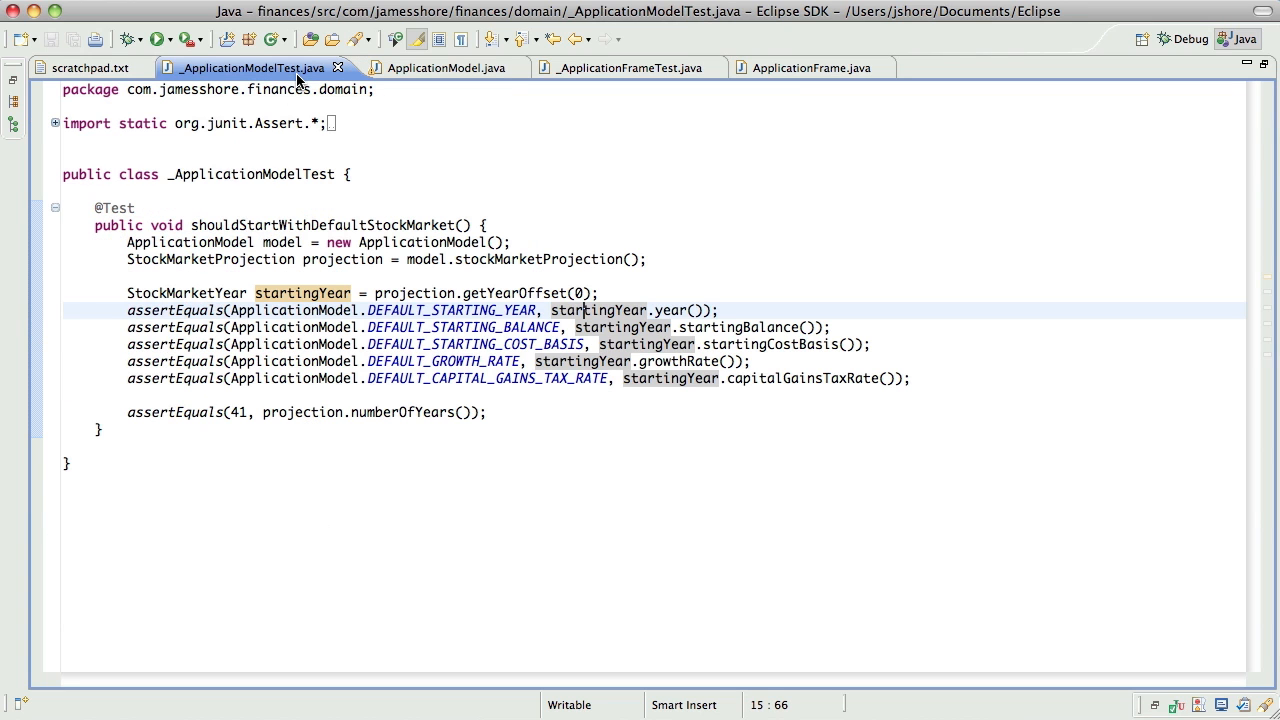
pyautogui.moveTo(615, 82)
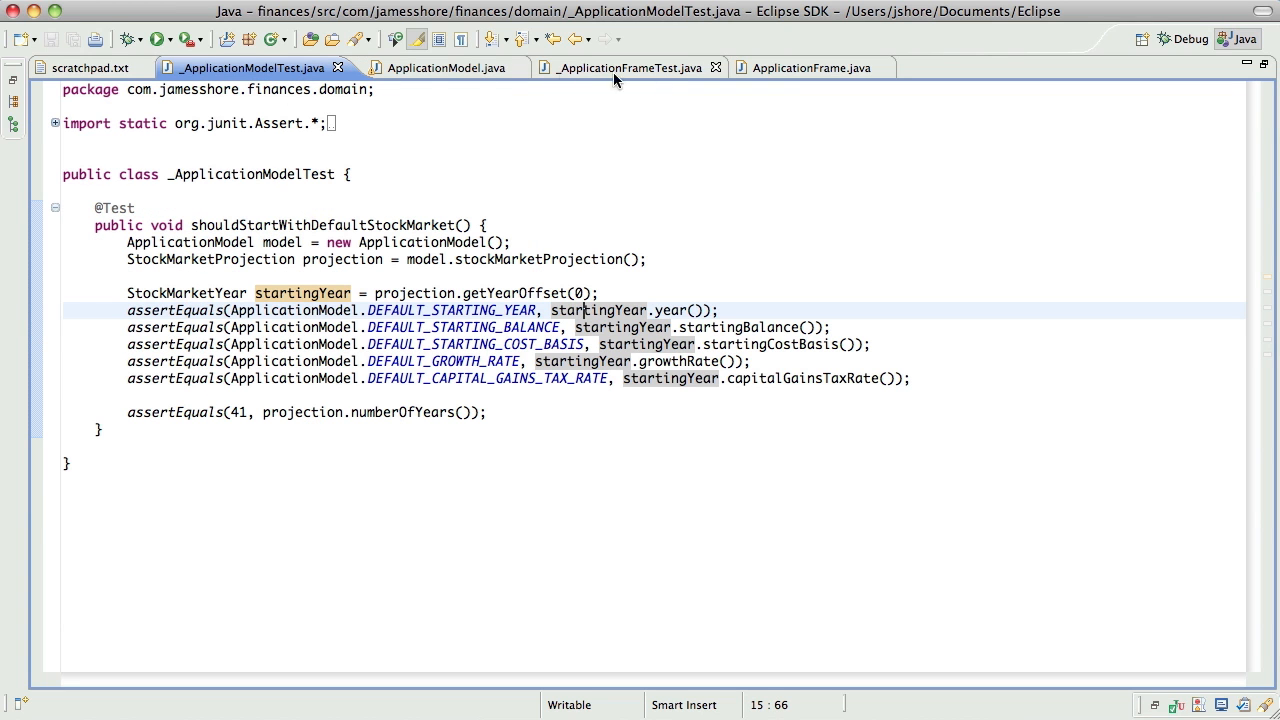
pyautogui.click(801, 66)
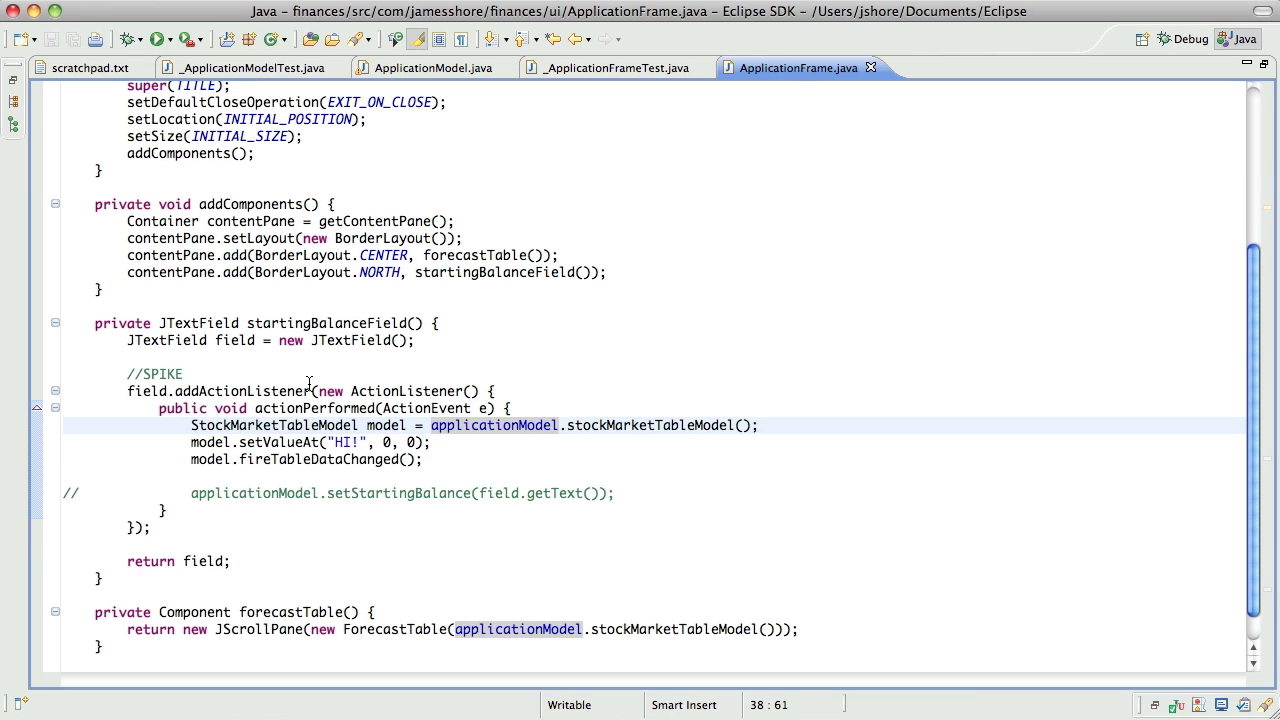
pyautogui.moveTo(508, 182)
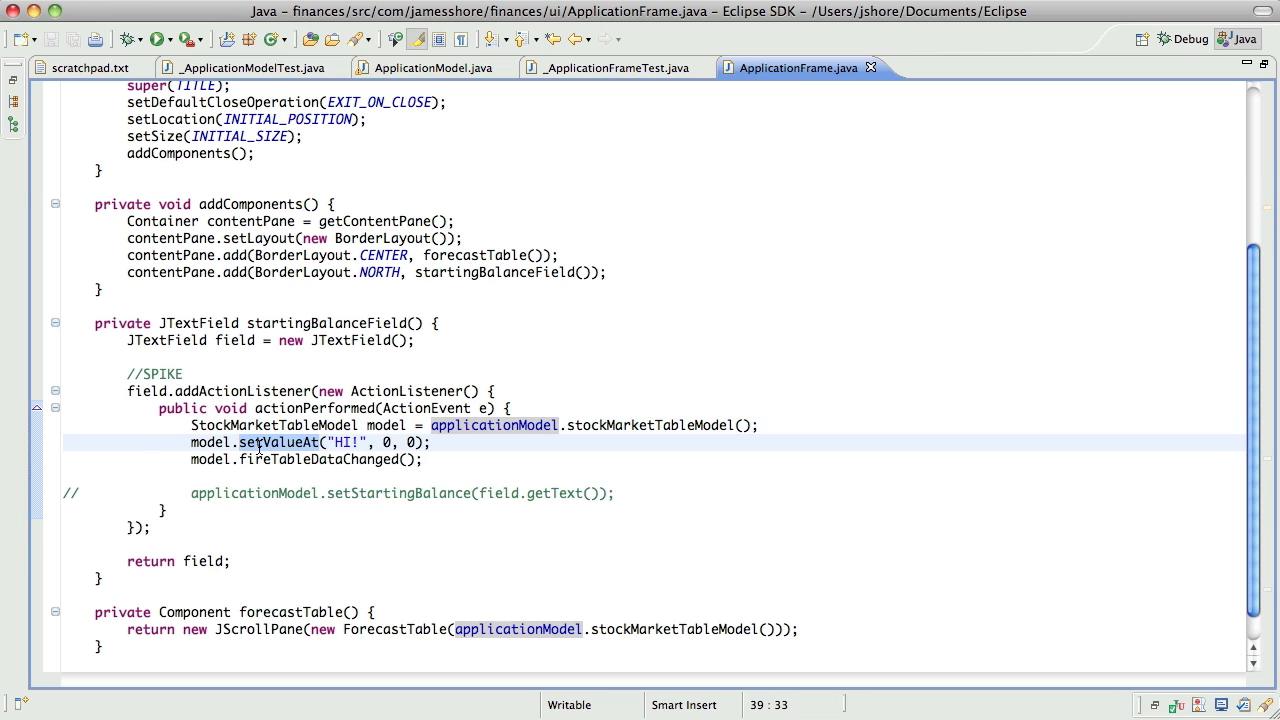
pyautogui.click(697, 433)
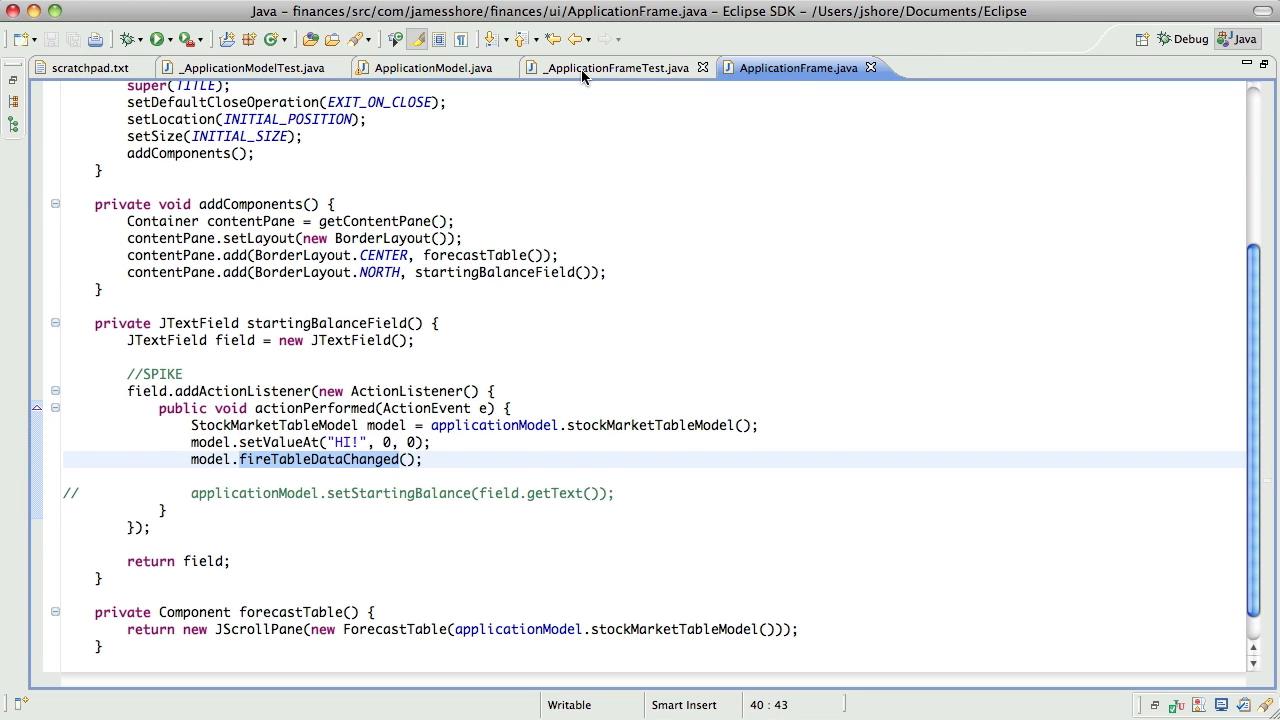
pyautogui.click(403, 67)
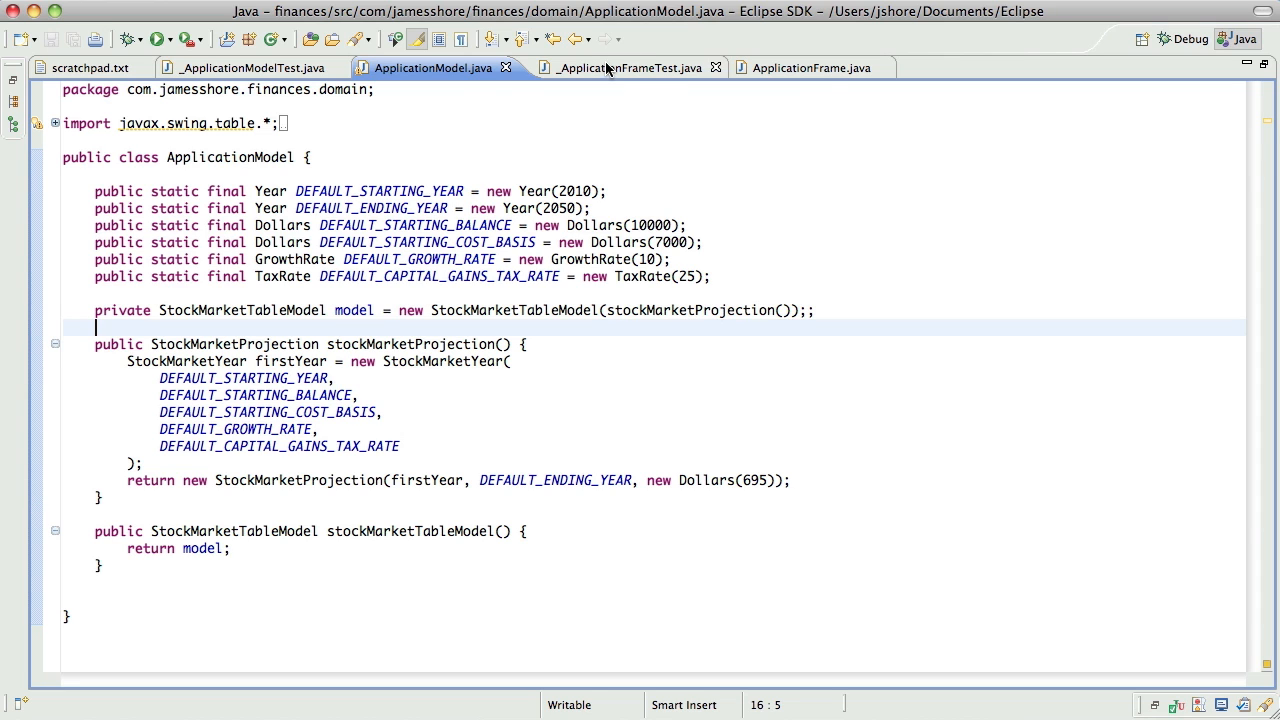
pyautogui.click(795, 67)
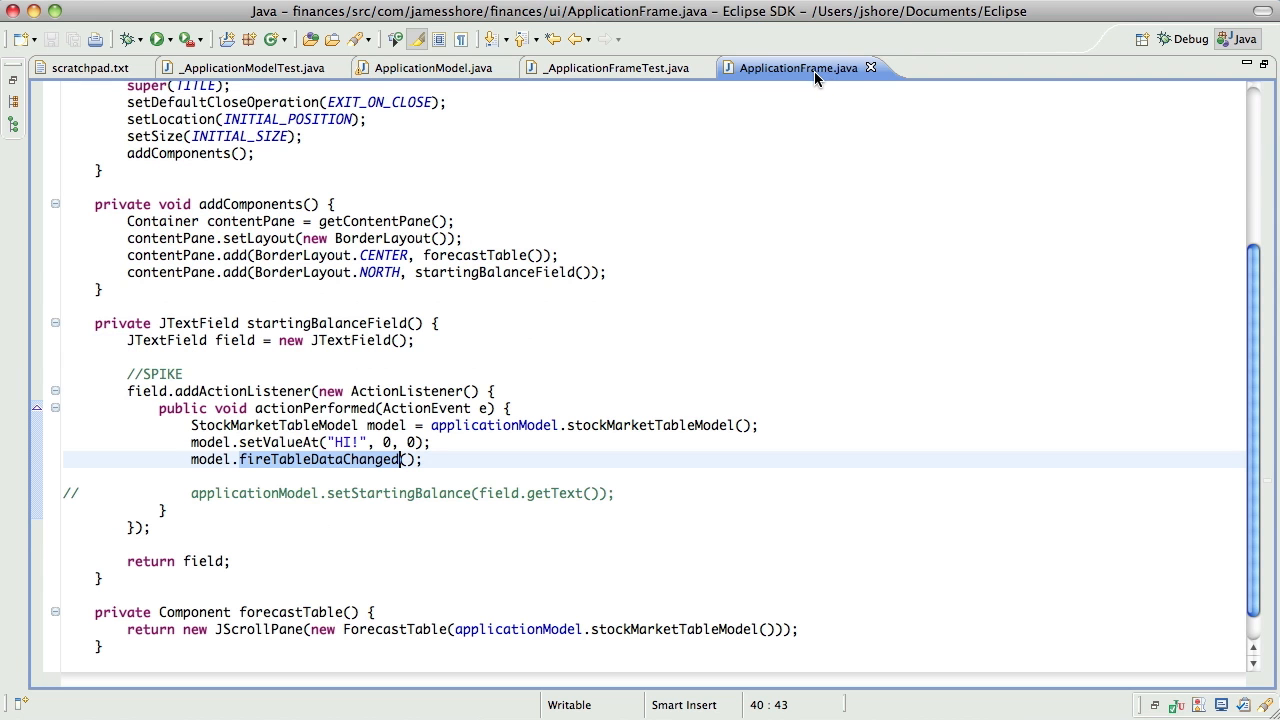
pyautogui.moveTo(810, 82)
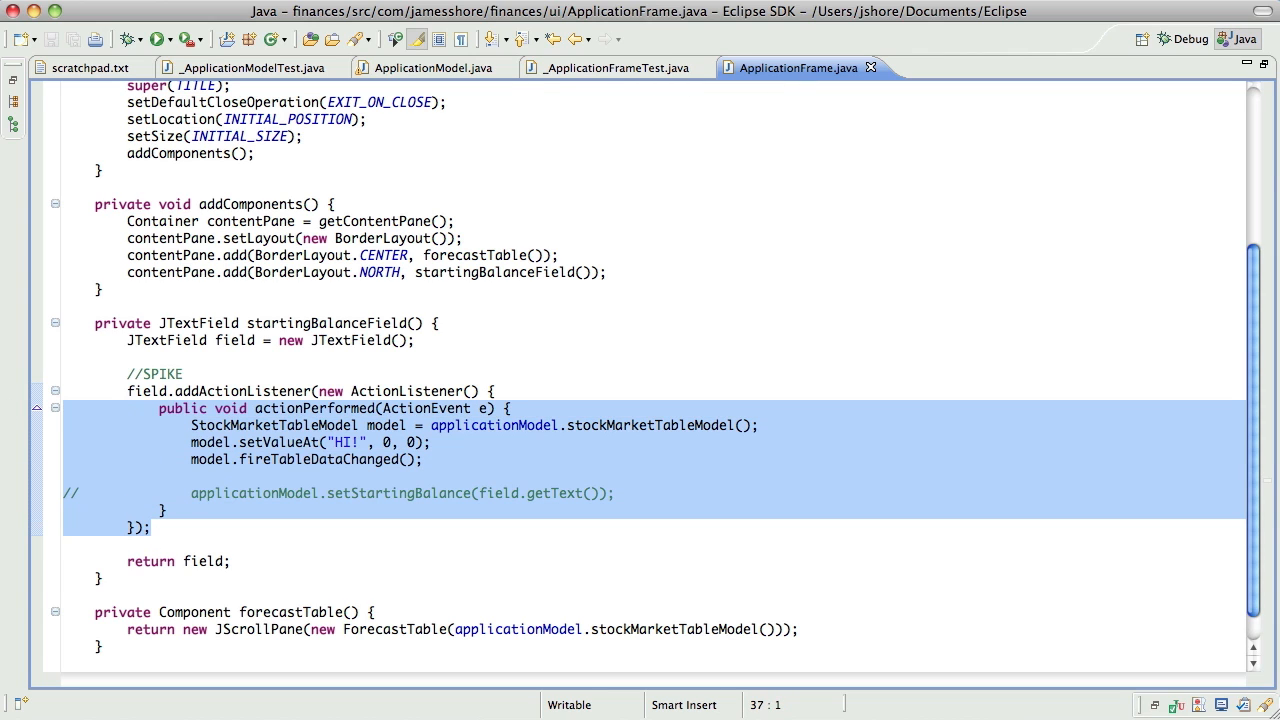
pyautogui.press('Cmd+/')
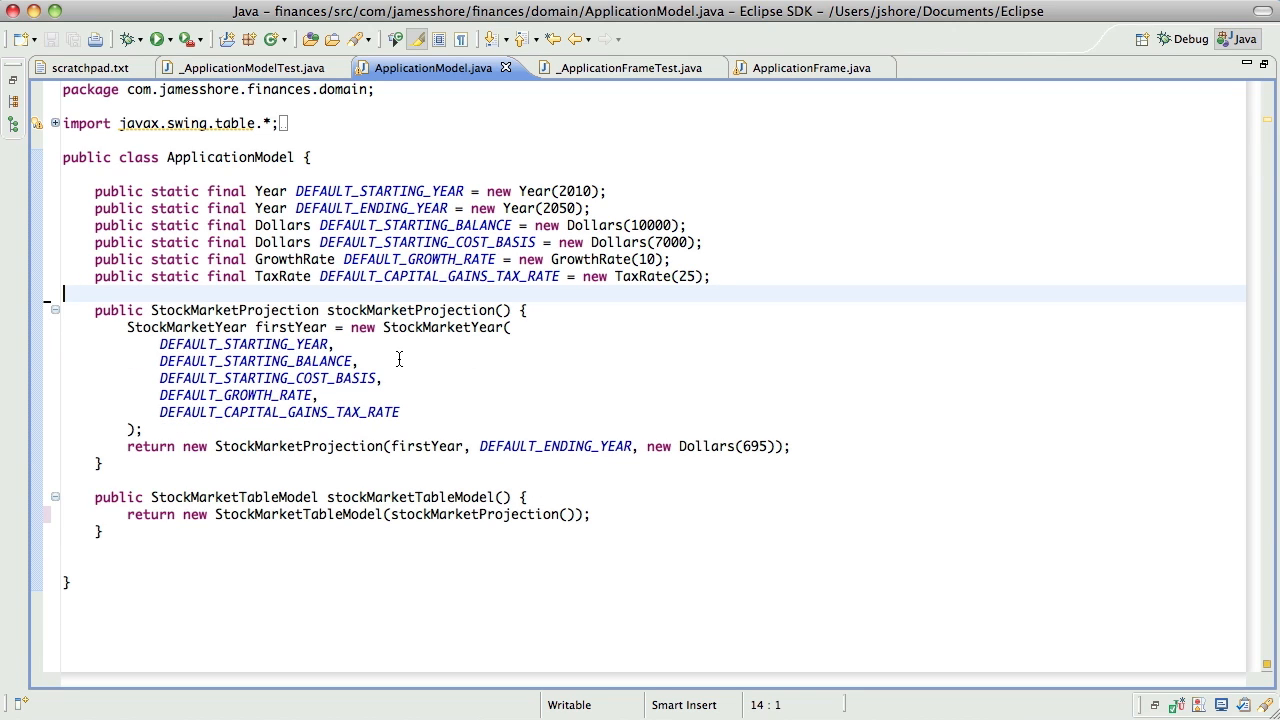
pyautogui.moveTo(653, 434)
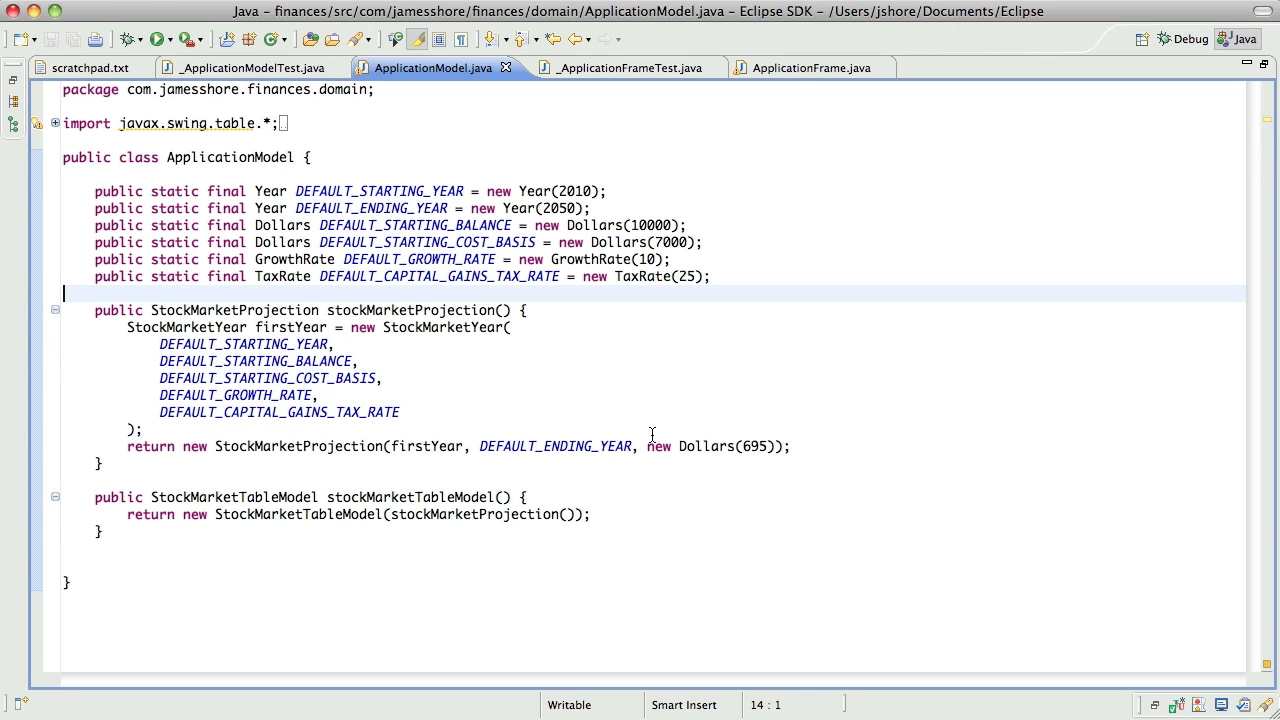
pyautogui.moveTo(635, 408)
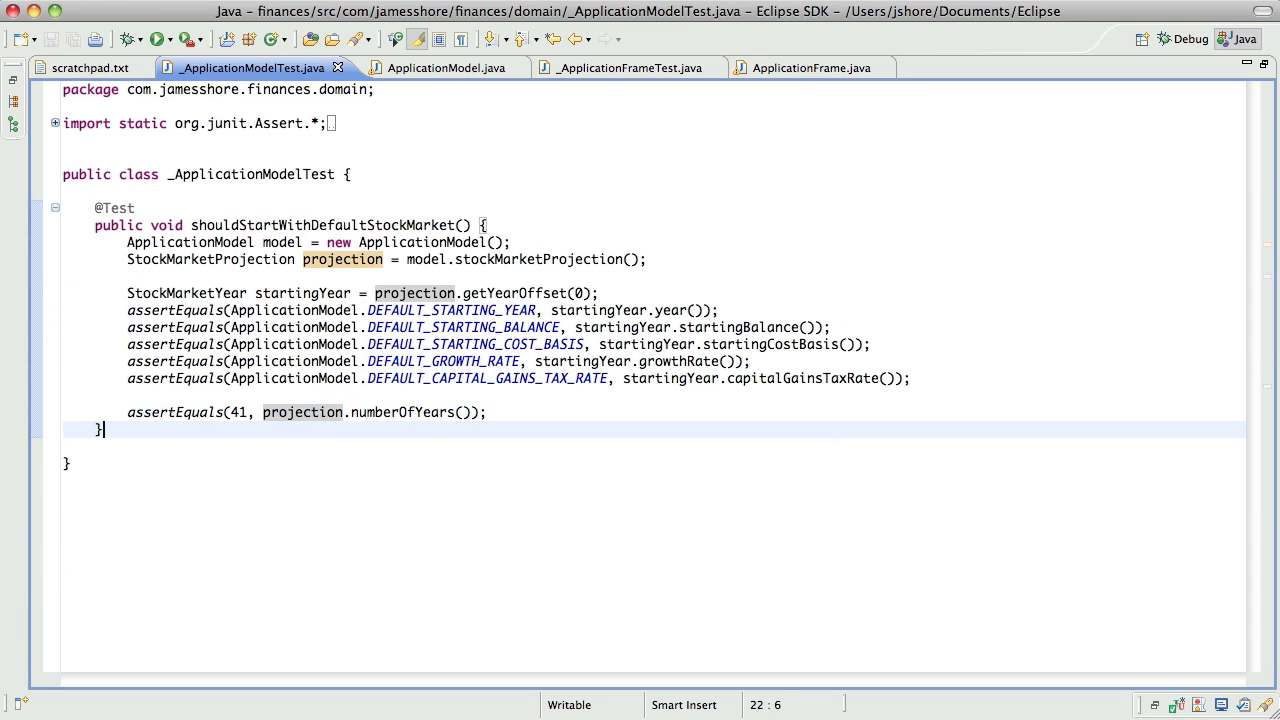
pyautogui.write('@Test')
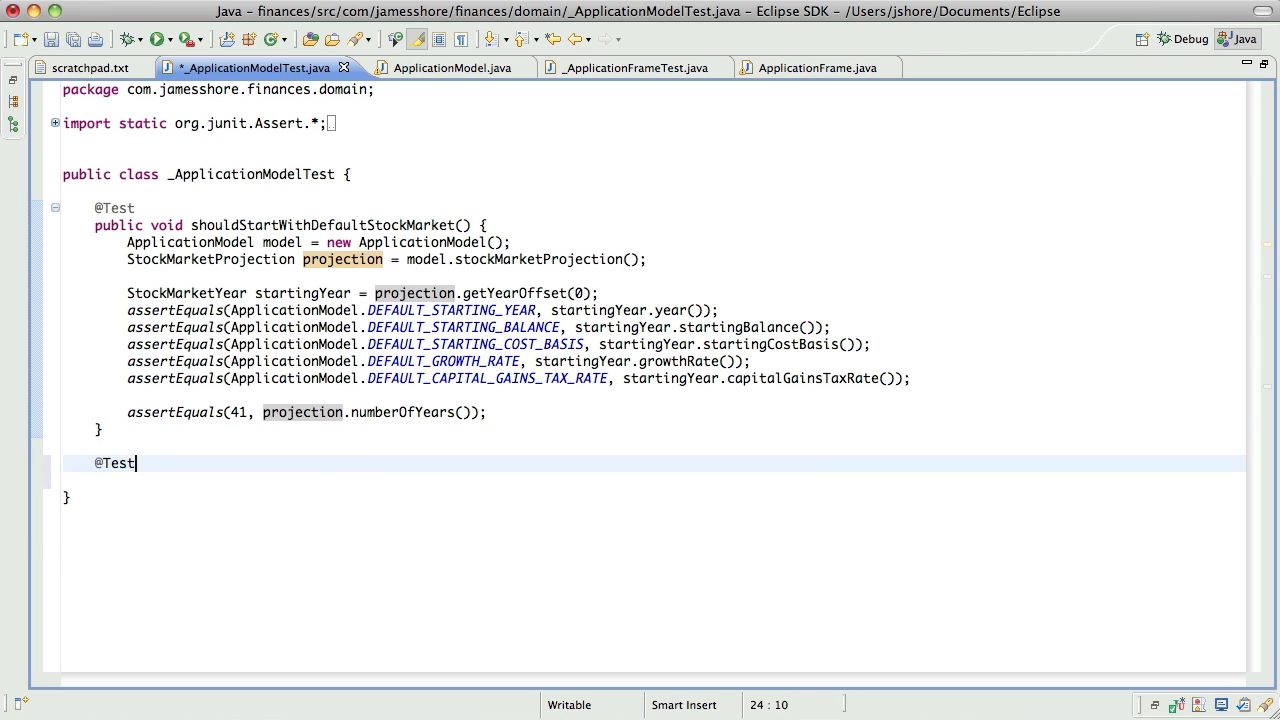
pyautogui.write('public')
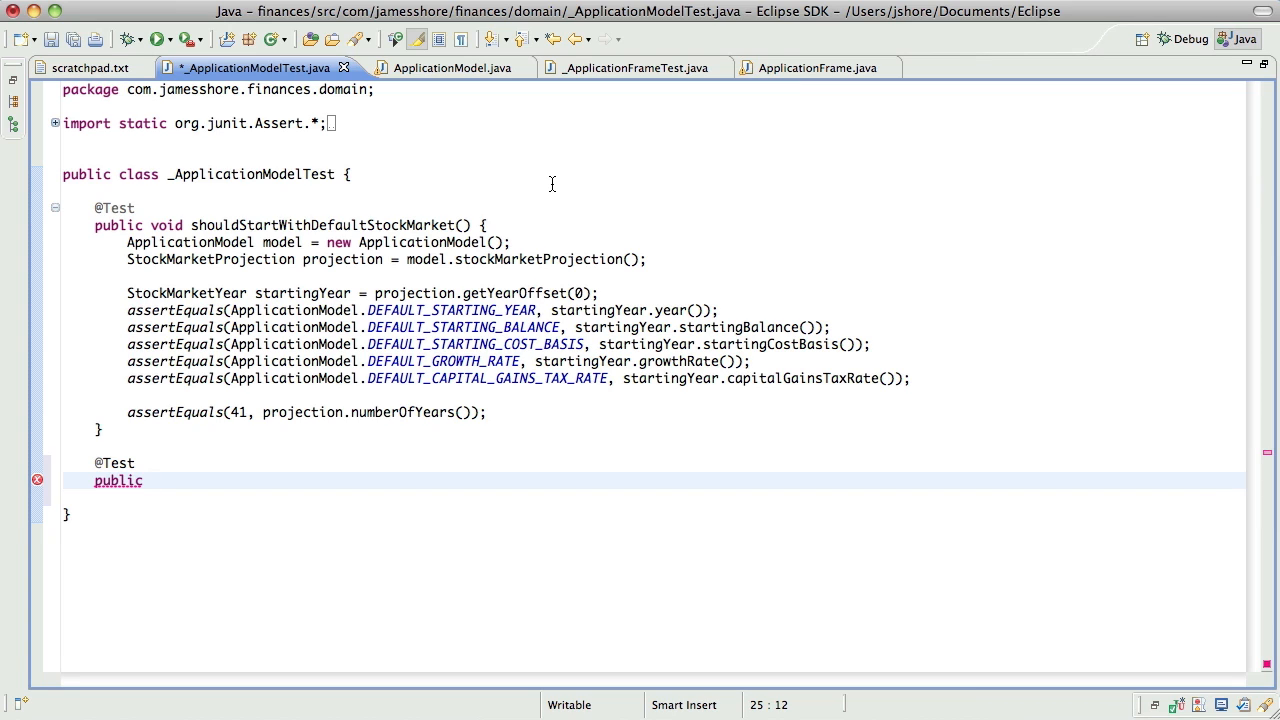
pyautogui.write('" "')
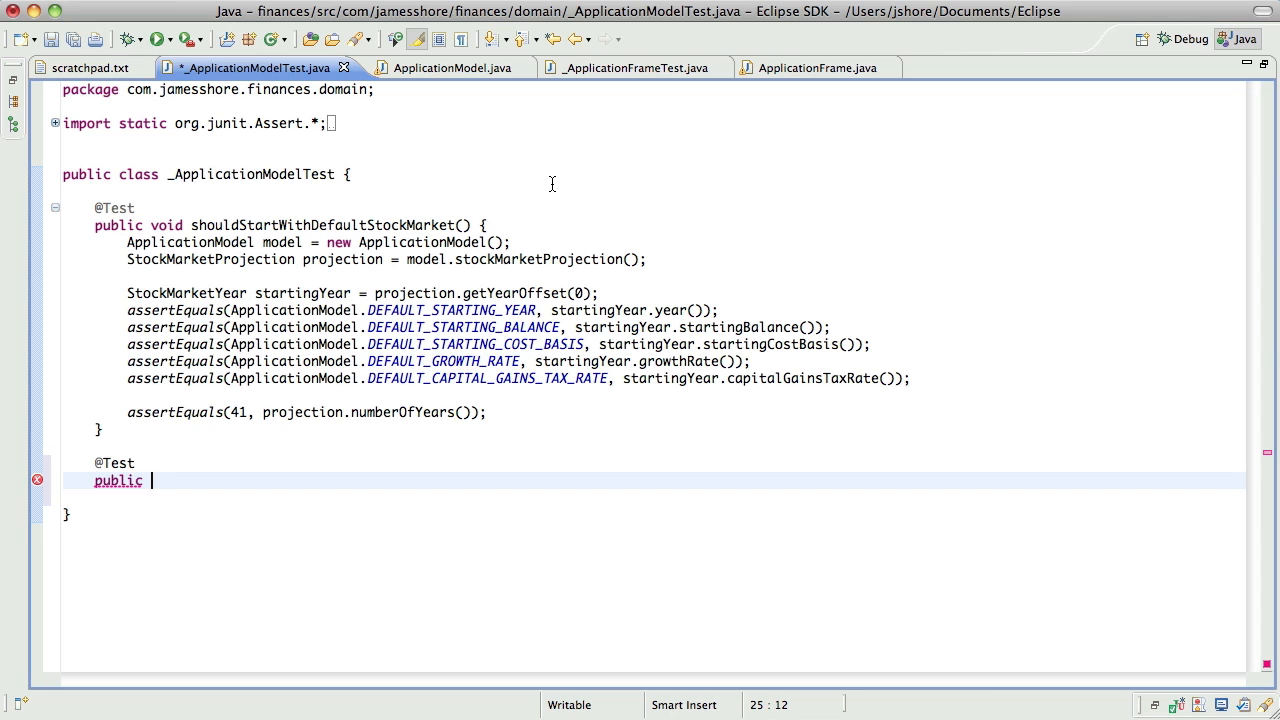
pyautogui.moveTo(478, 83)
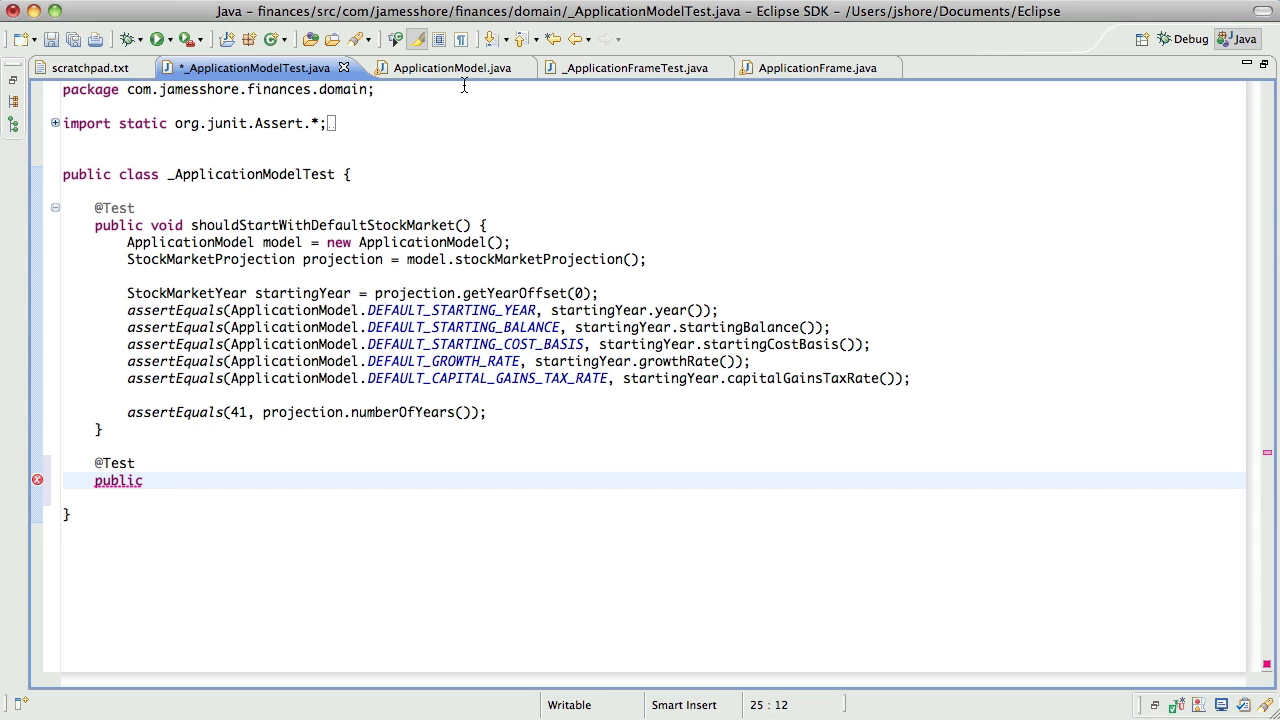
pyautogui.click(453, 67)
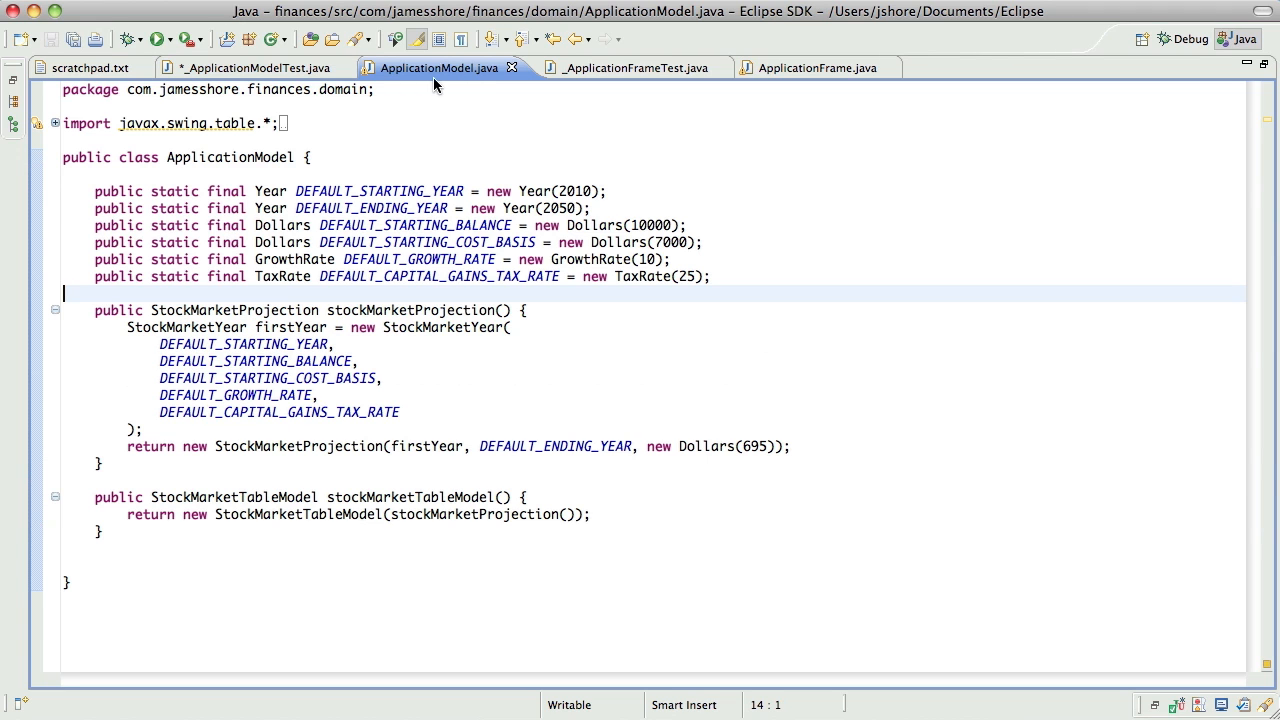
pyautogui.moveTo(400, 150)
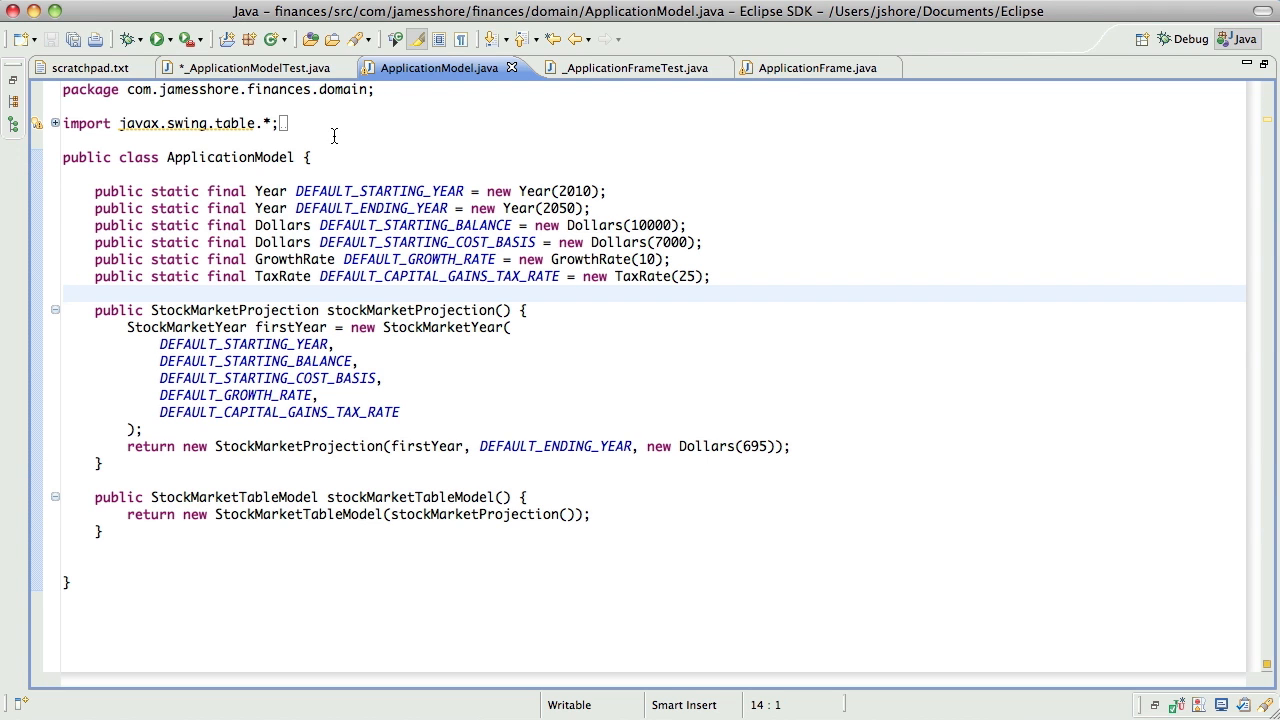
pyautogui.click(245, 67)
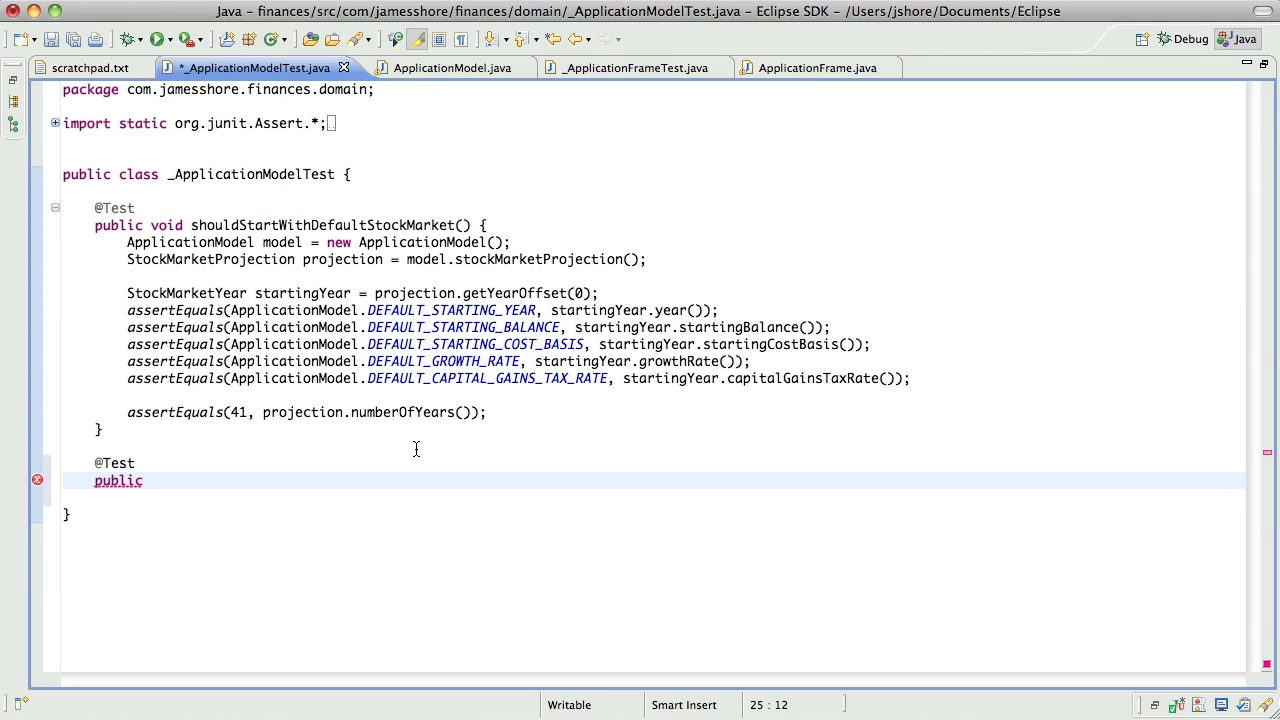
pyautogui.write('void')
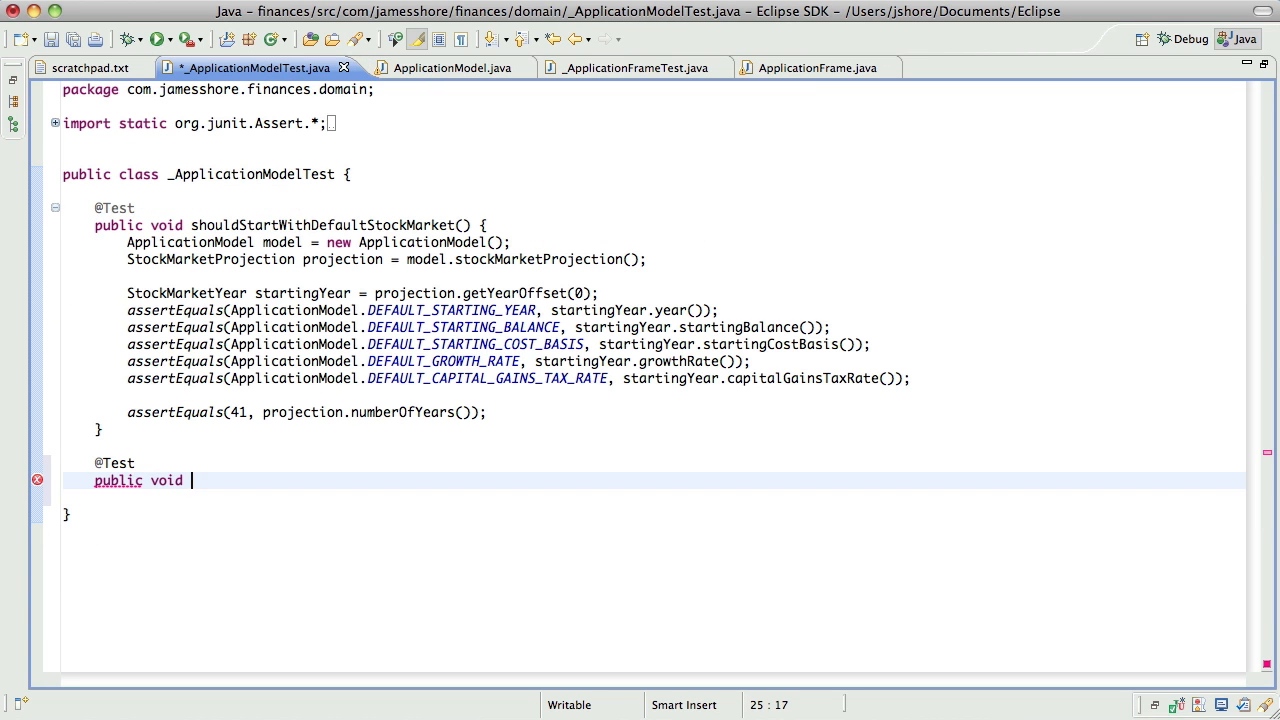
pyautogui.write('should')
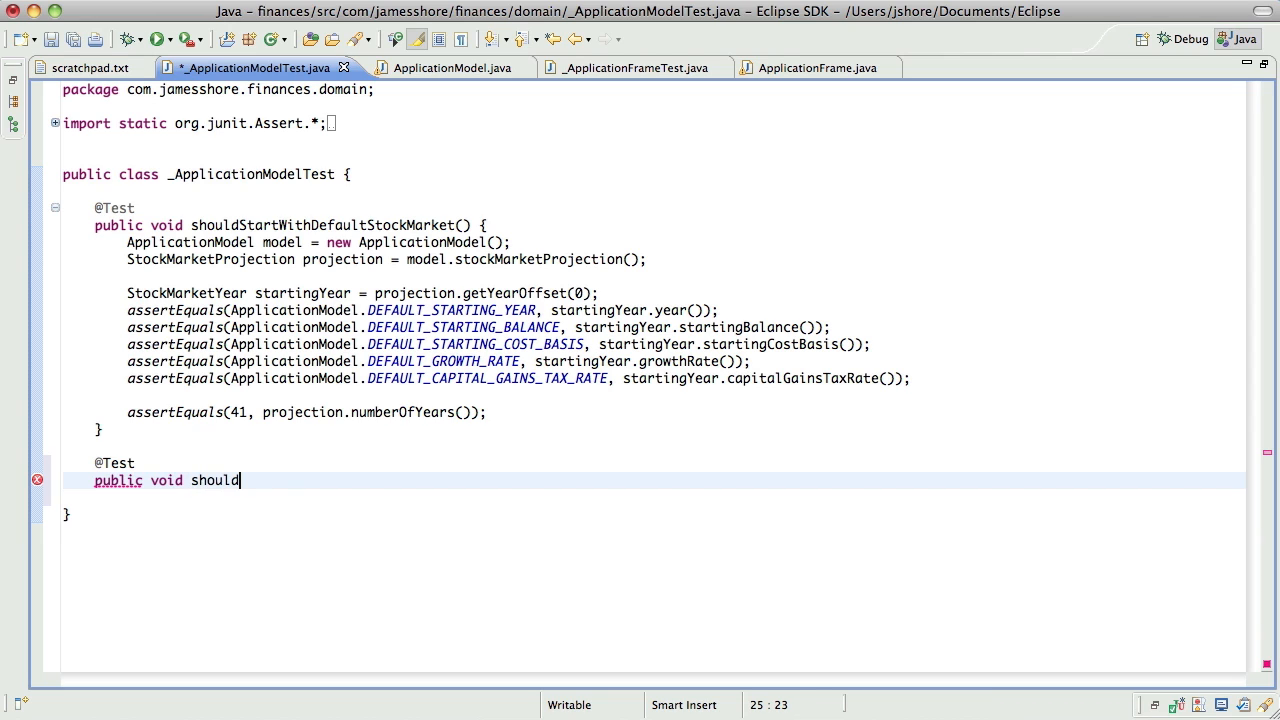
pyautogui.write('Always')
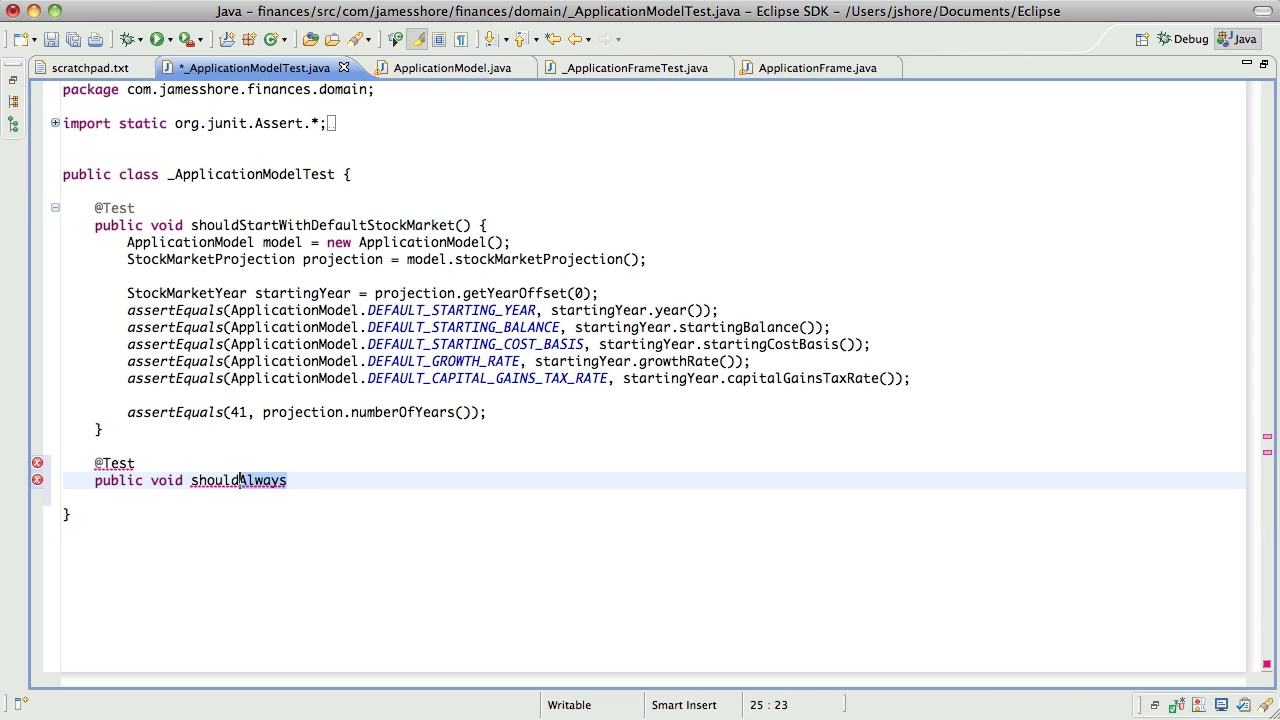
pyautogui.write('OnlyHaveOne')
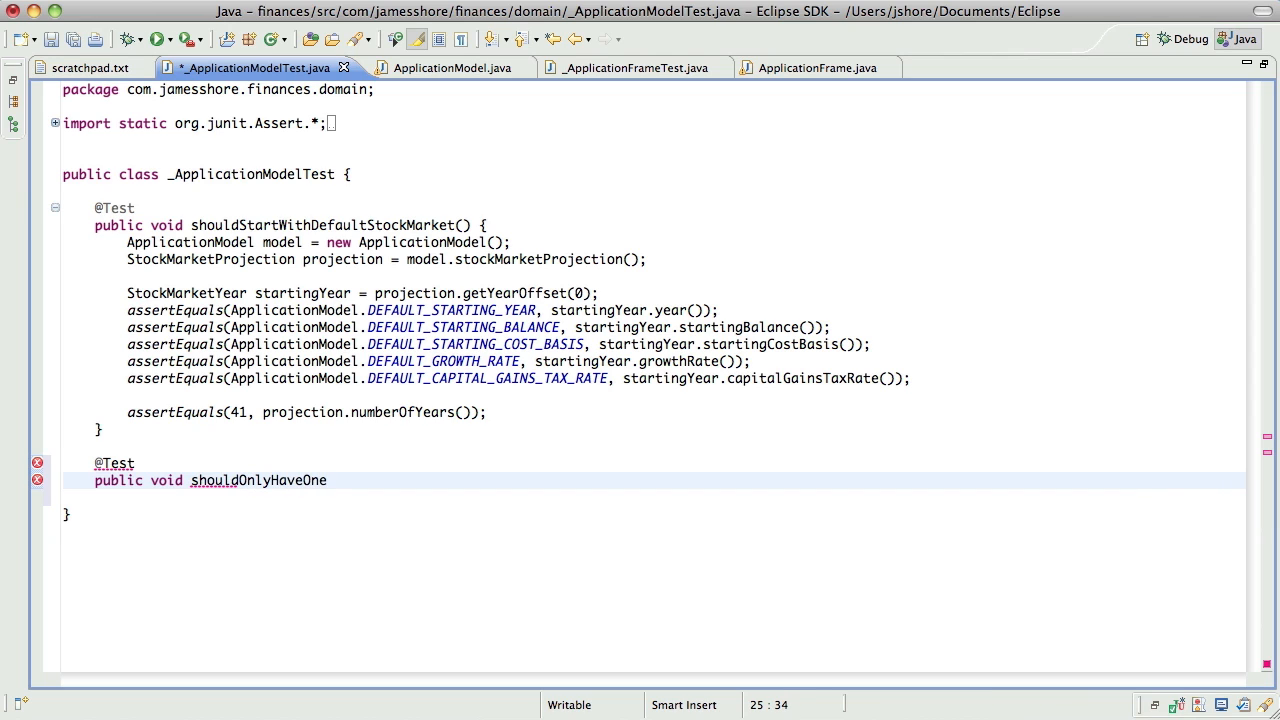
pyautogui.write('InstanceOfSt')
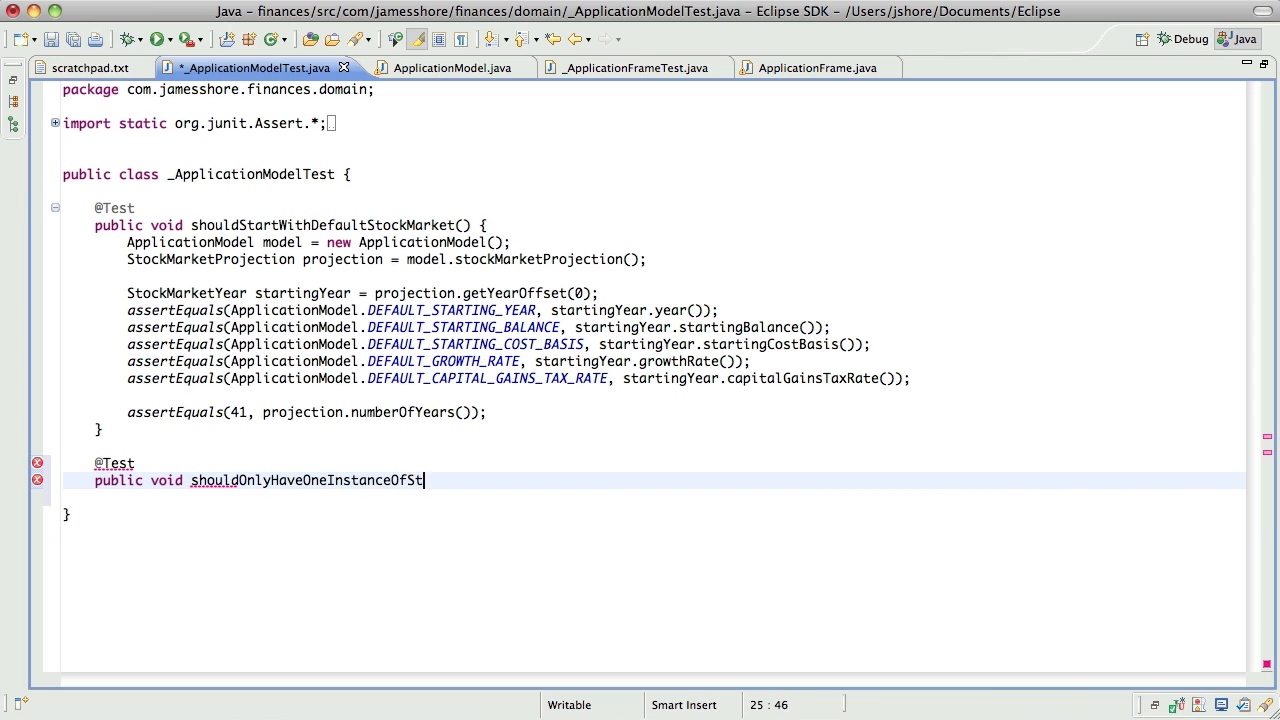
pyautogui.write('ockMarketTableMode')
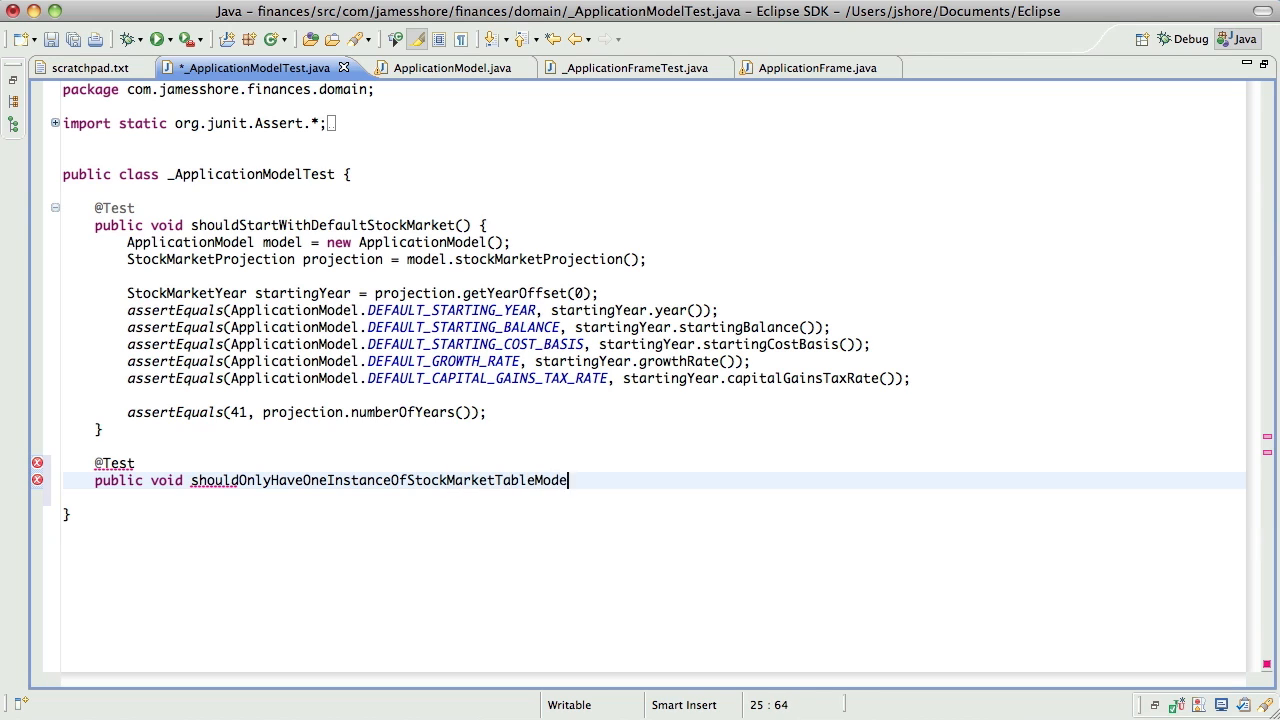
pyautogui.write('() {')
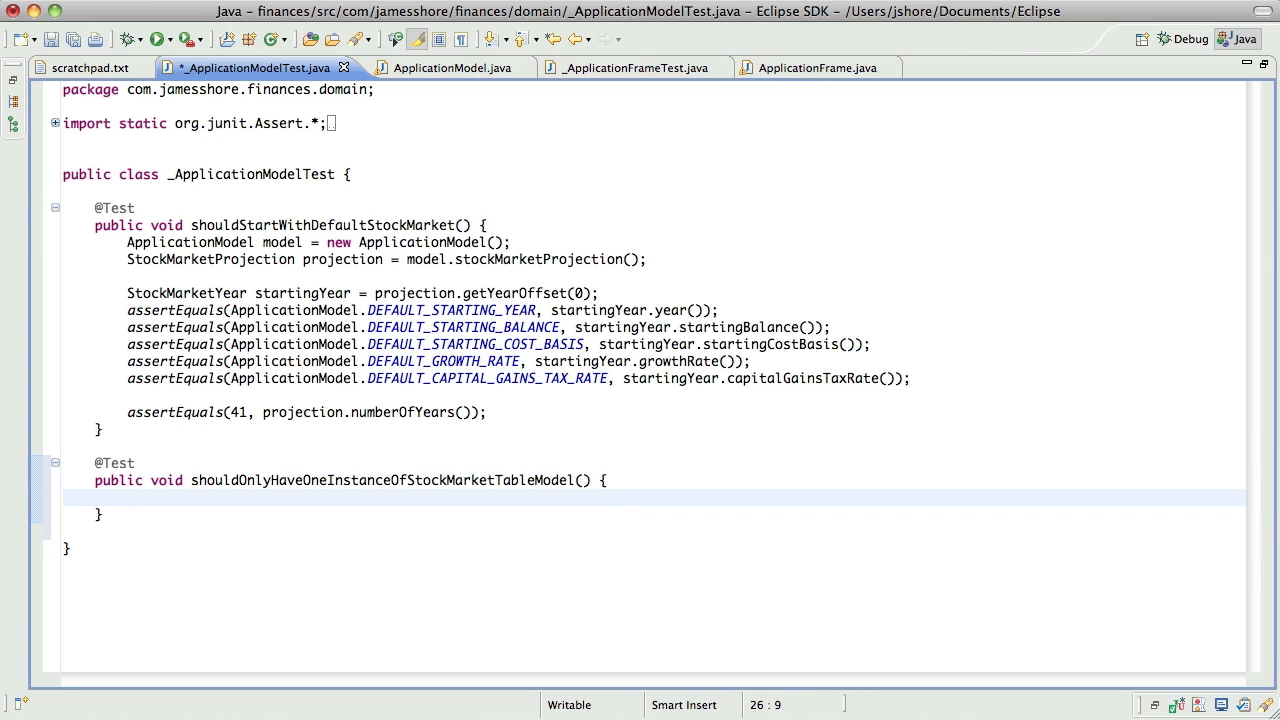
# Assert stockMarketTableModel() == stockMarketTableModel() on a new ApplicationModel, save and launch the tests
pyautogui.write('assert')
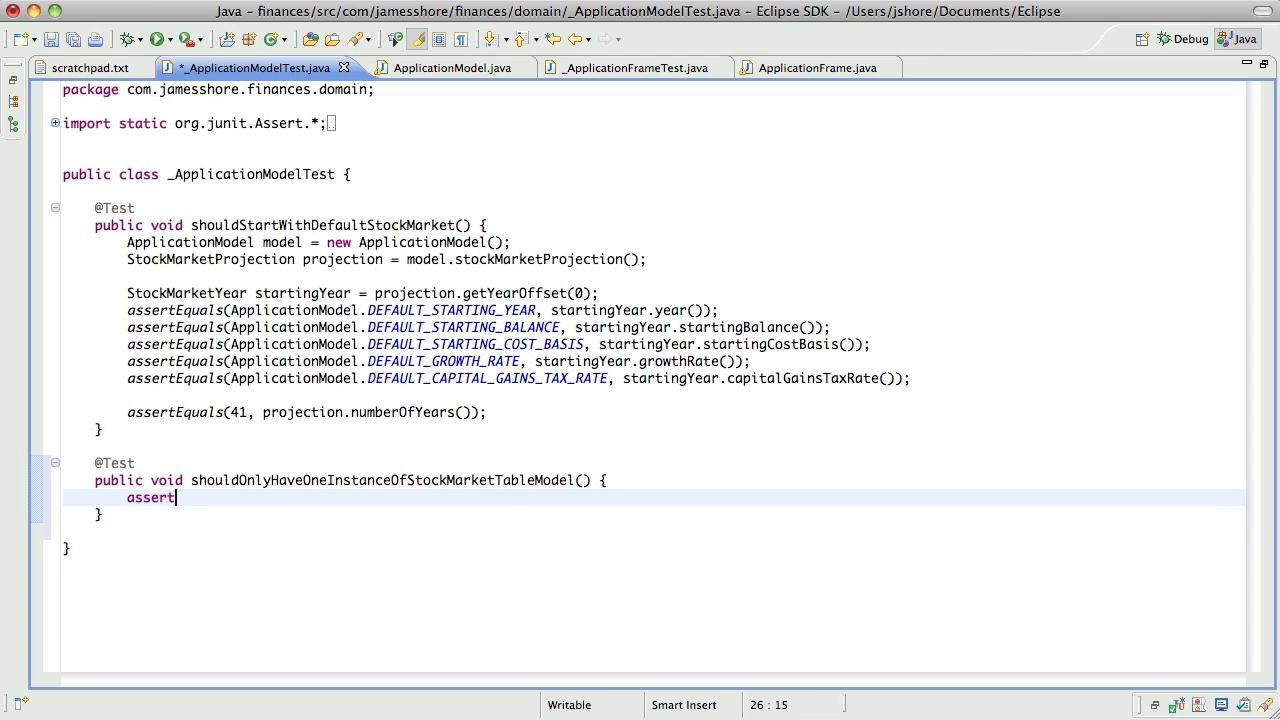
pyautogui.write('True')
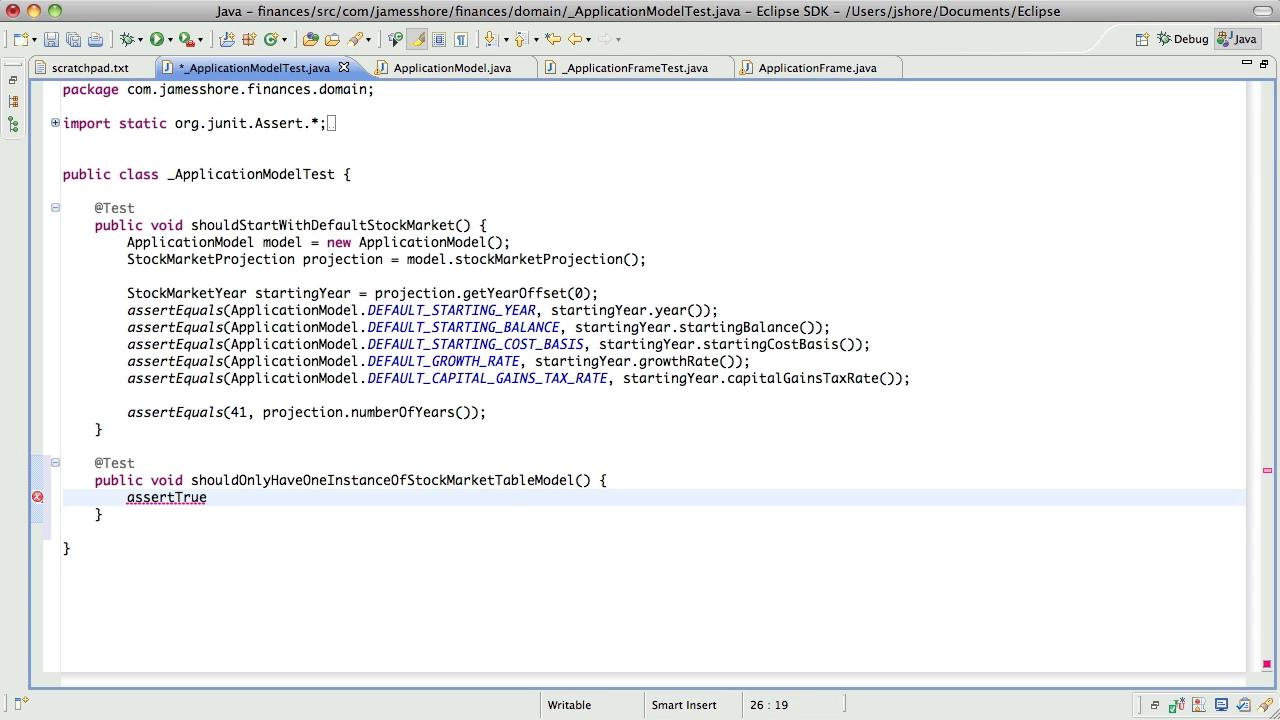
pyautogui.write('()')
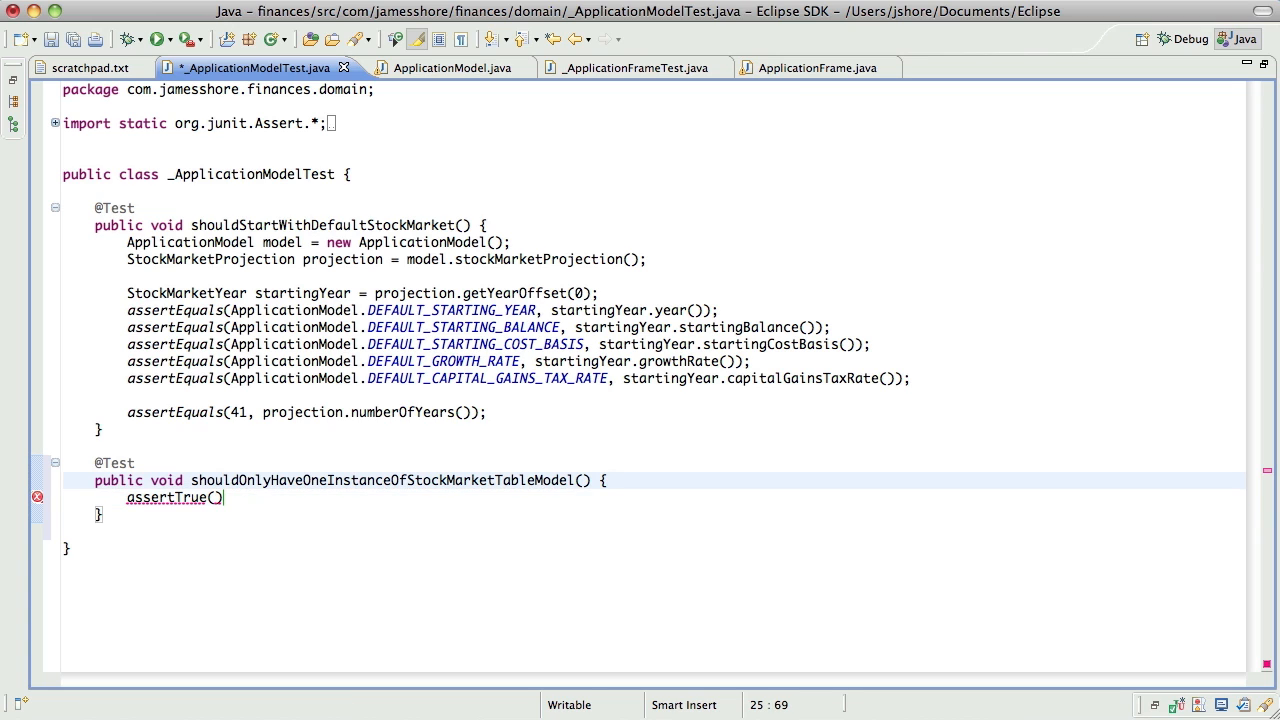
pyautogui.click(128, 242)
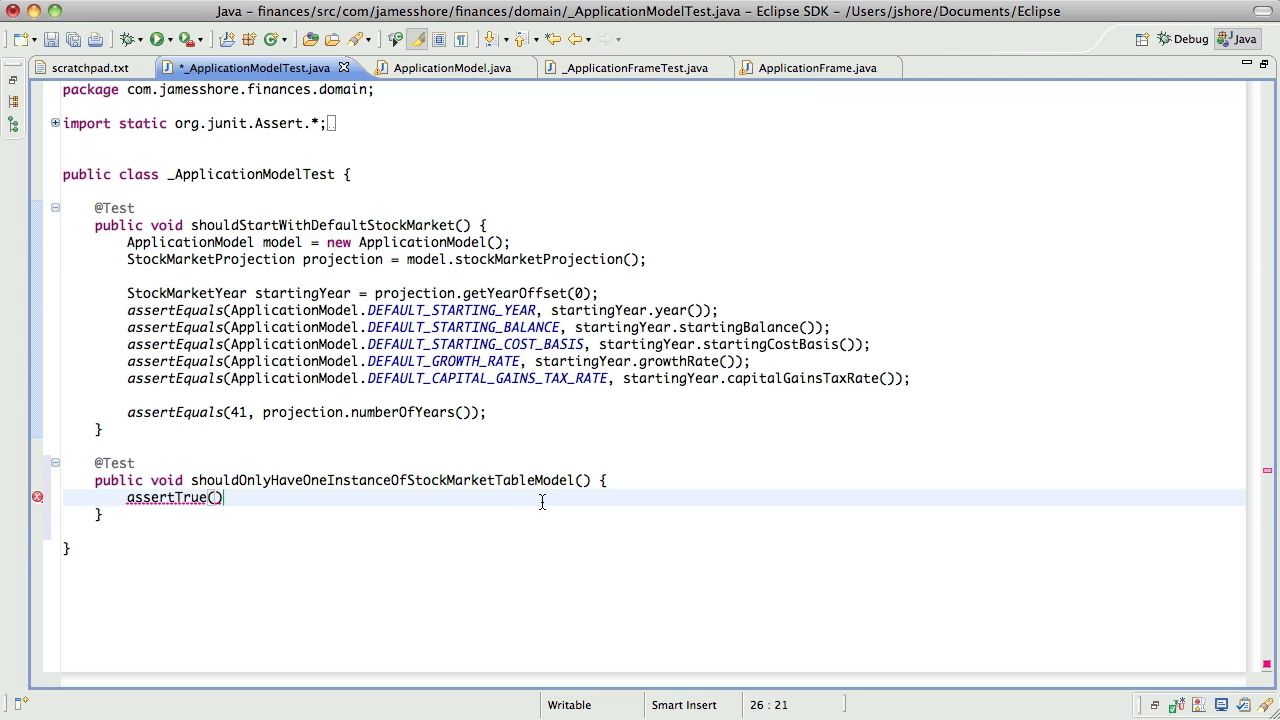
pyautogui.write('ApplicationModel model = new ApplicationModel();')
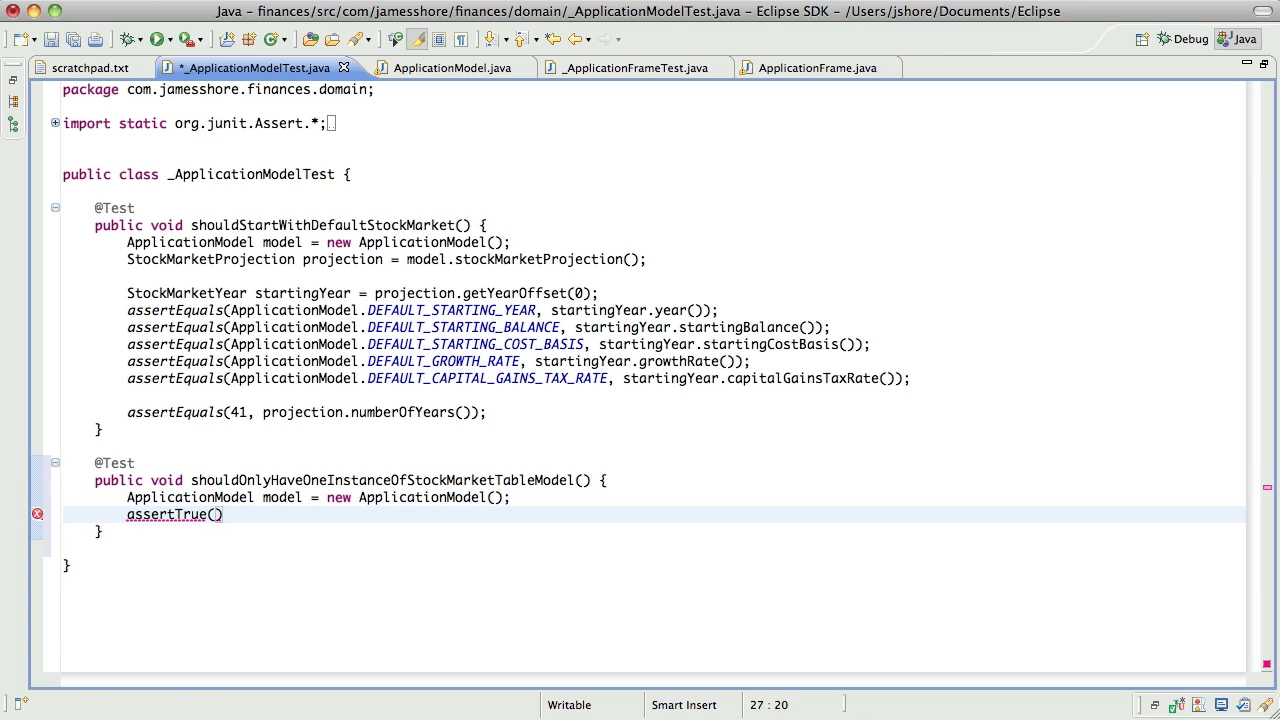
pyautogui.write('model.stock')
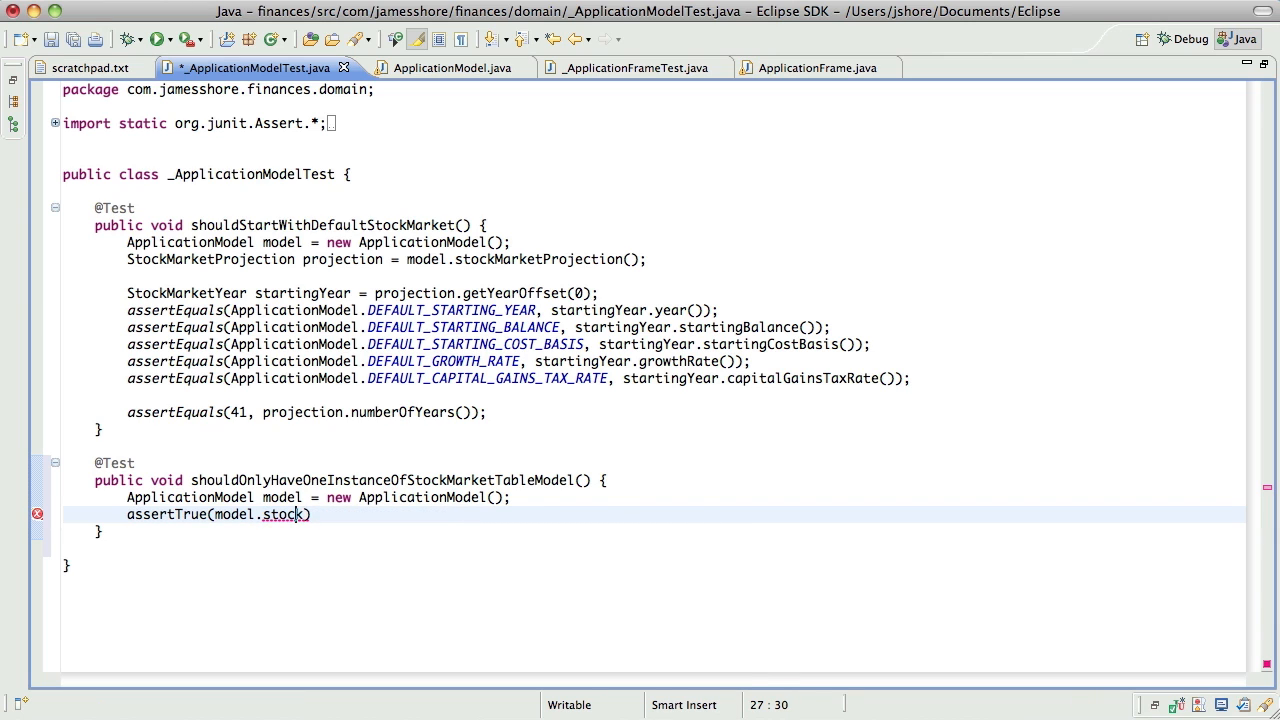
pyautogui.write('MarketTableModel()')
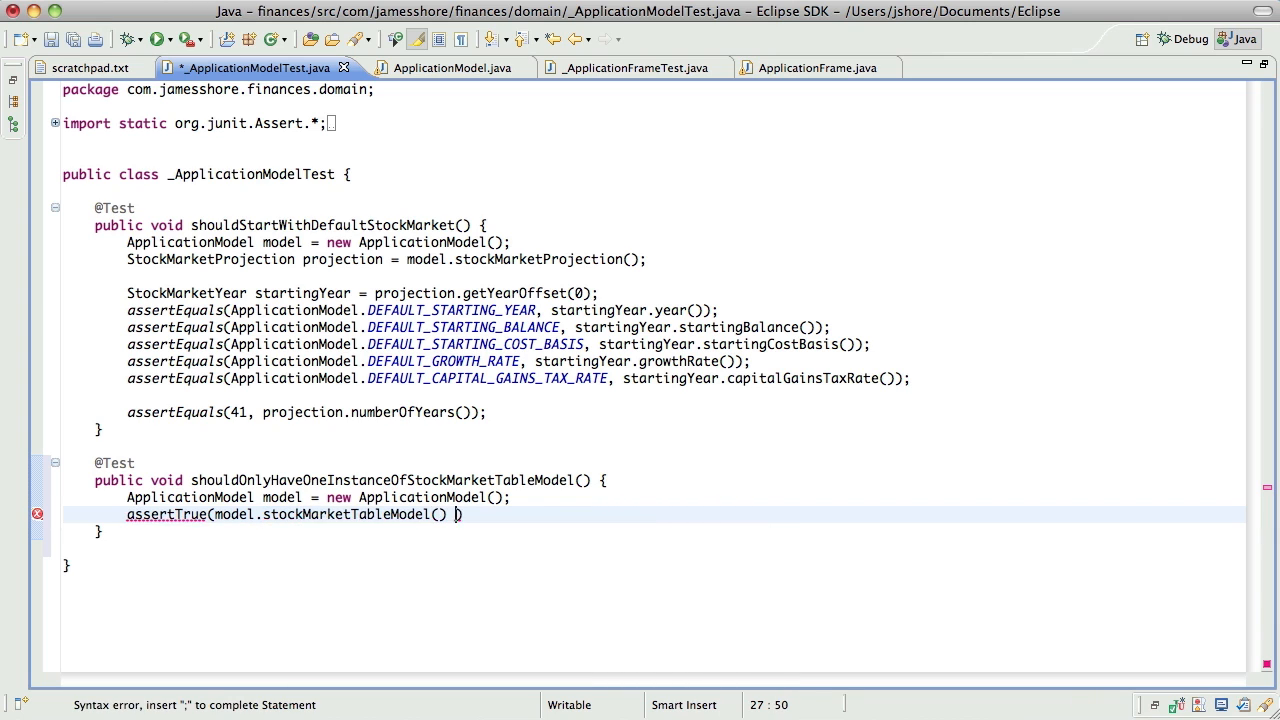
pyautogui.write('== model.stockMarketTableModel(')
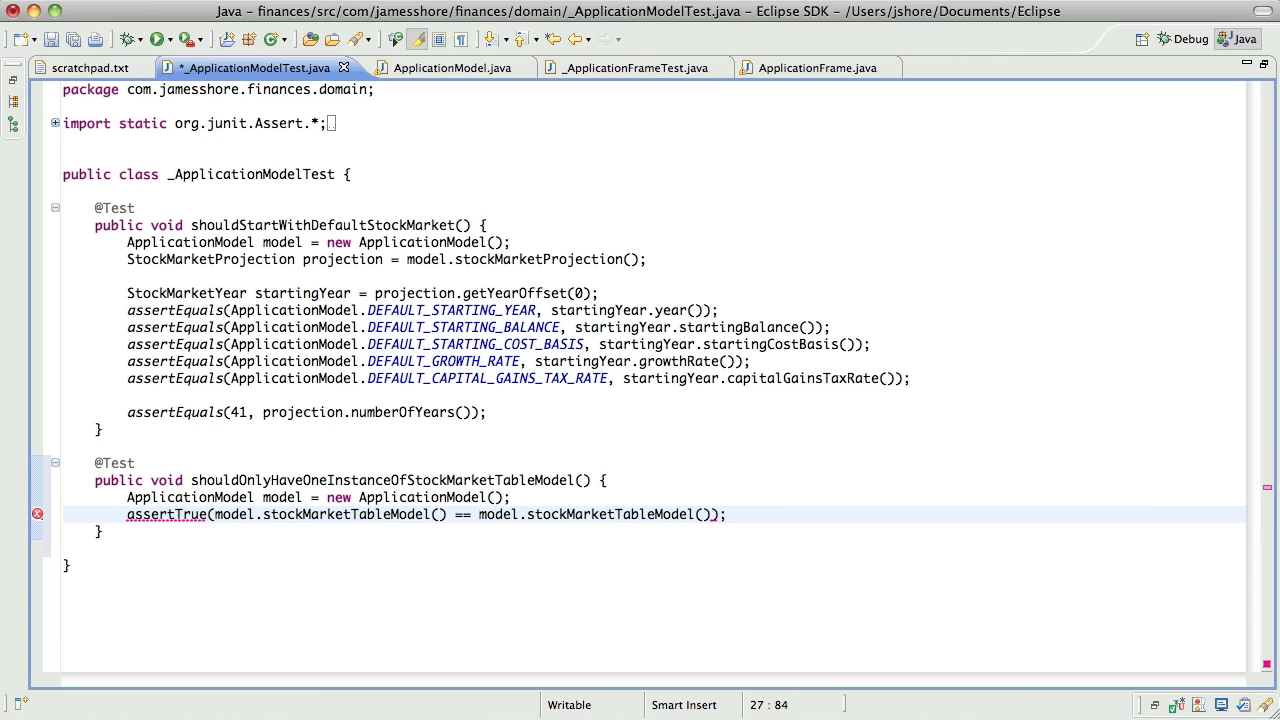
pyautogui.press('Cmd+s')
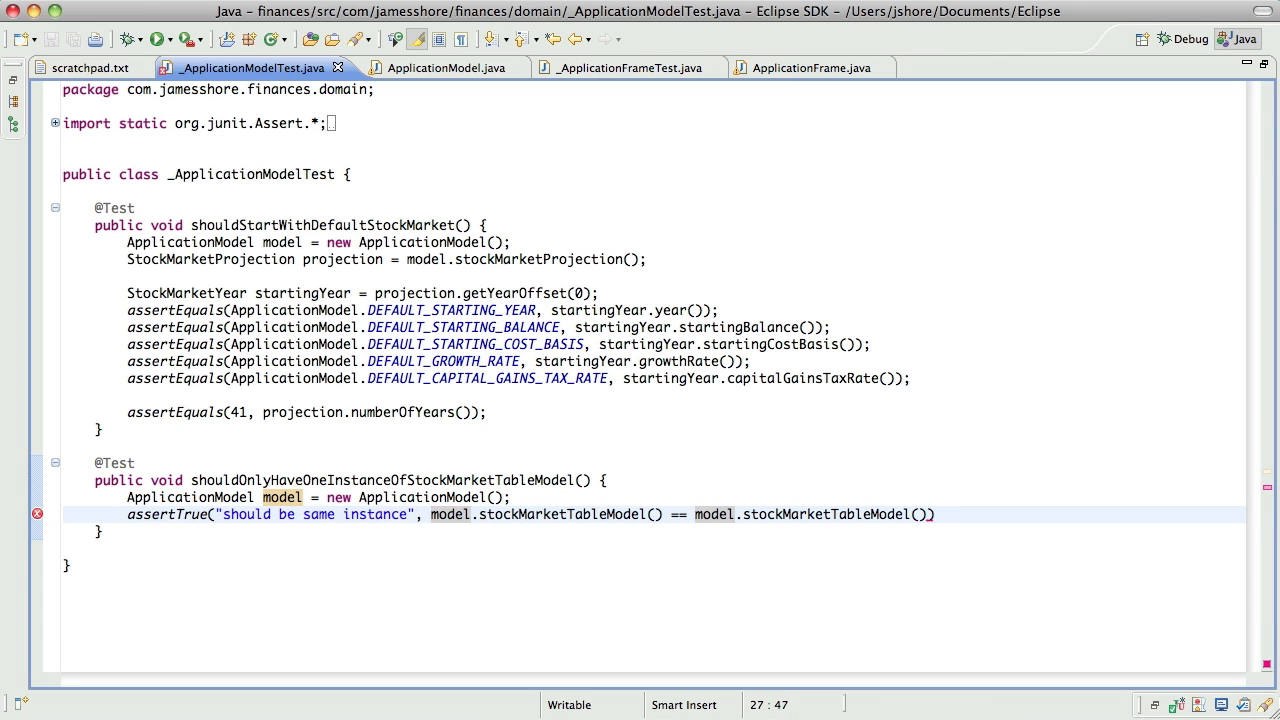
pyautogui.write(';')
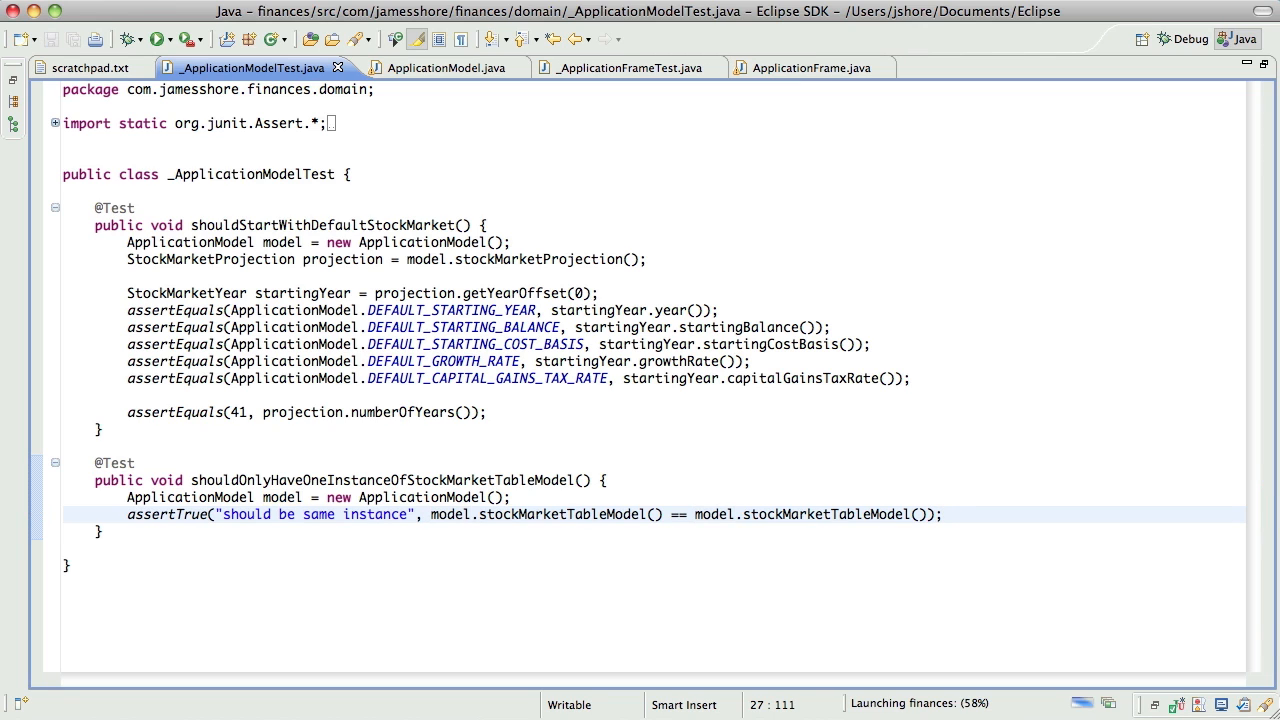
# Inspect the failing same-instance test trace, then return to the ApplicationModel source
pyautogui.click(157, 39)
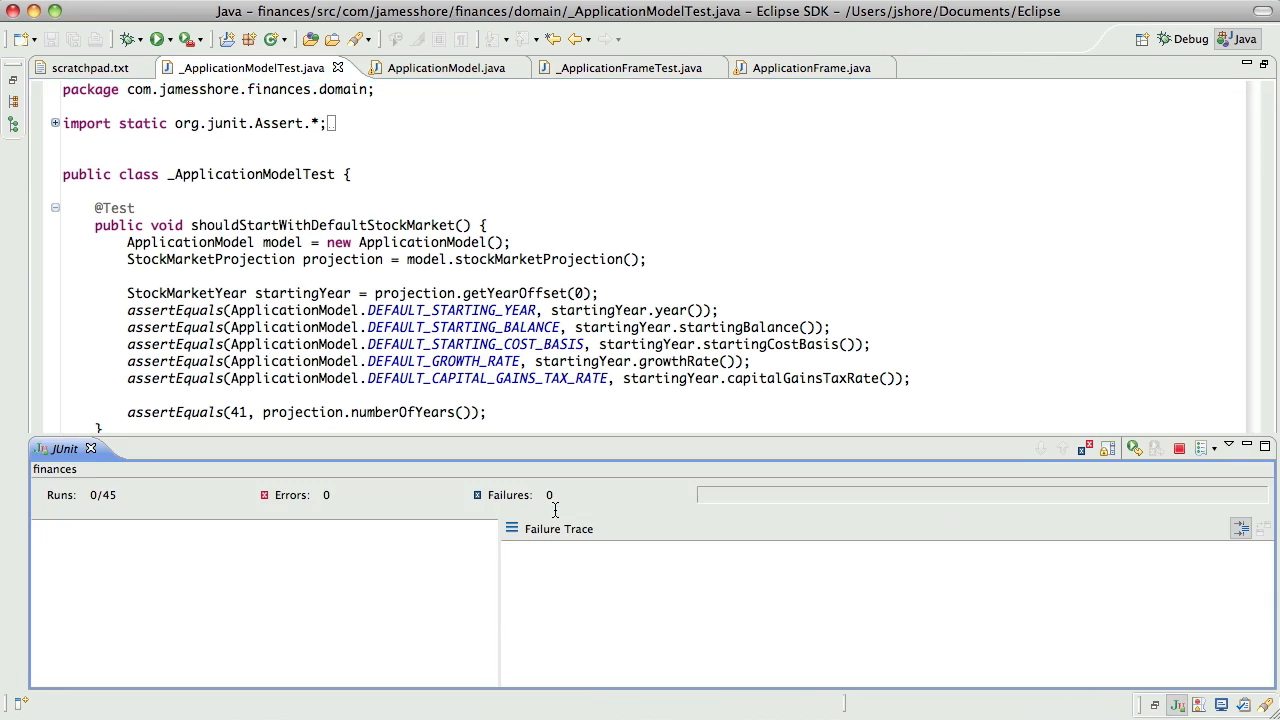
pyautogui.click(157, 39)
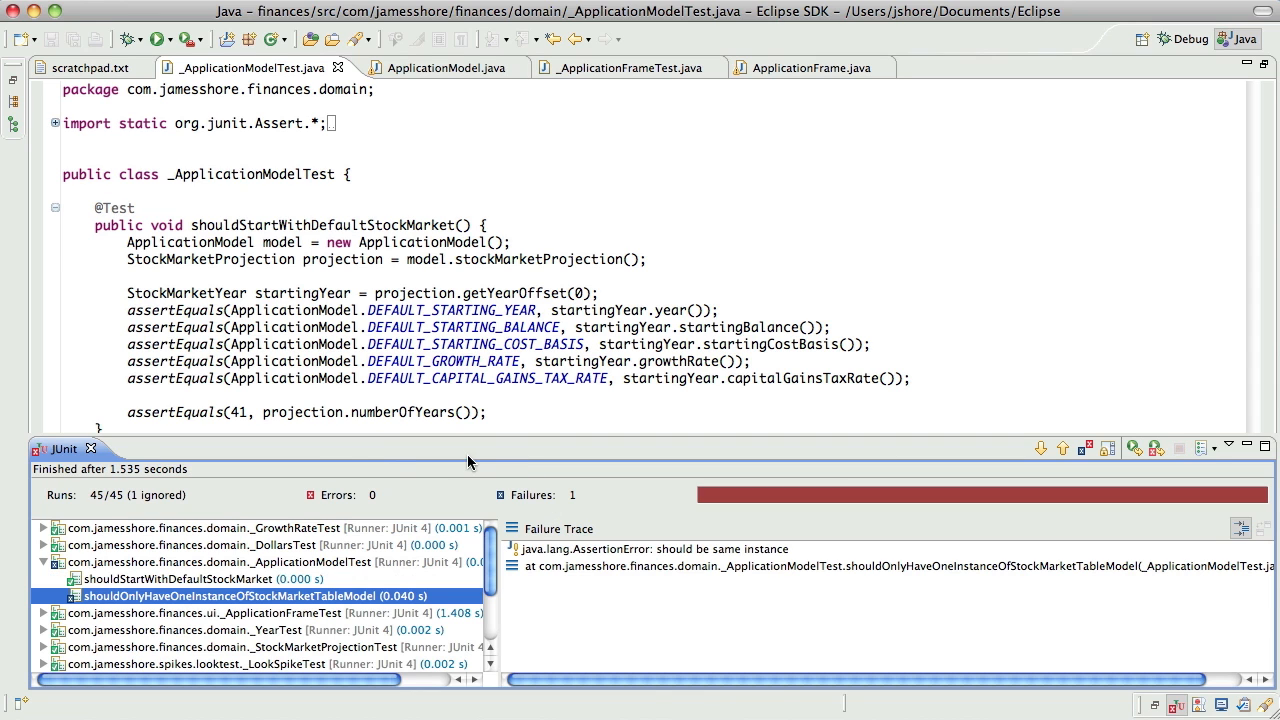
pyautogui.click(441, 68)
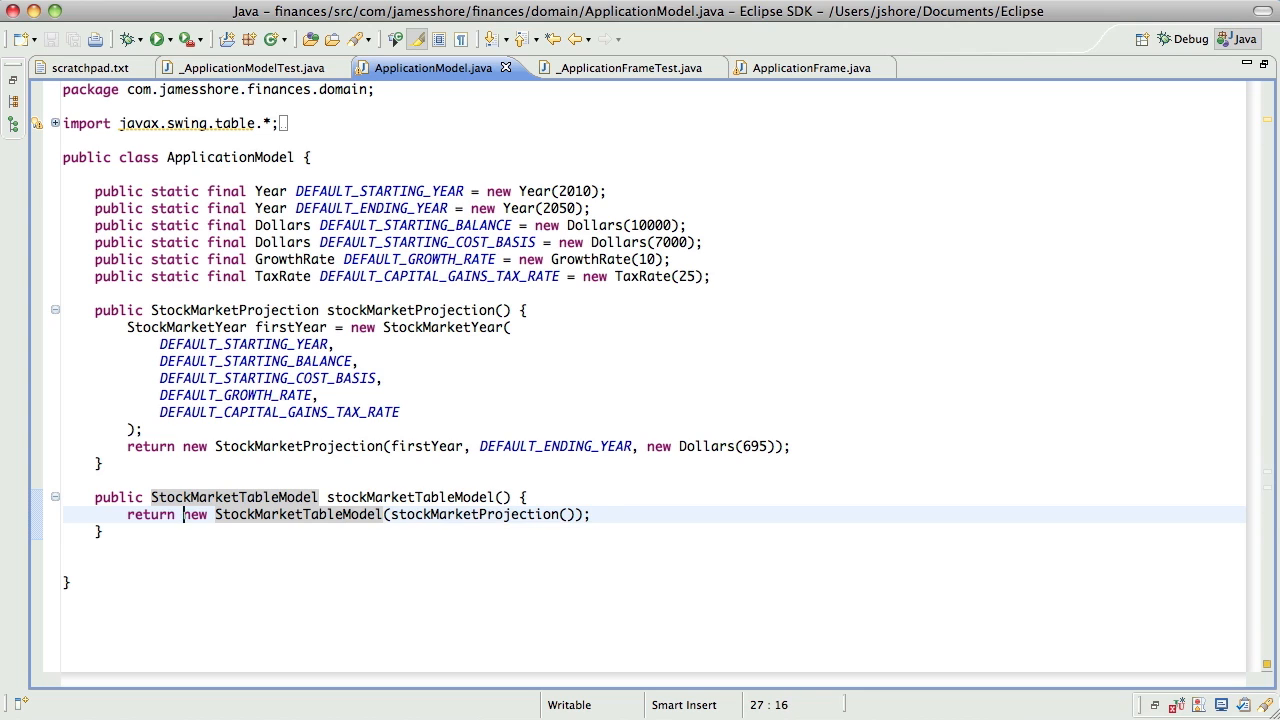
# Extract new StockMarketTableModel(...) to a local, then convert it to a field initialized at declaration
pyautogui.moveTo(184, 514); pyautogui.dragTo(591, 514)
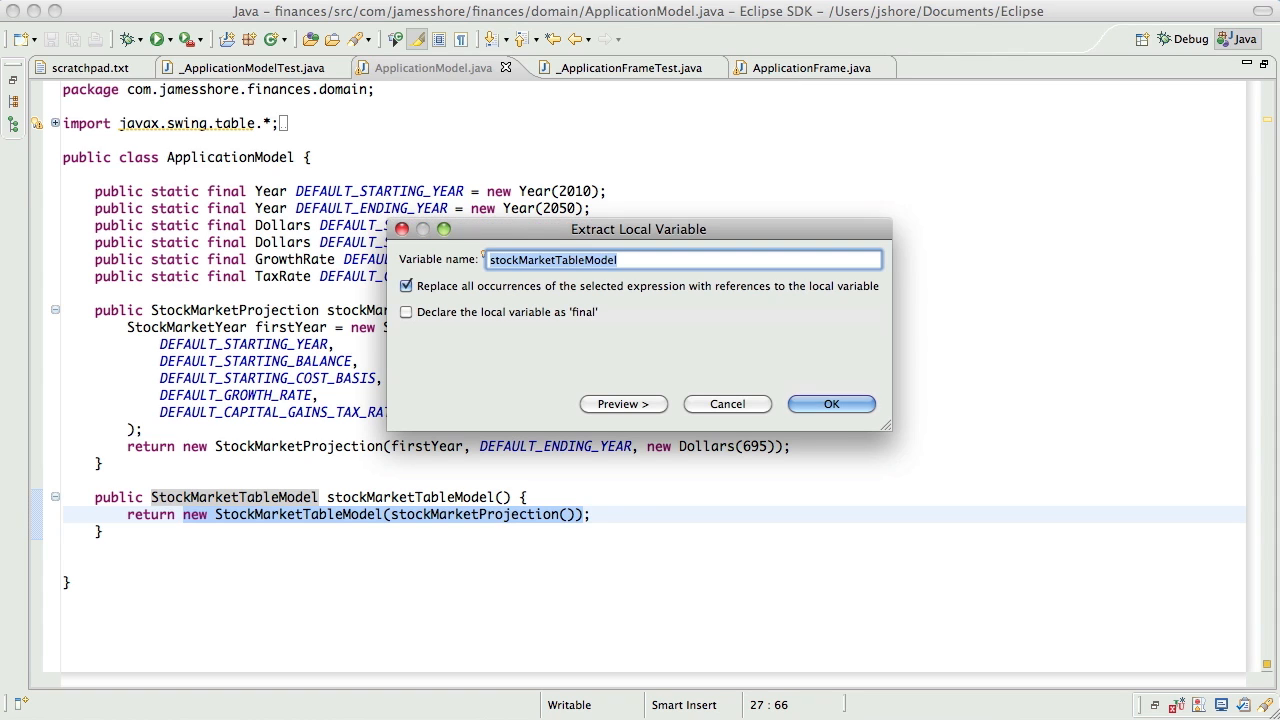
pyautogui.click(831, 404)
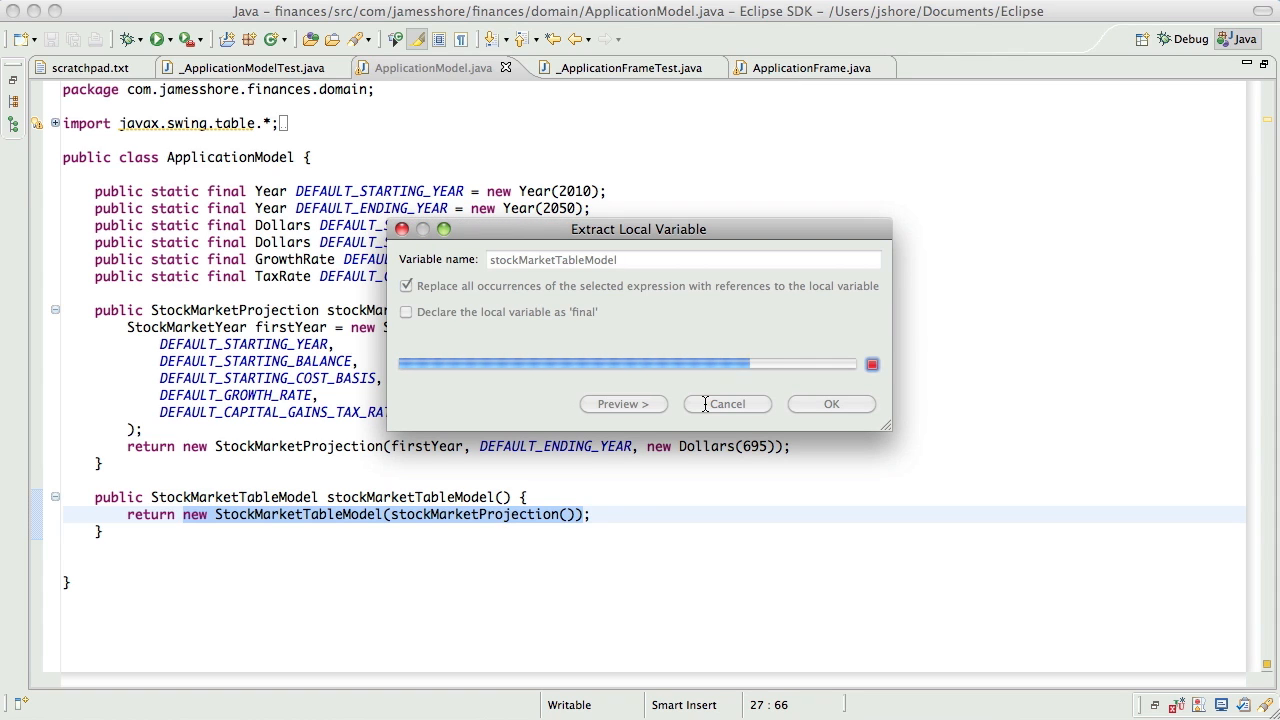
pyautogui.click(831, 404)
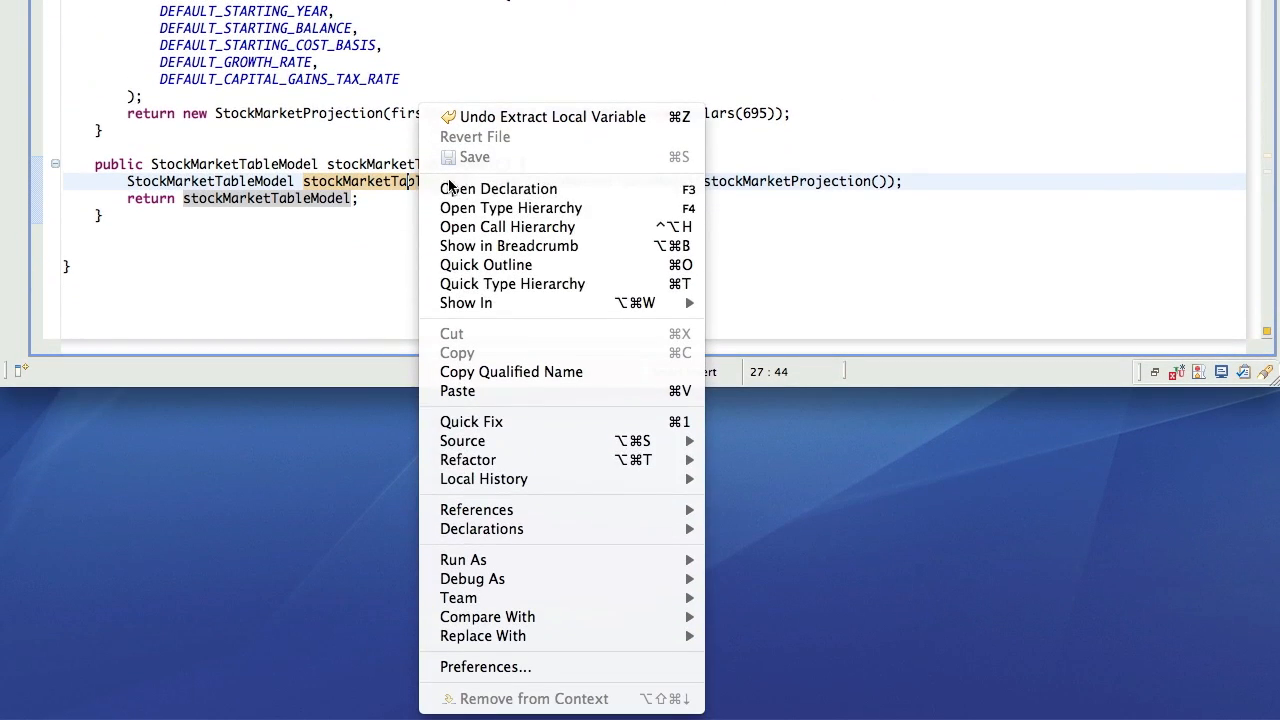
pyautogui.moveTo(561, 465)
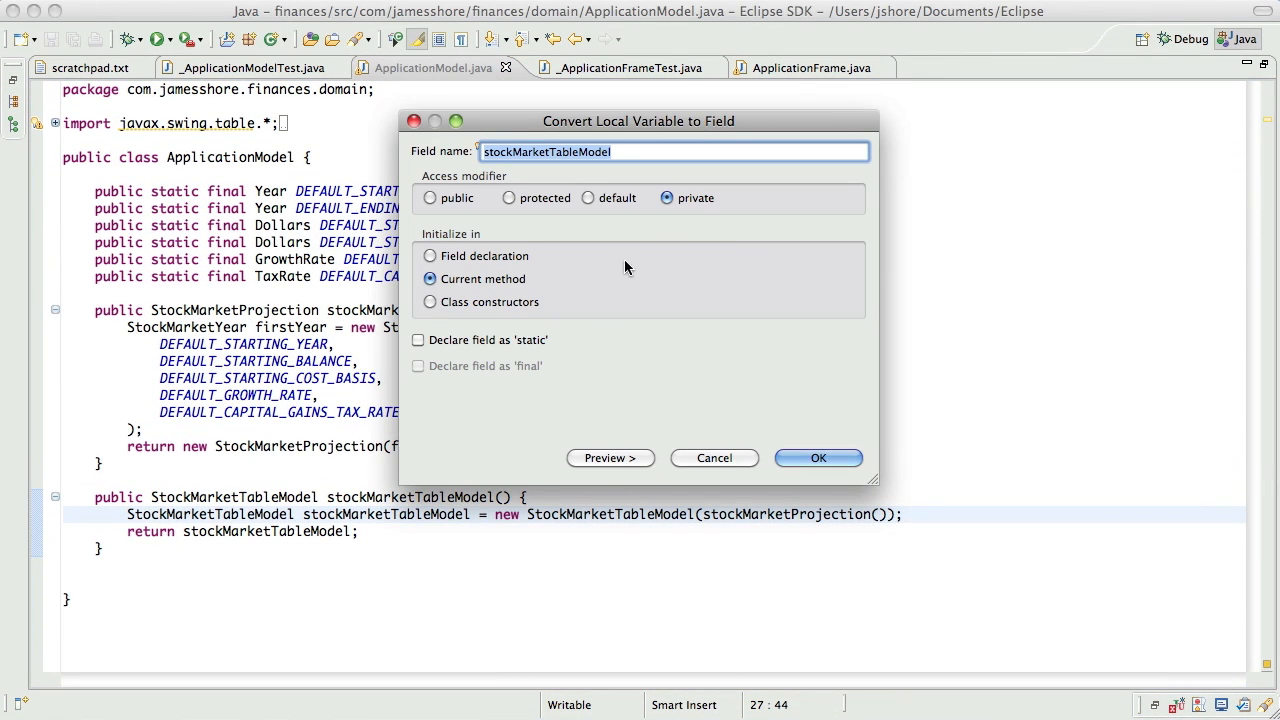
pyautogui.click(430, 255)
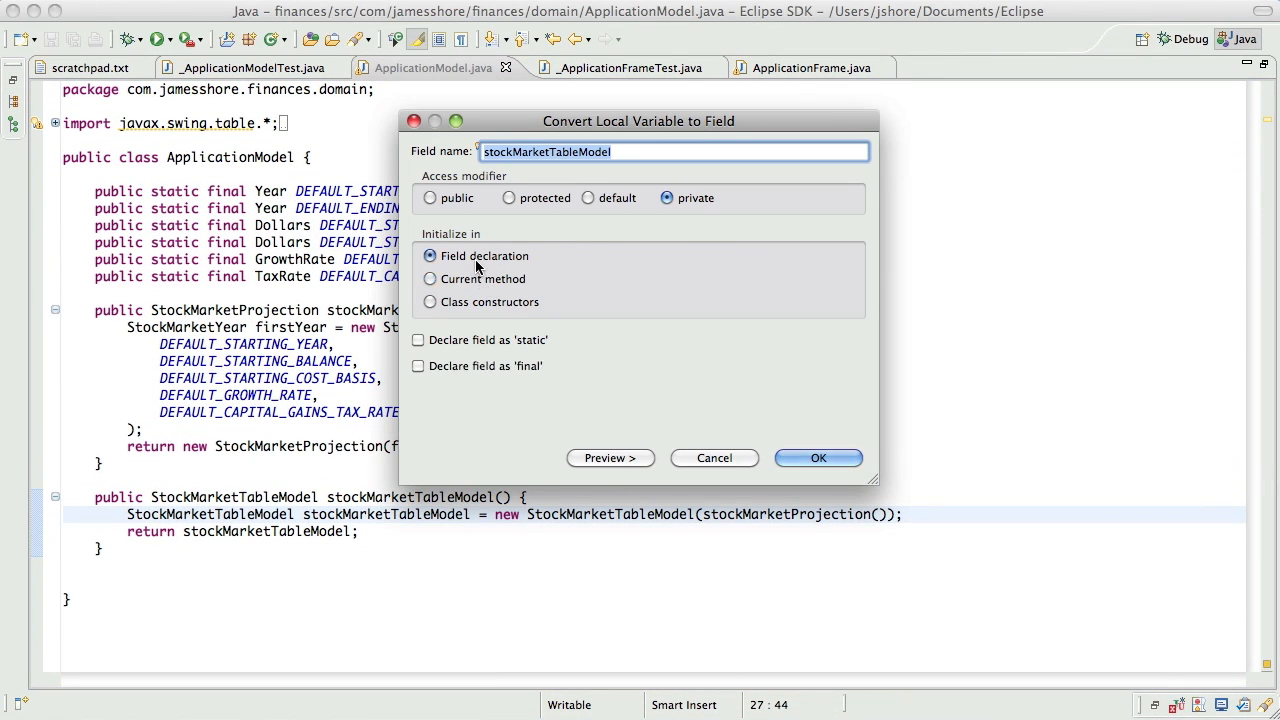
pyautogui.click(818, 458)
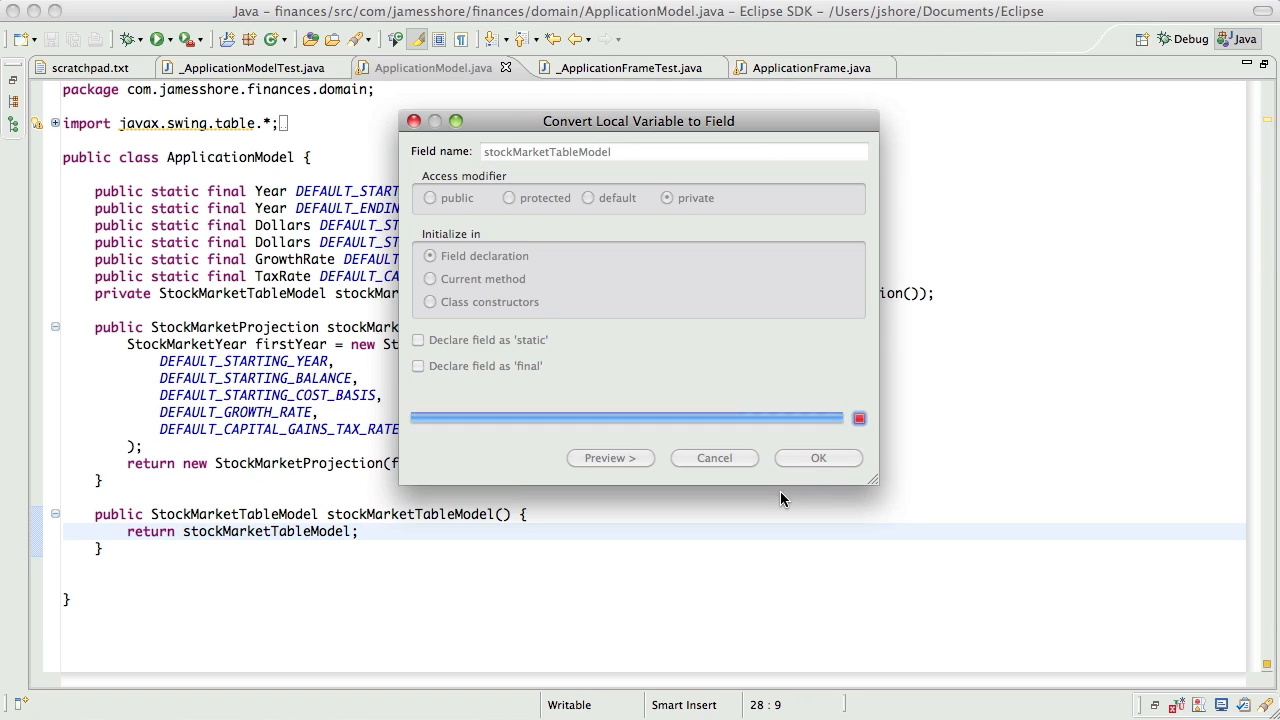
pyautogui.click(818, 458)
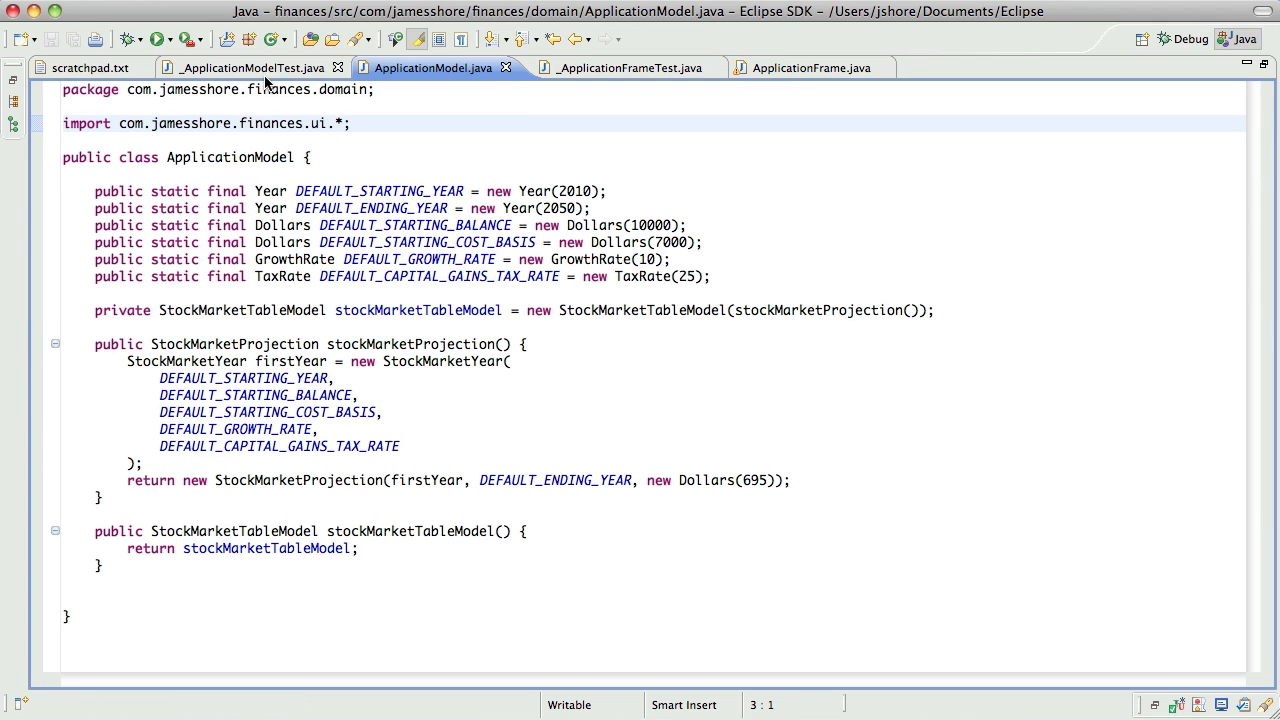
# Glance at _ApplicationModelTest, then return to the ApplicationFrame startingBalanceField code
pyautogui.click(242, 67)
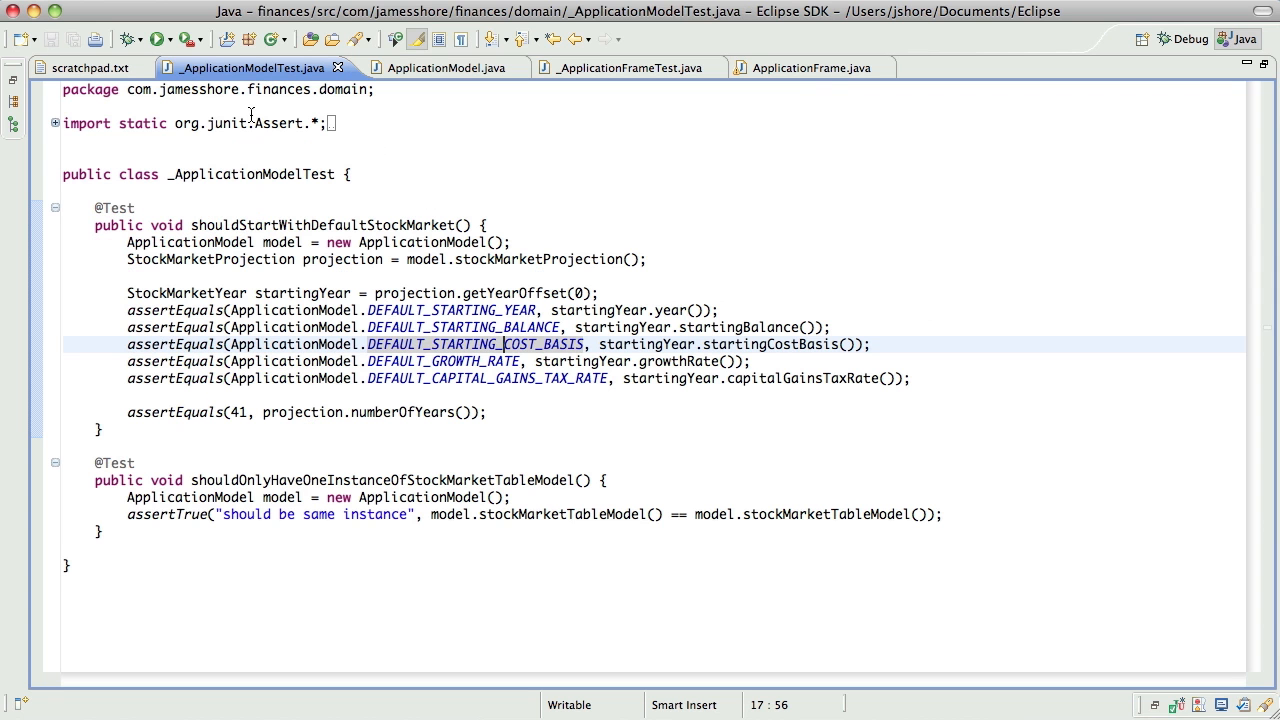
pyautogui.moveTo(283, 515)
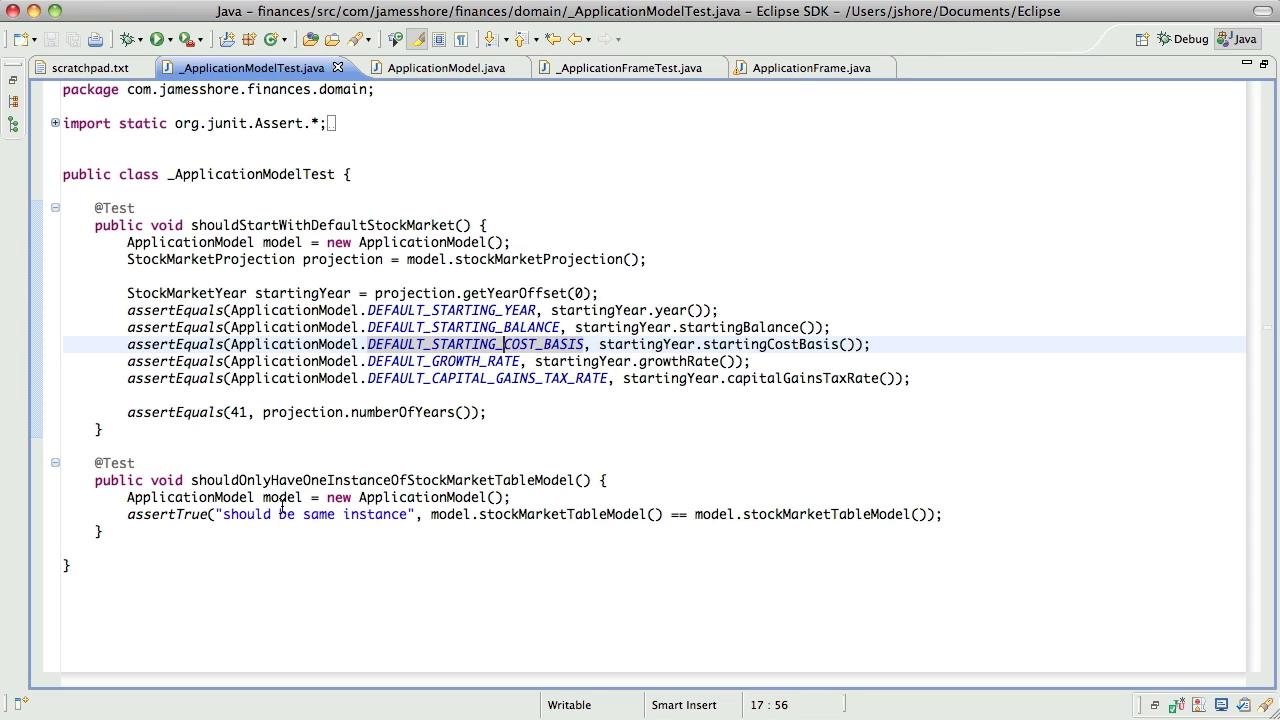
pyautogui.moveTo(530, 229)
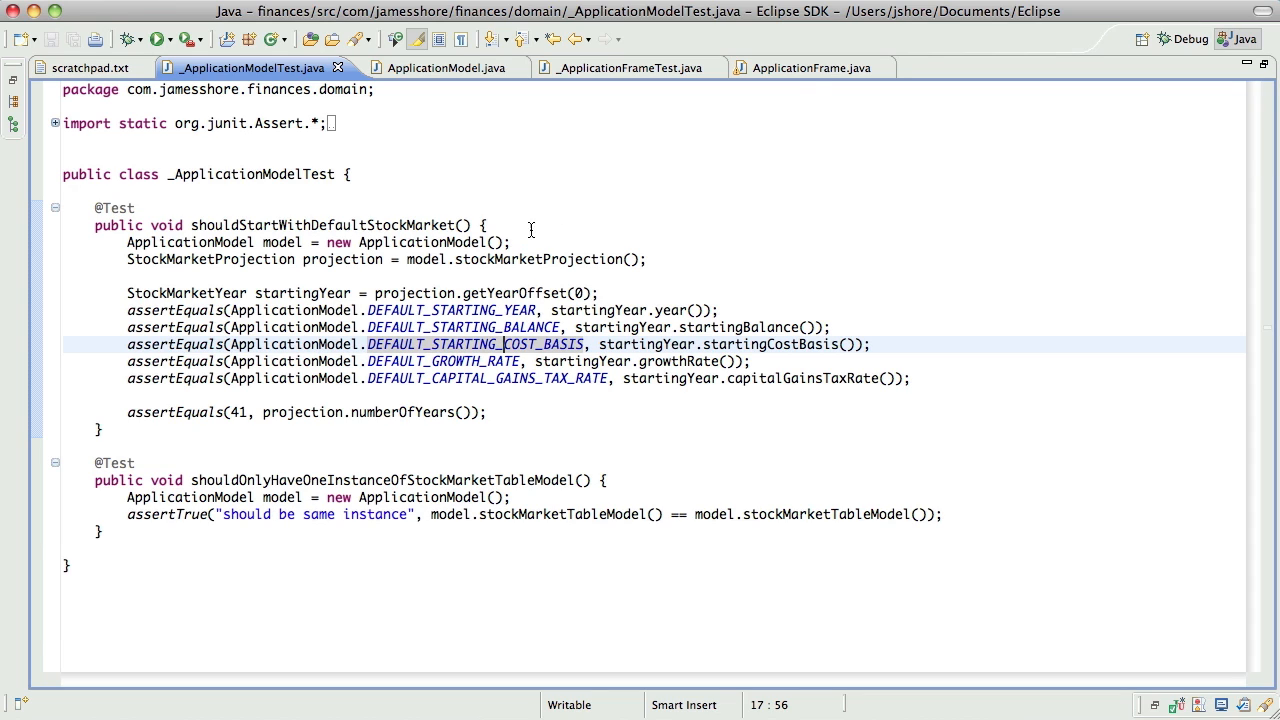
pyautogui.click(811, 70)
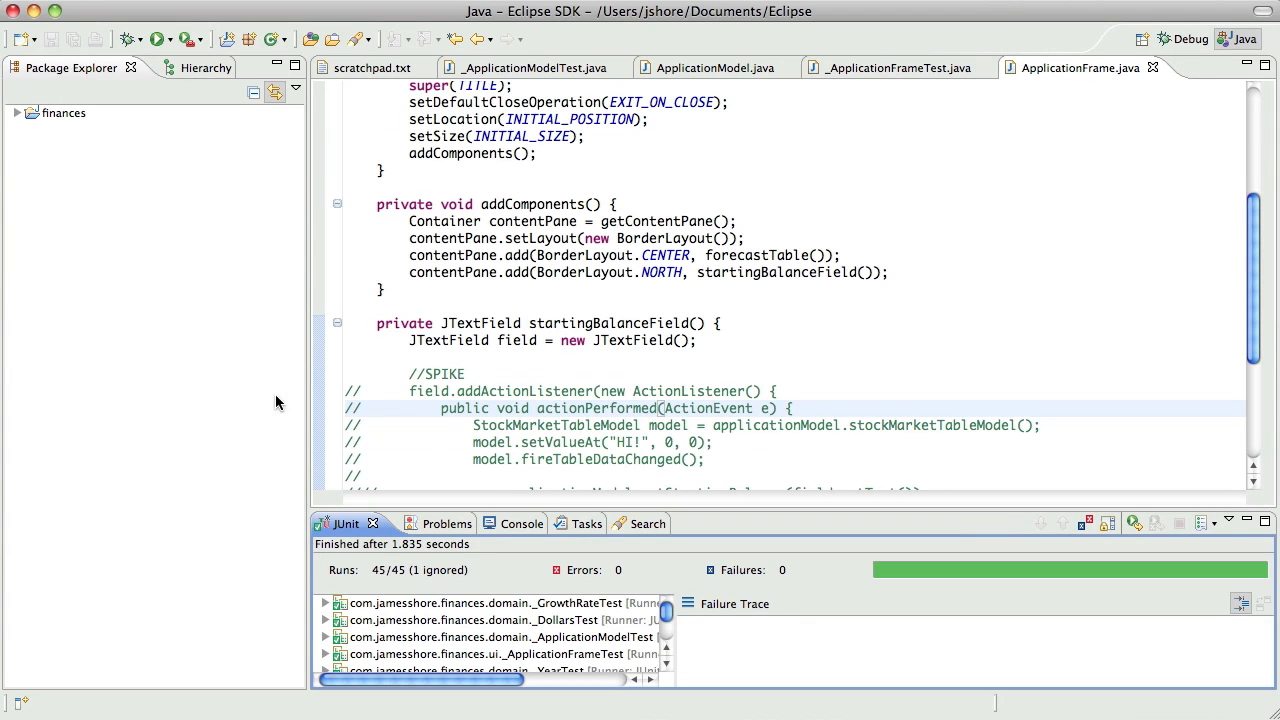
# Expand finances > src > com.jamesshore > spikes > swing and open SwingSpike.java
pyautogui.click(20, 113)
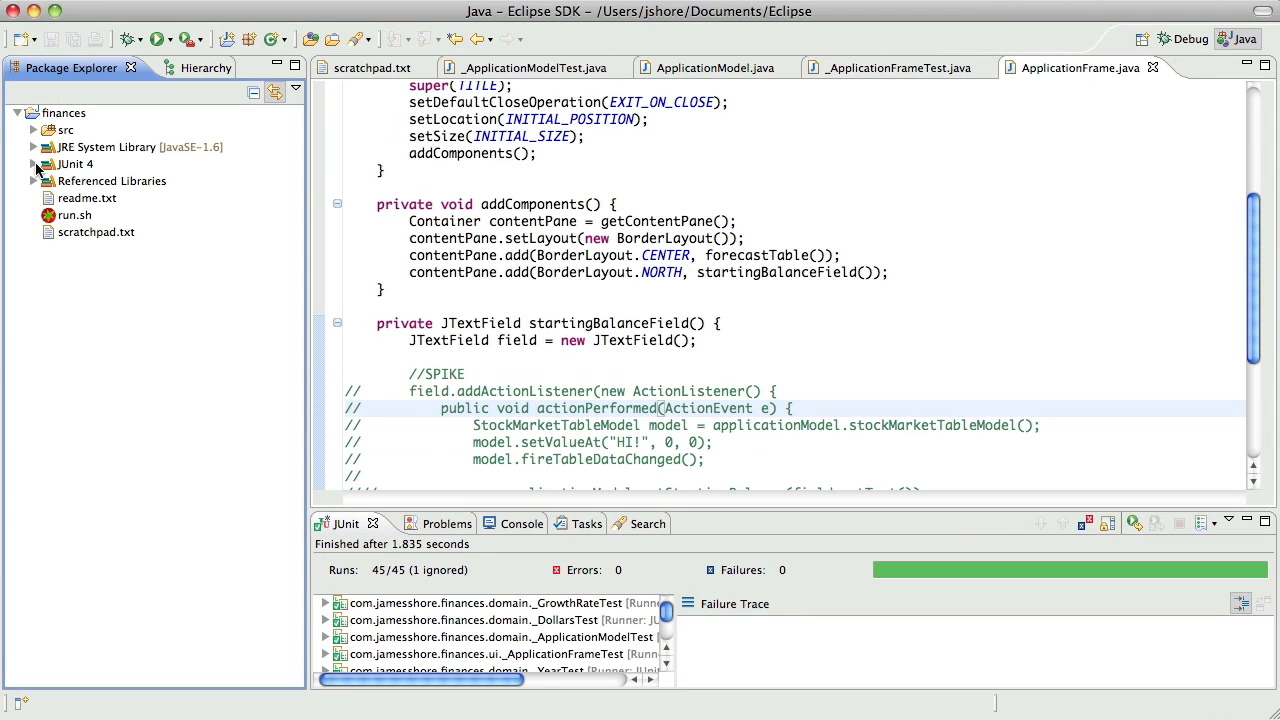
pyautogui.click(32, 131)
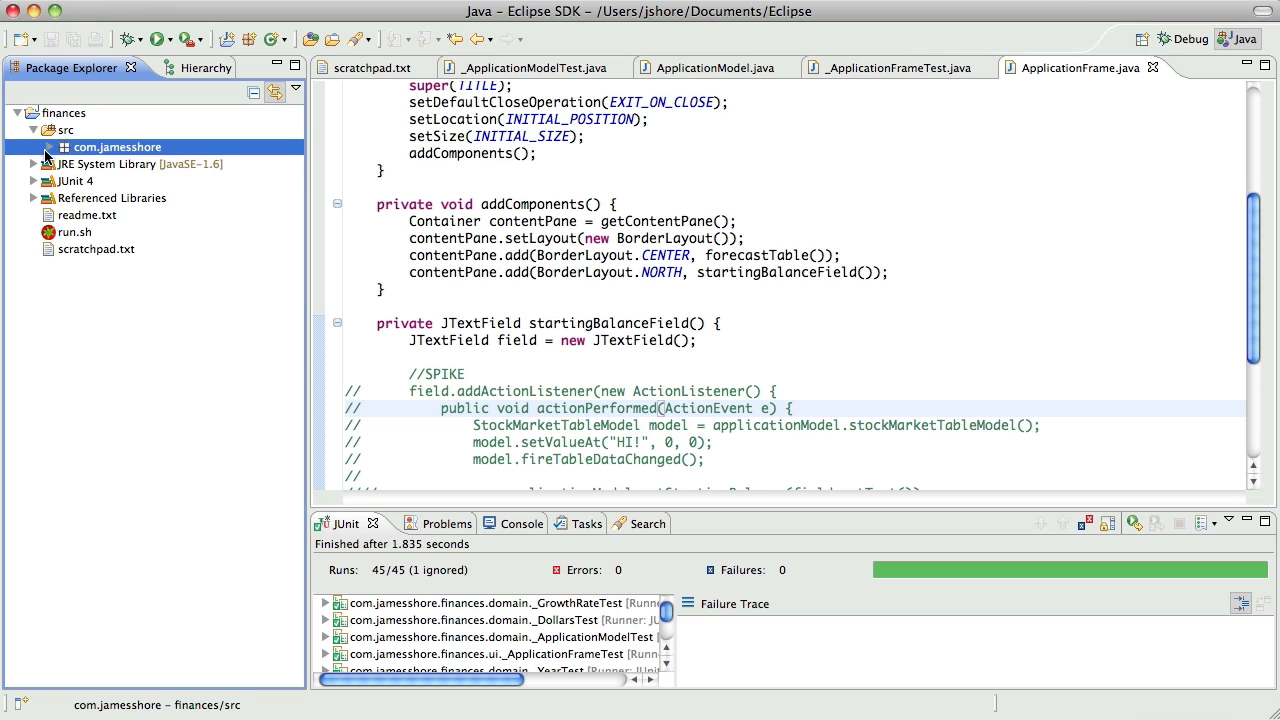
pyautogui.click(49, 147)
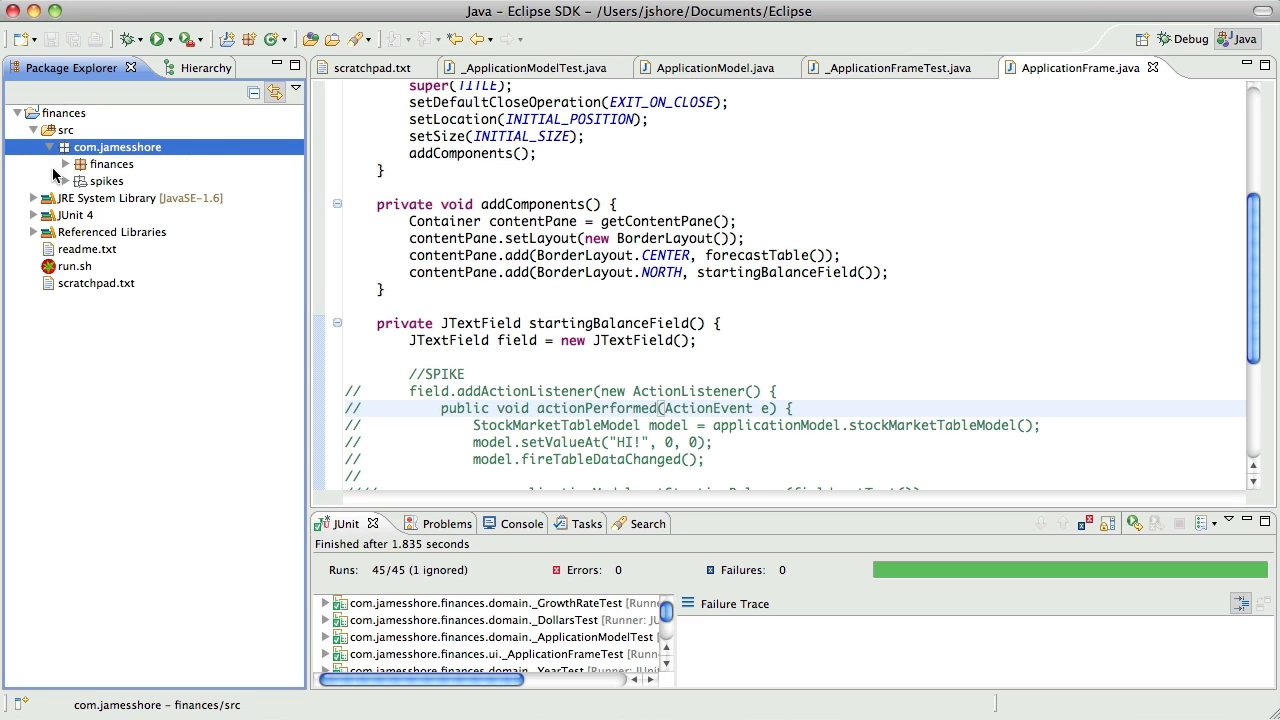
pyautogui.click(65, 181)
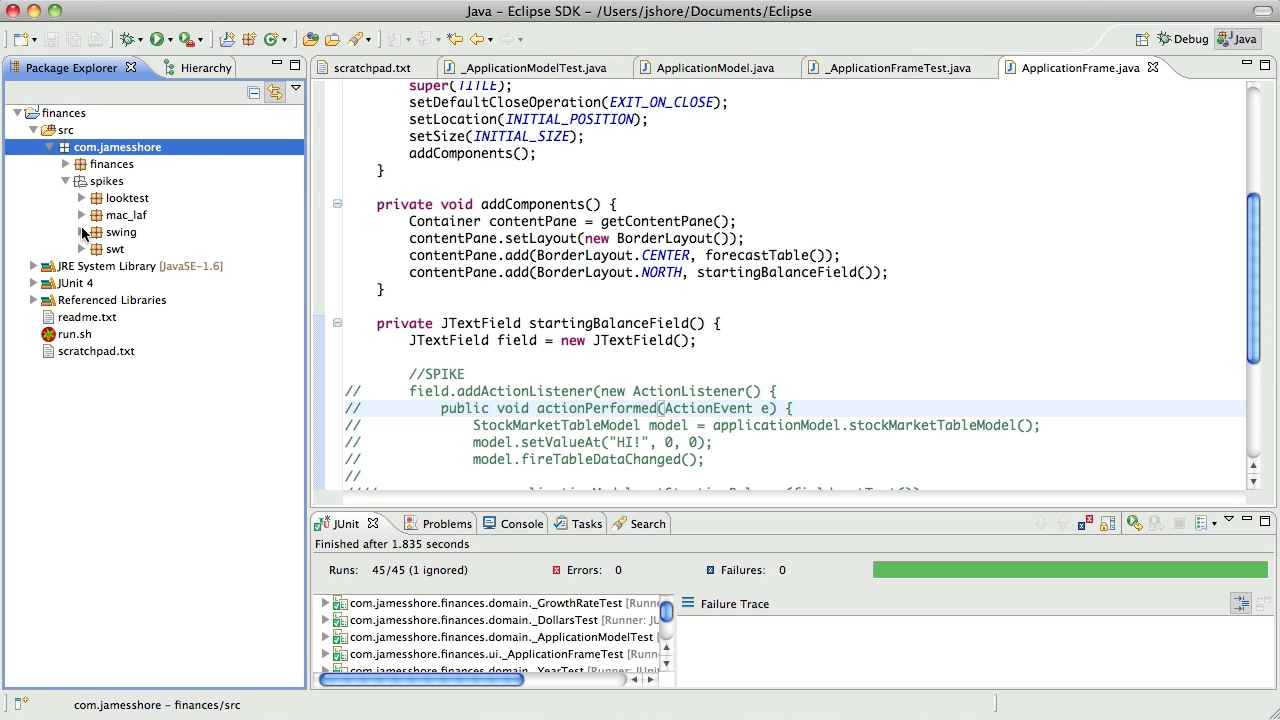
pyautogui.click(82, 232)
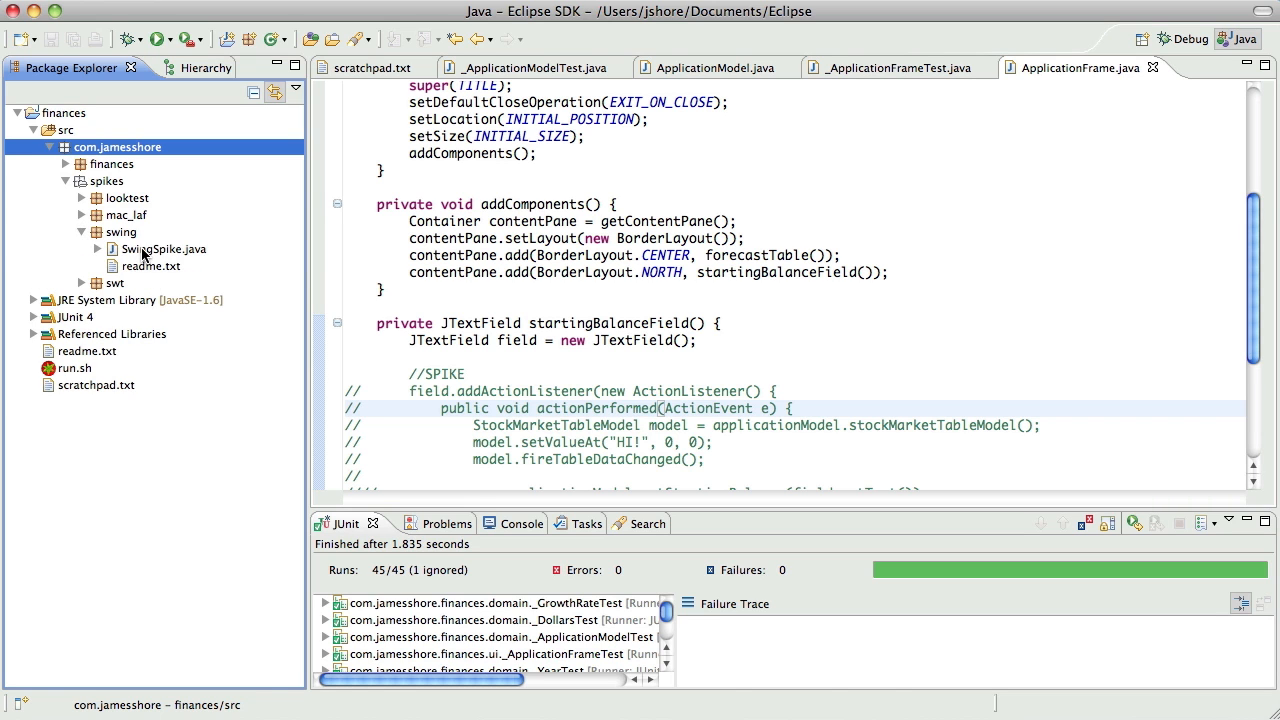
pyautogui.doubleClick(163, 249)
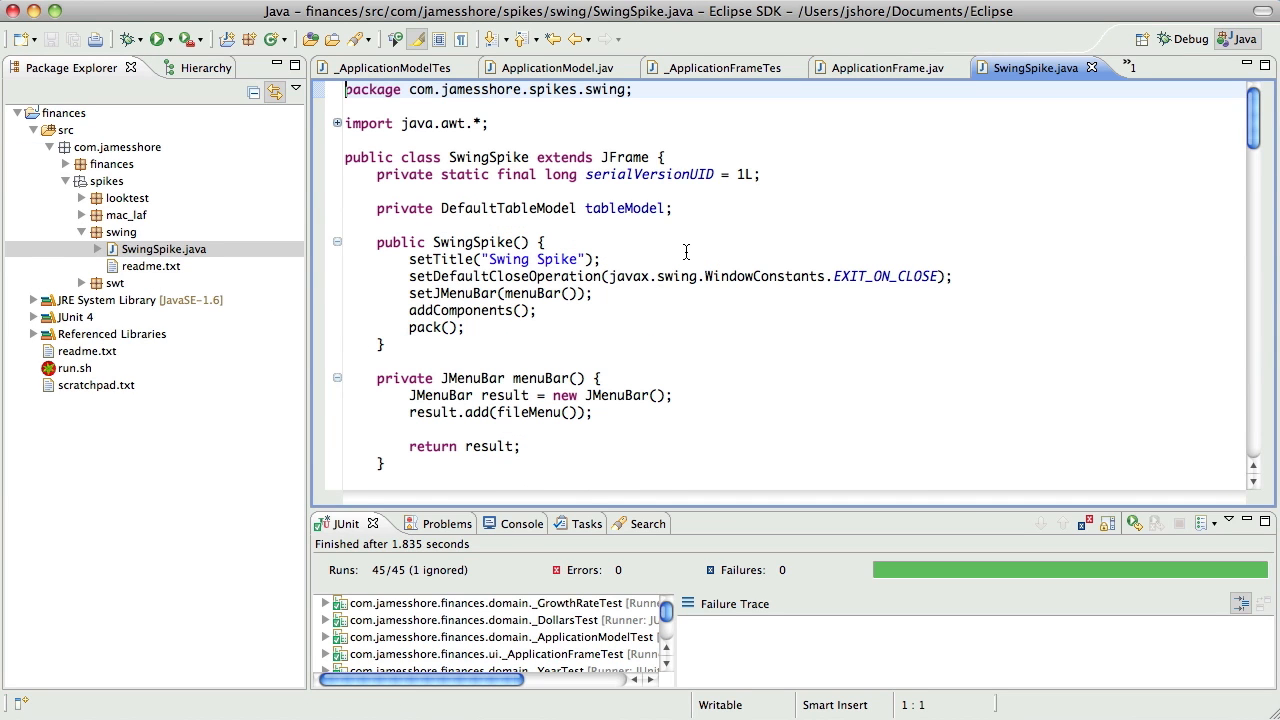
pyautogui.scroll(-3)
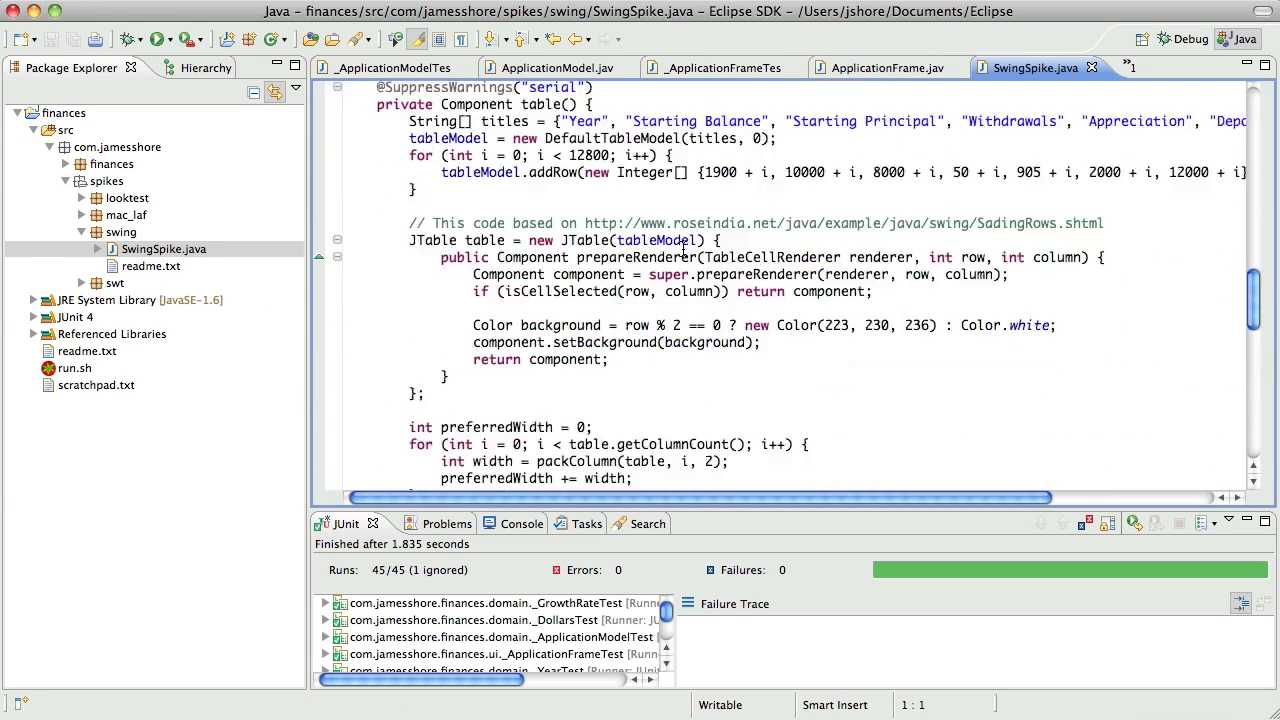
pyautogui.scroll(-3)
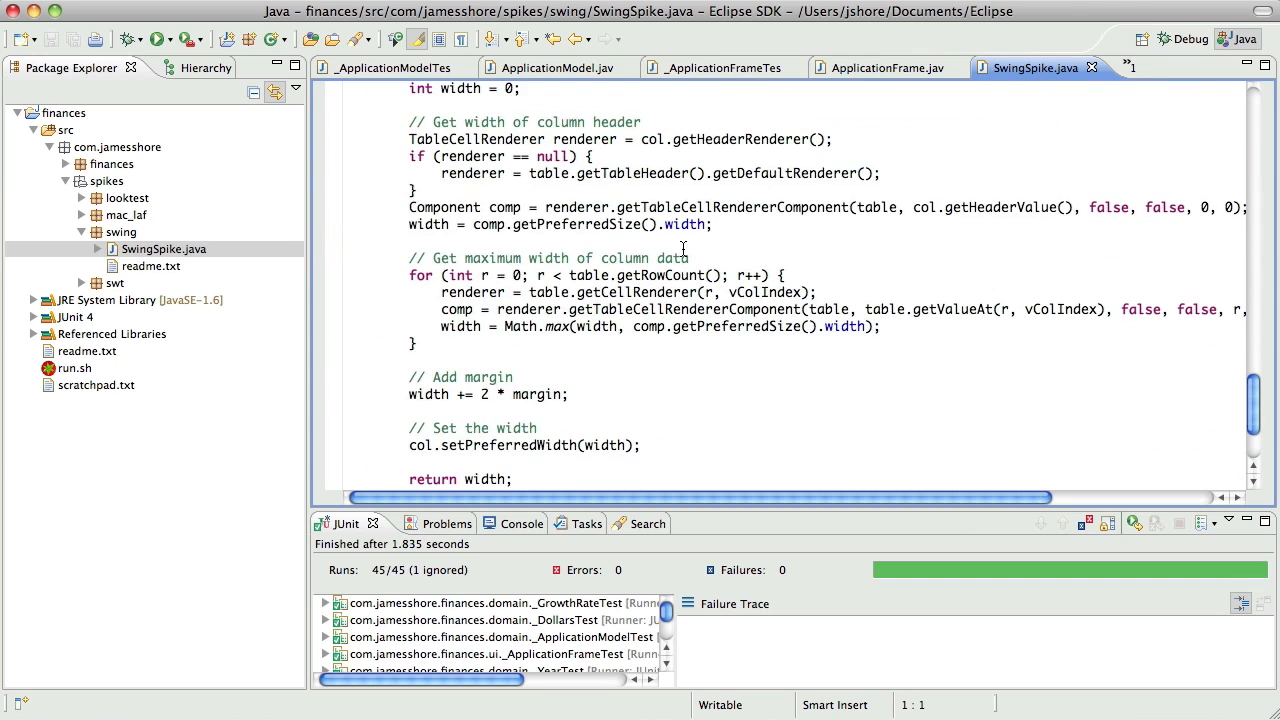
pyautogui.scroll(-3)
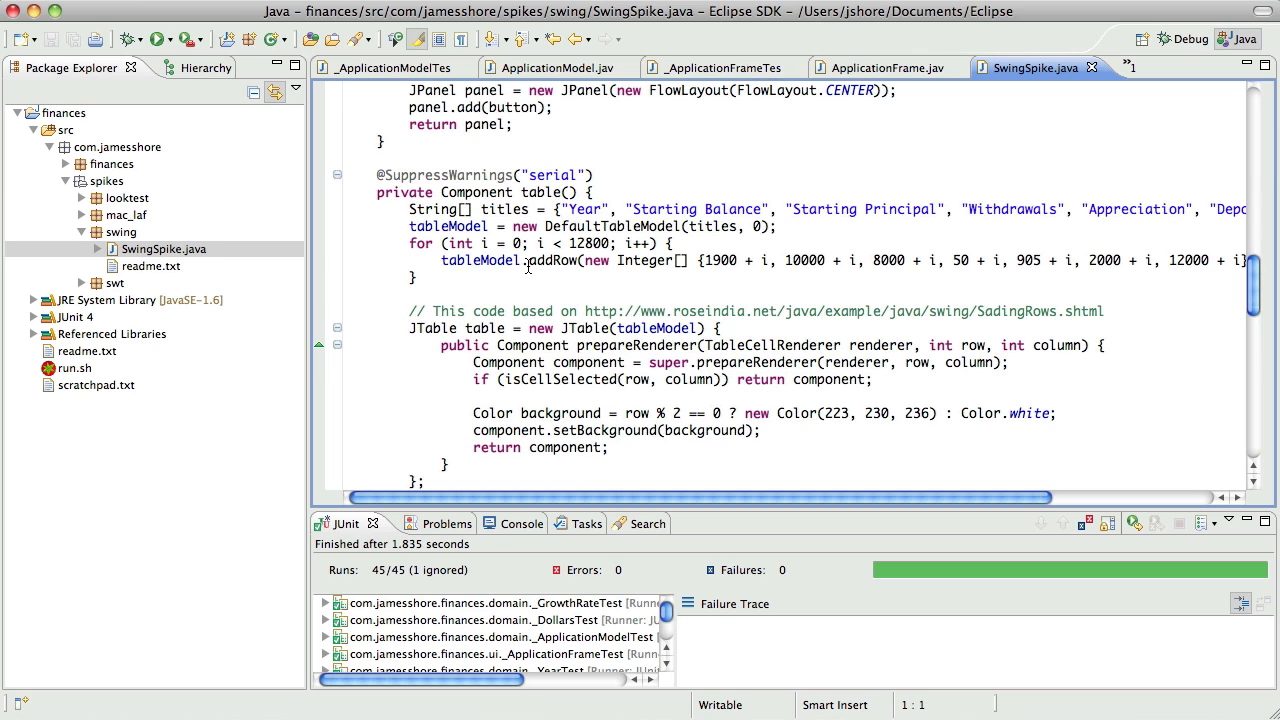
pyautogui.scroll(-3)
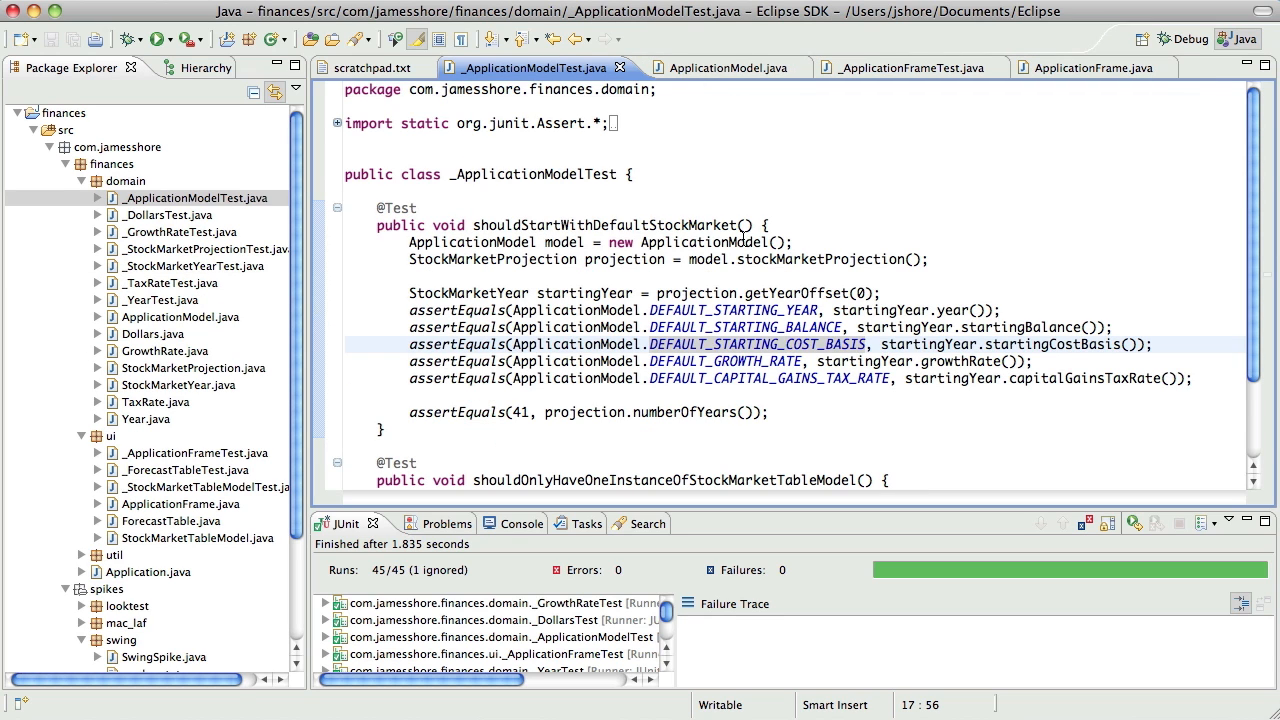
# Scroll the test file, then review ApplicationModel's shared stockMarketTableModel field and accessor
pyautogui.scroll(-3)
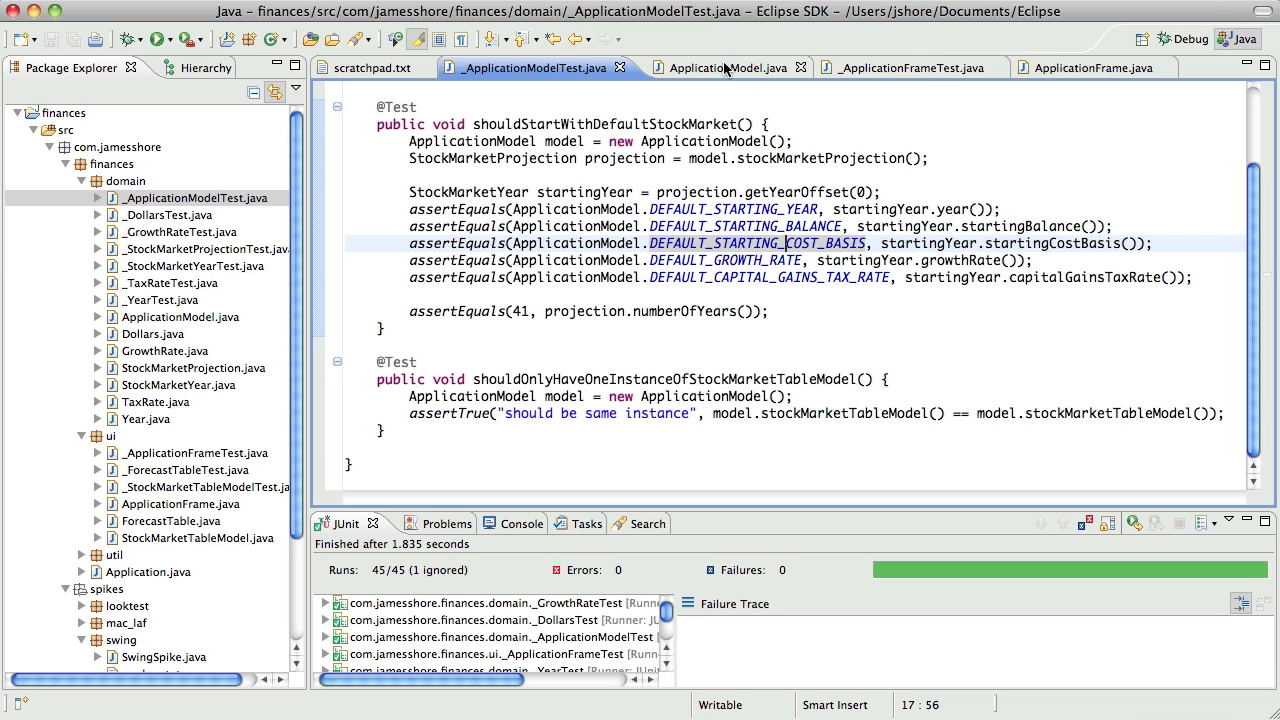
pyautogui.moveTo(725, 67)
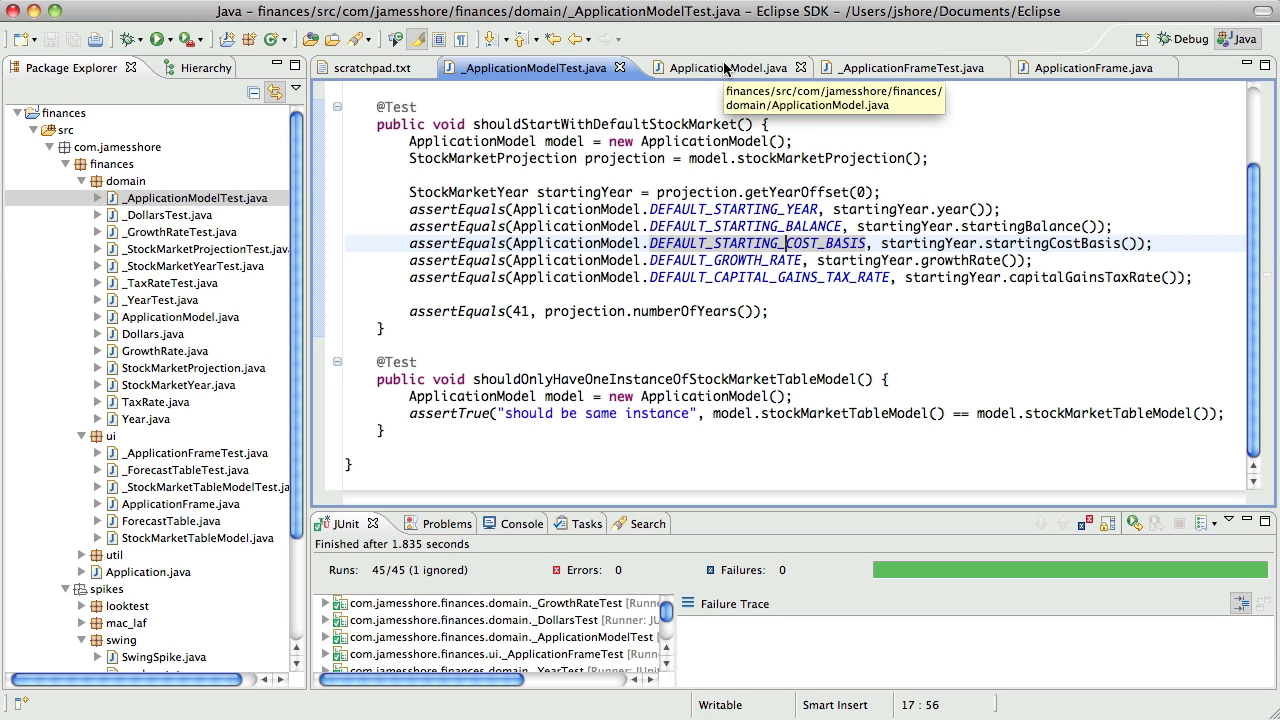
pyautogui.click(728, 66)
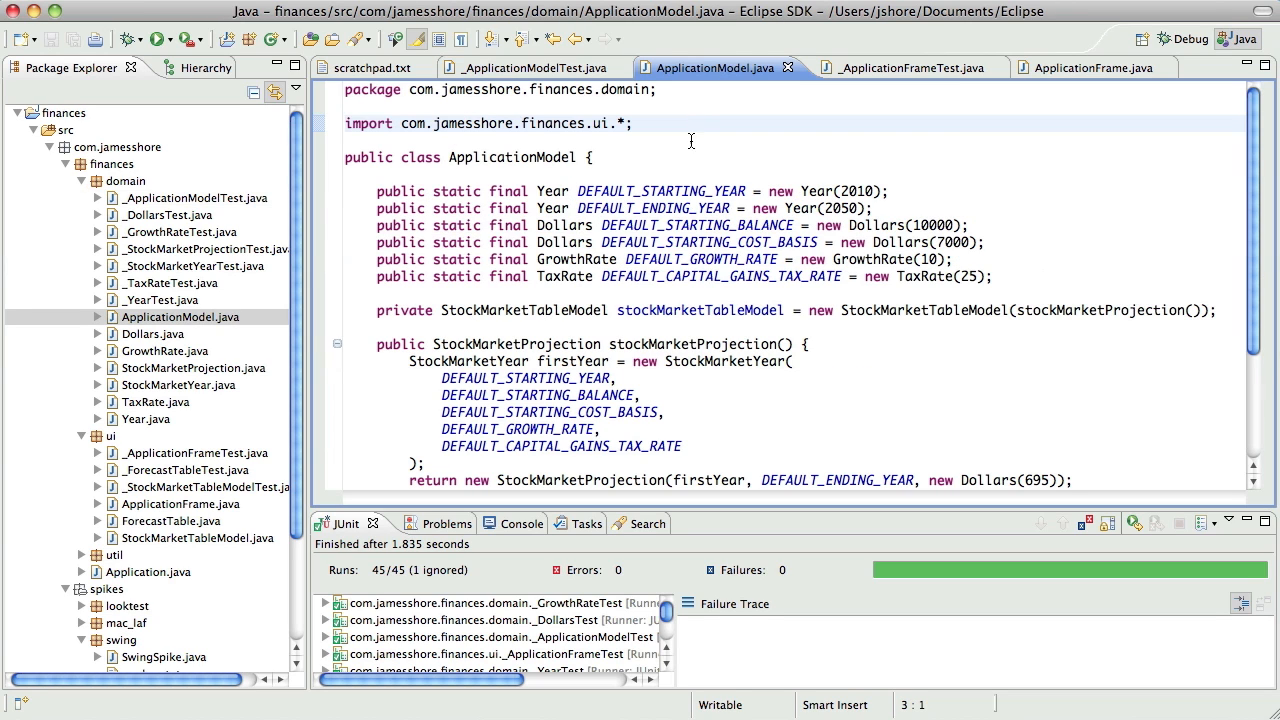
pyautogui.scroll(-3)
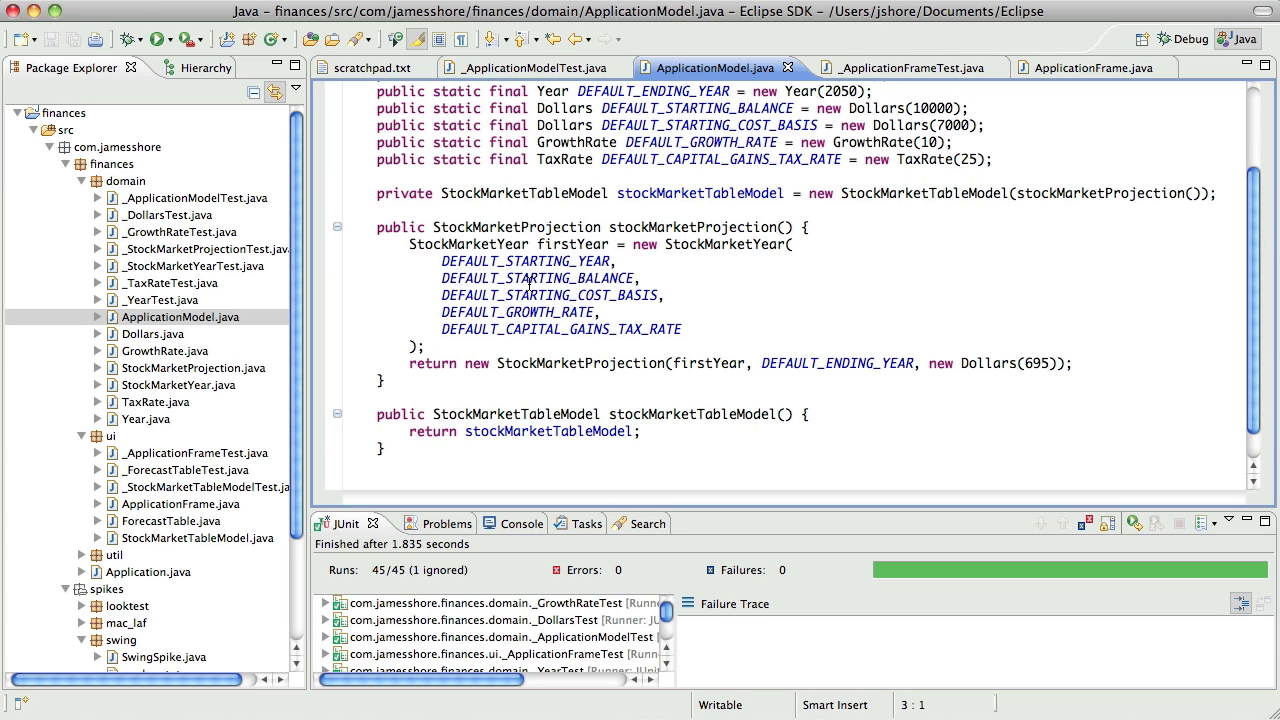
pyautogui.moveTo(173, 392)
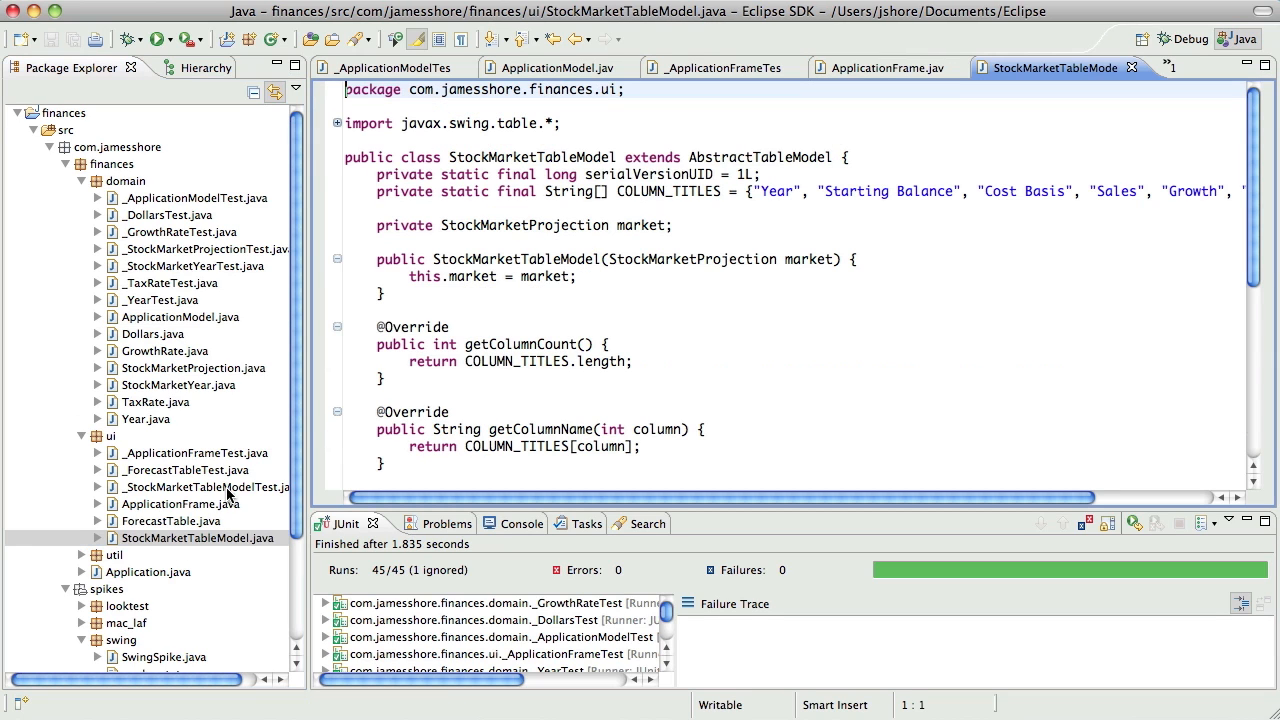
# Open _StockMarketTableModelTest, compare with StockMarketTableModel, and scroll to the multipleRows assertions
pyautogui.click(200, 488)
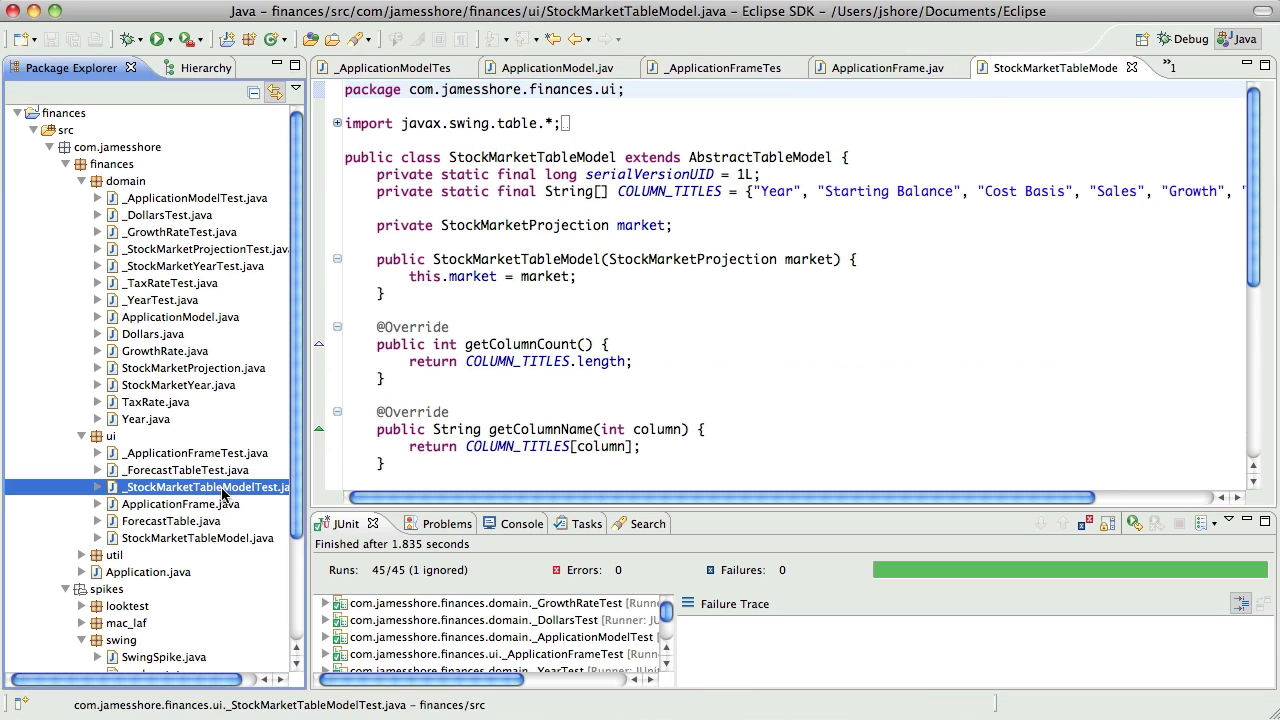
pyautogui.doubleClick(200, 487)
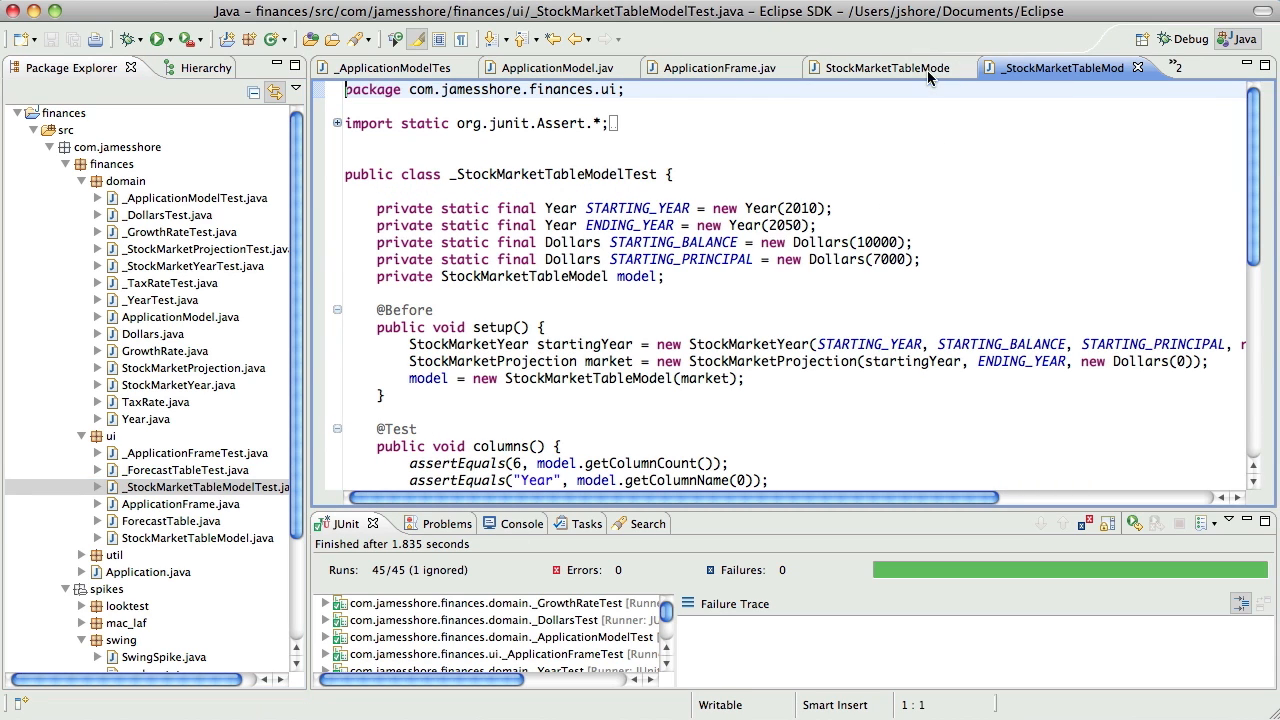
pyautogui.click(890, 70)
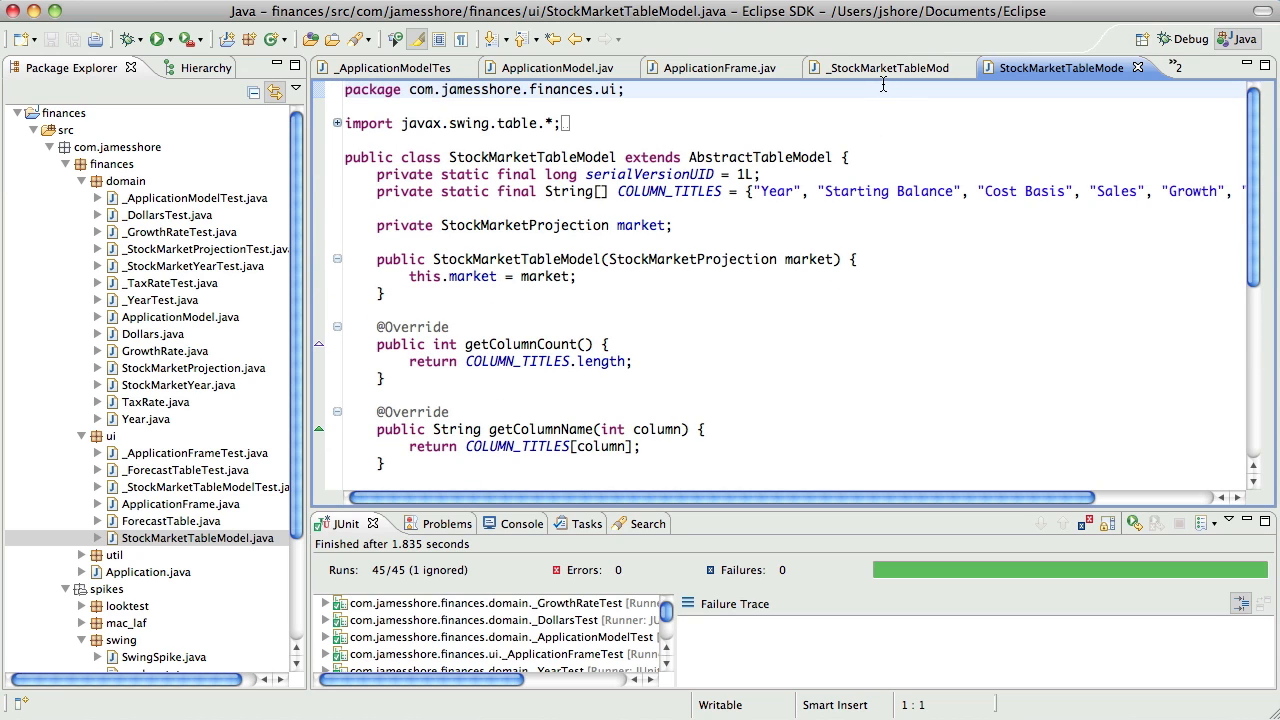
pyautogui.click(874, 67)
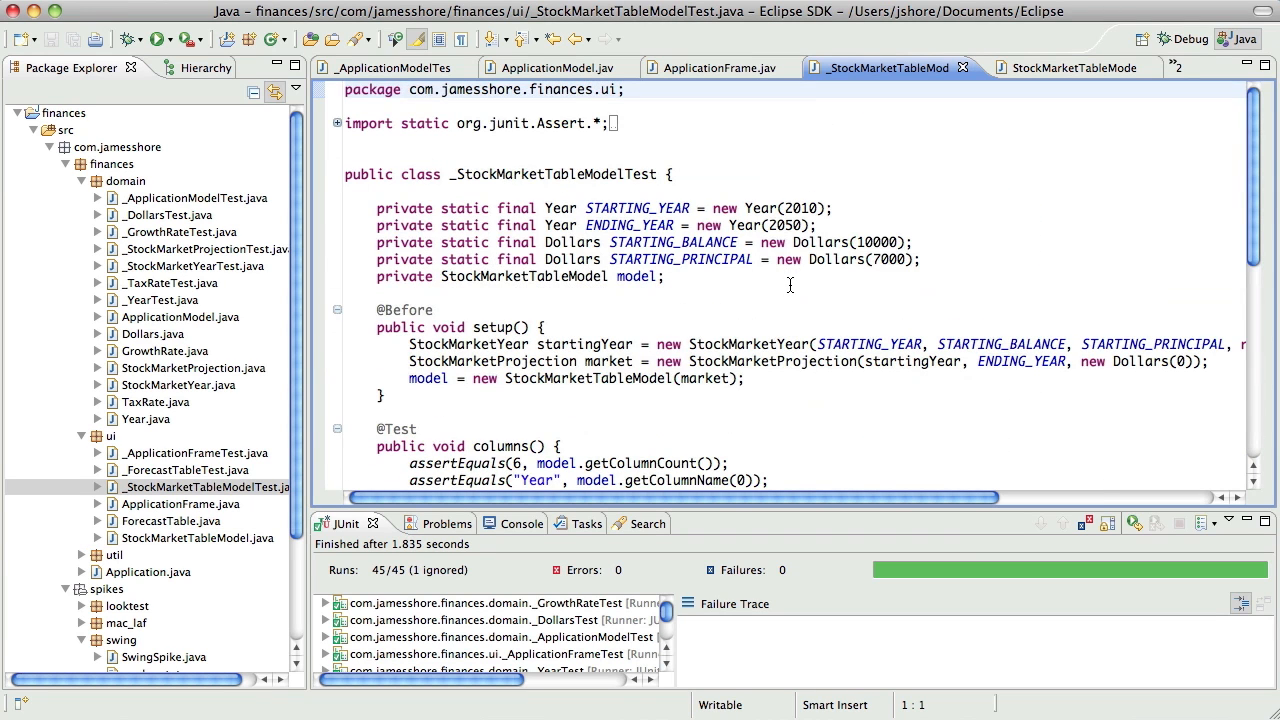
pyautogui.scroll(-3)
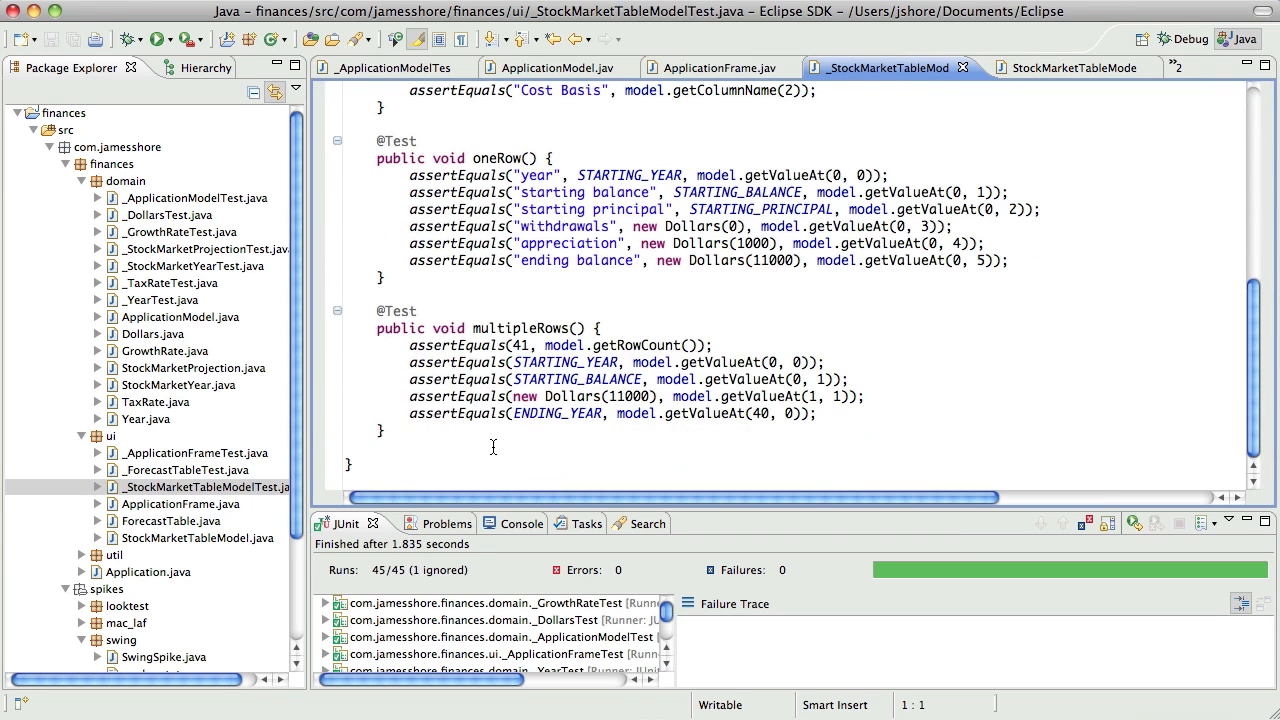
pyautogui.write('@Test')
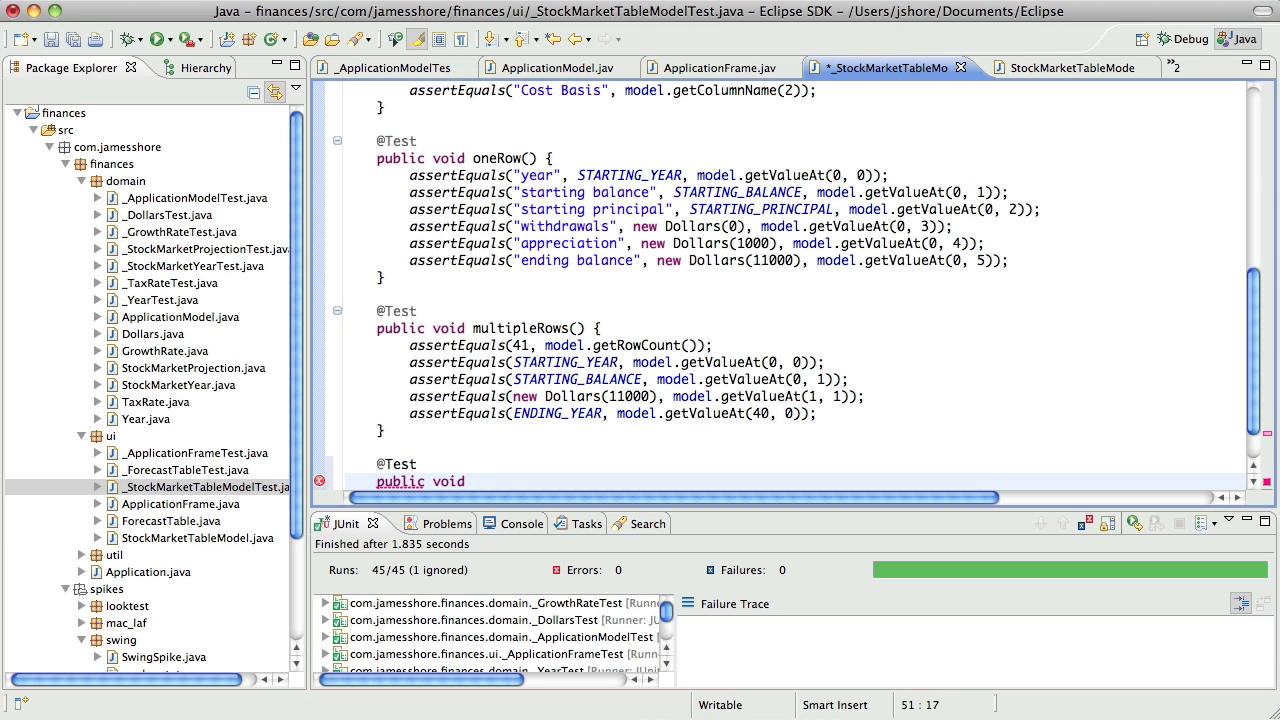
pyautogui.write('setN')
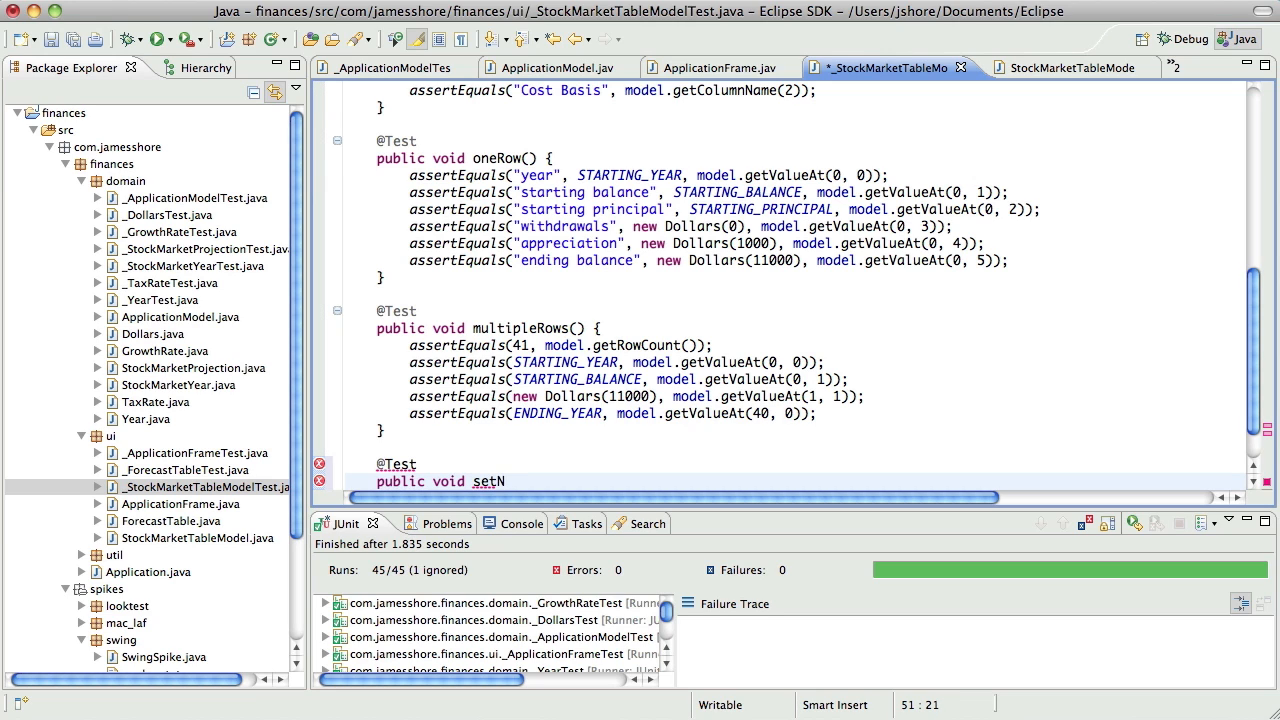
pyautogui.press('BackSpace')
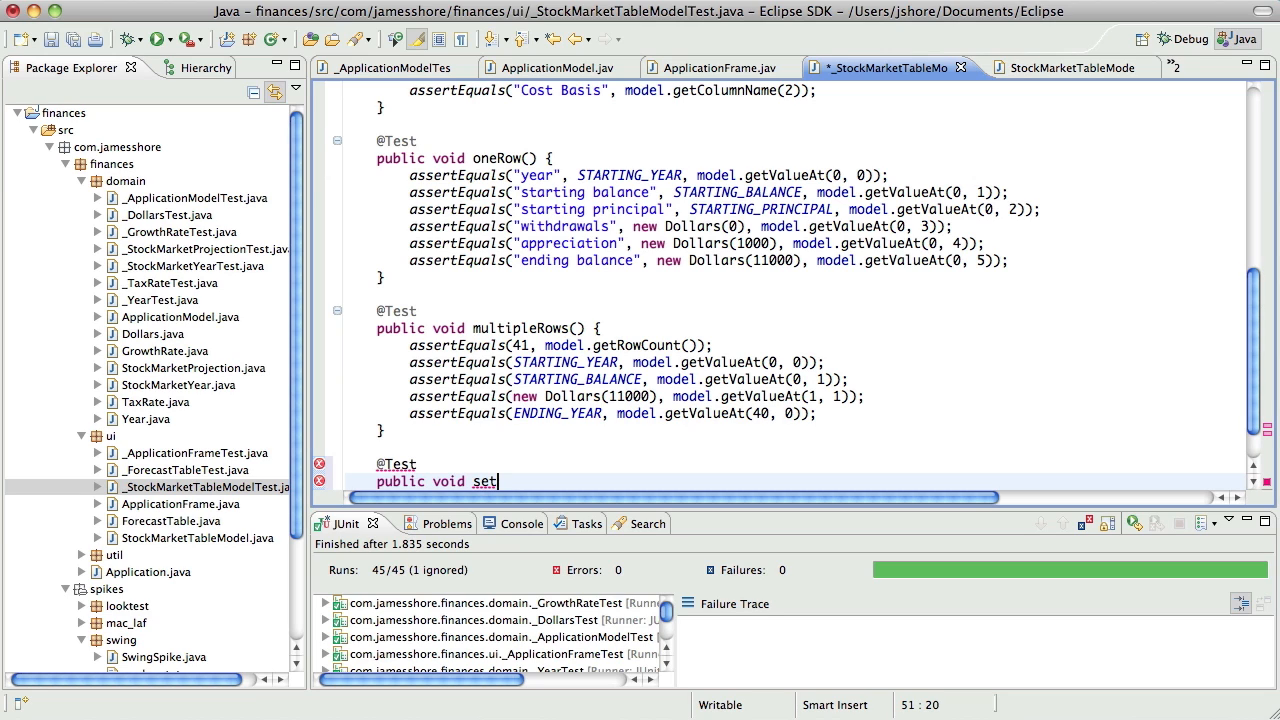
pyautogui.press('BackSpace')
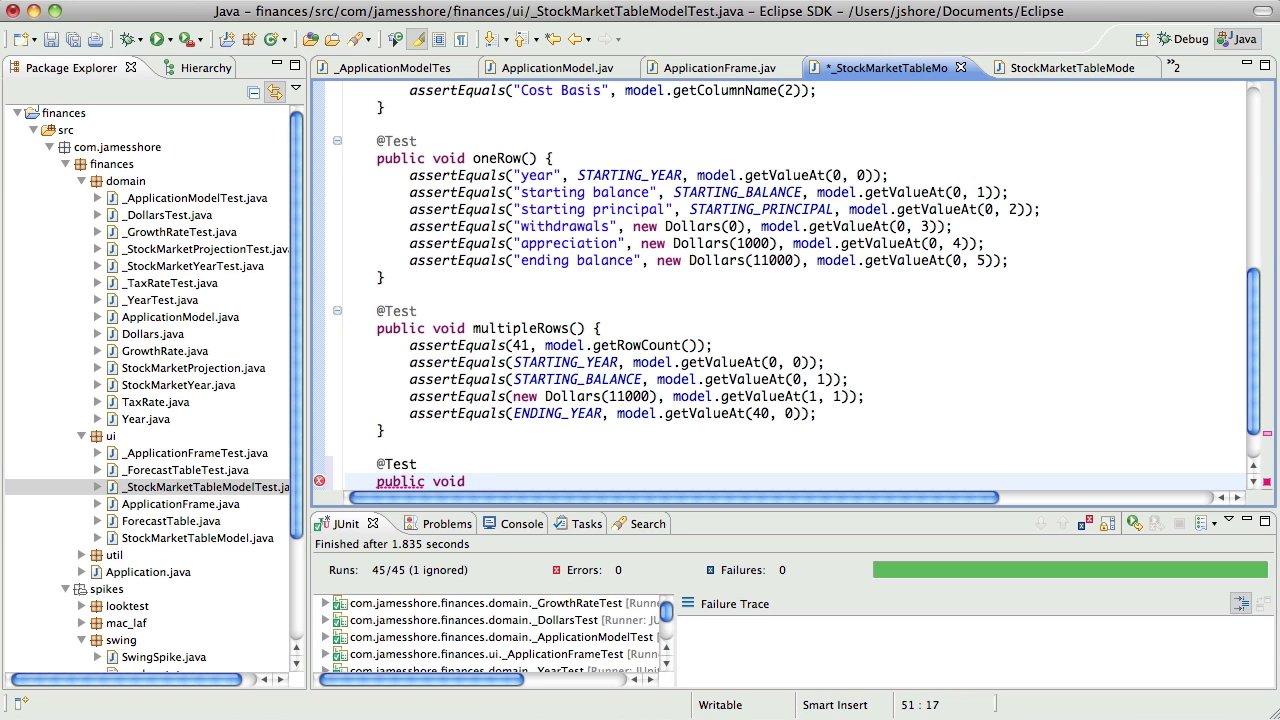
pyautogui.click(475, 482)
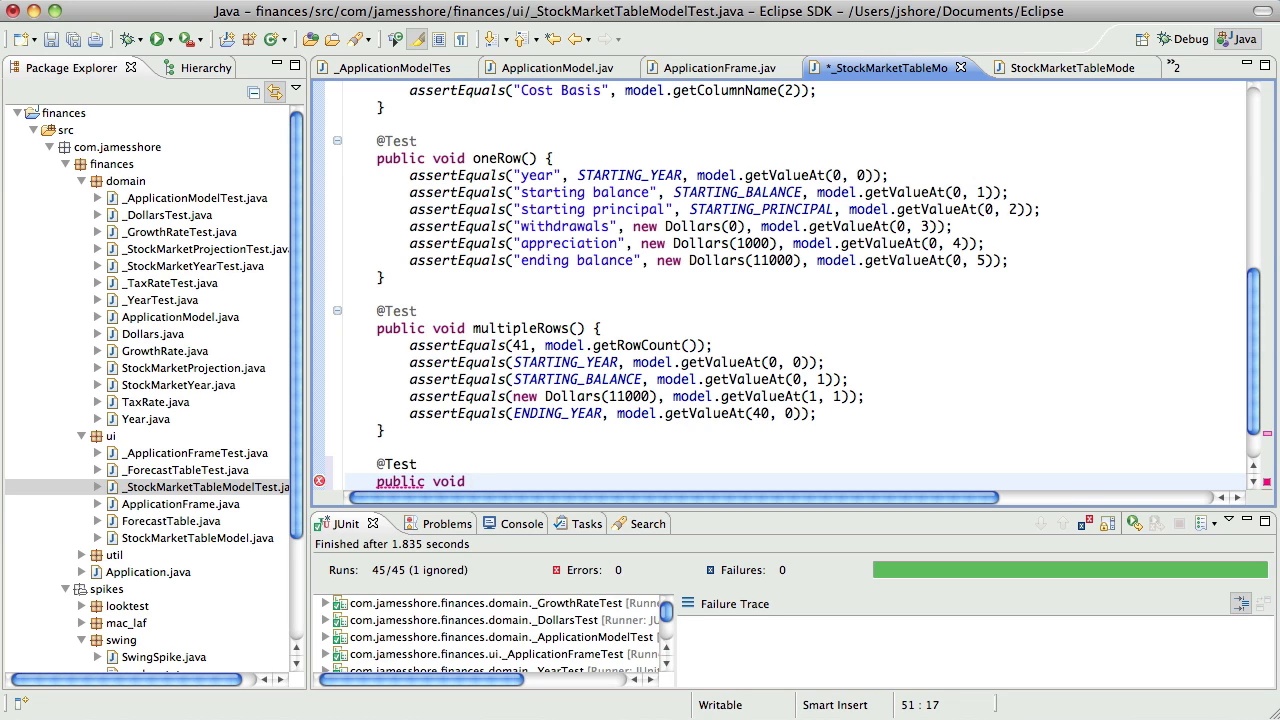
pyautogui.write('setProjection()')
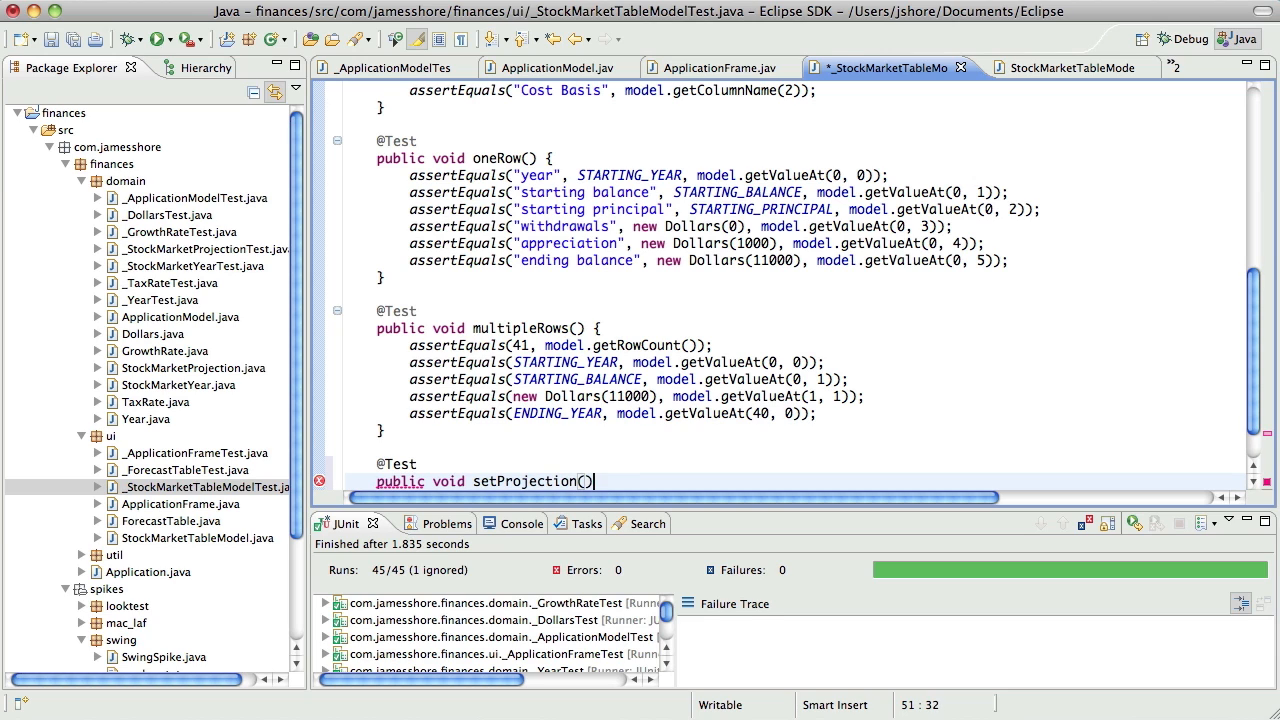
pyautogui.write('{')
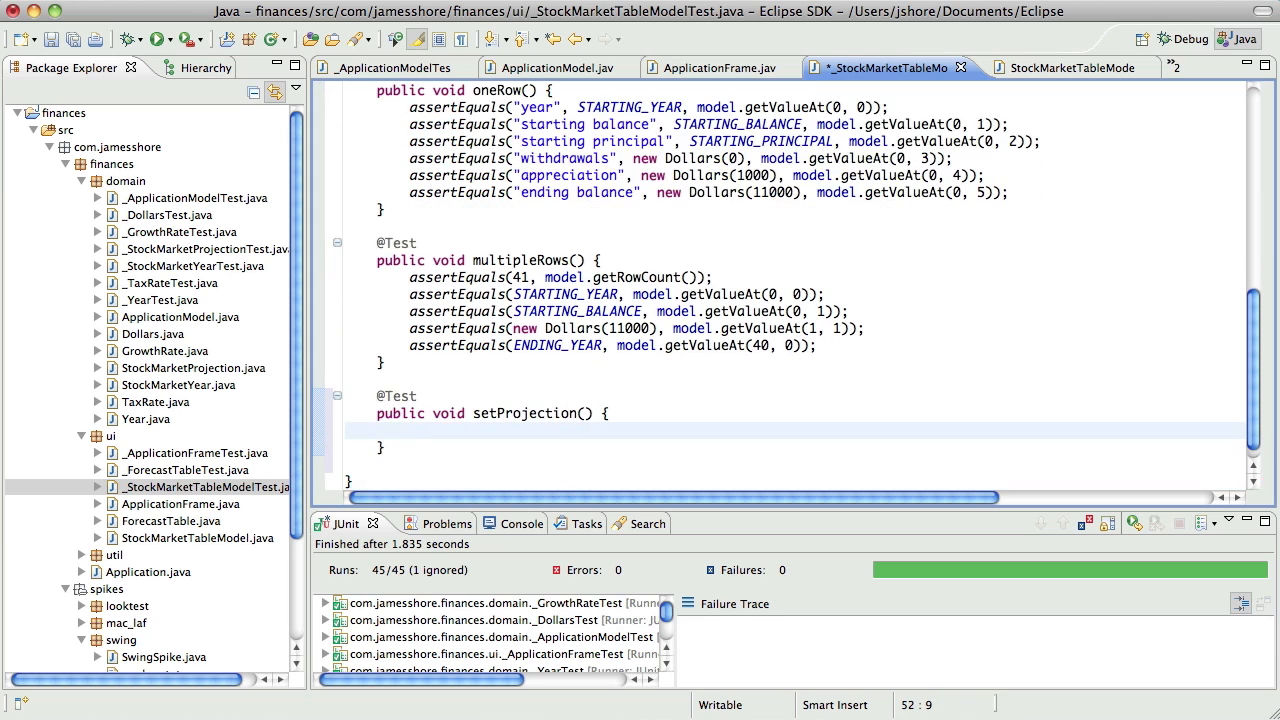
pyautogui.write('mo')
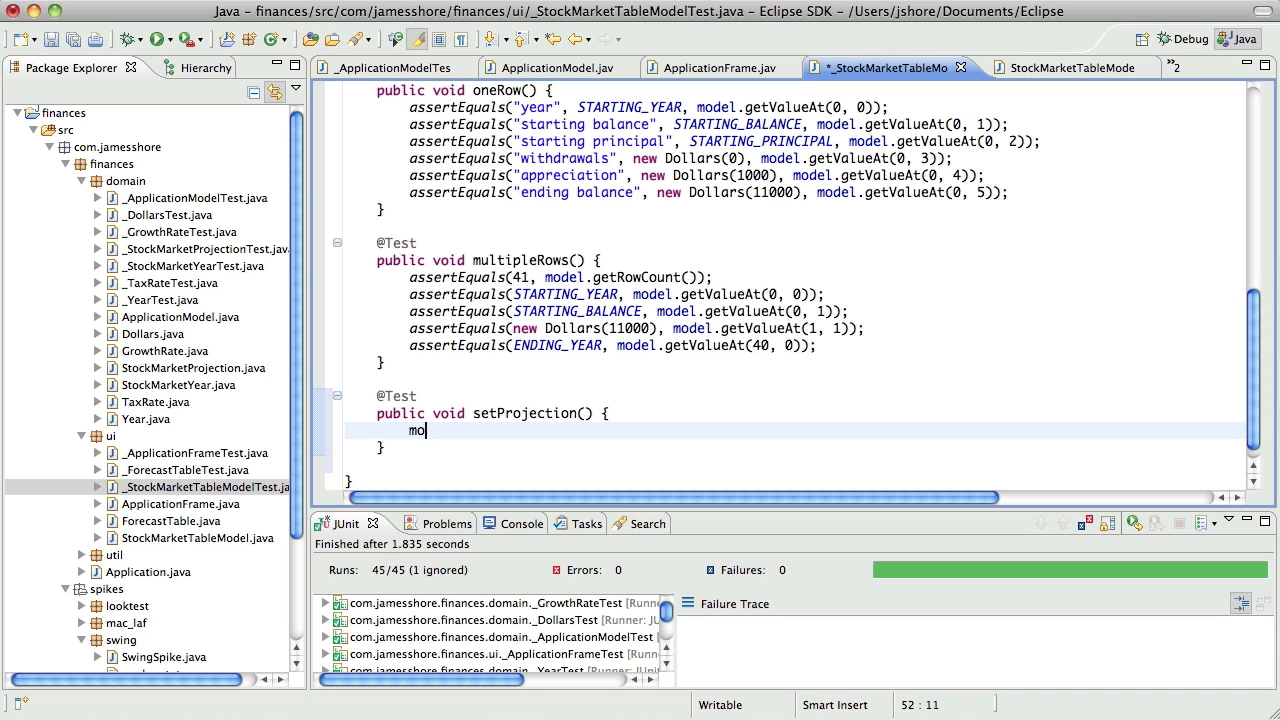
pyautogui.write('del.setPro')
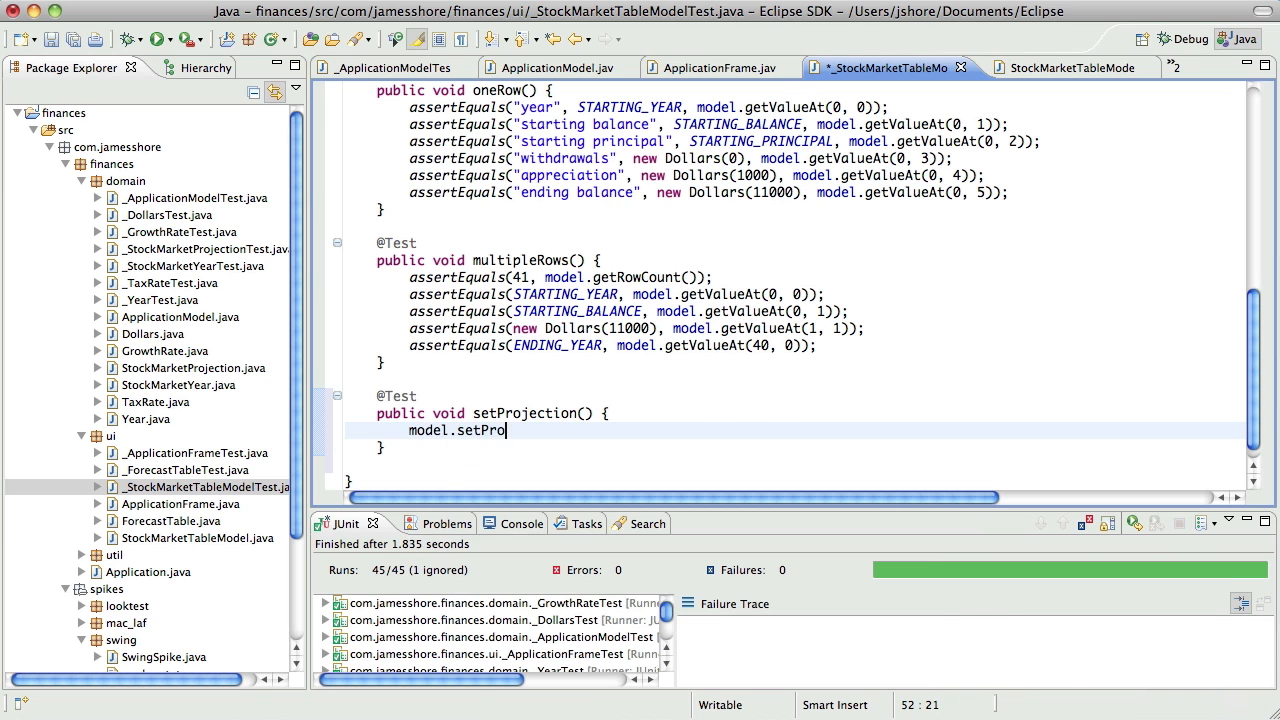
pyautogui.write('jection()')
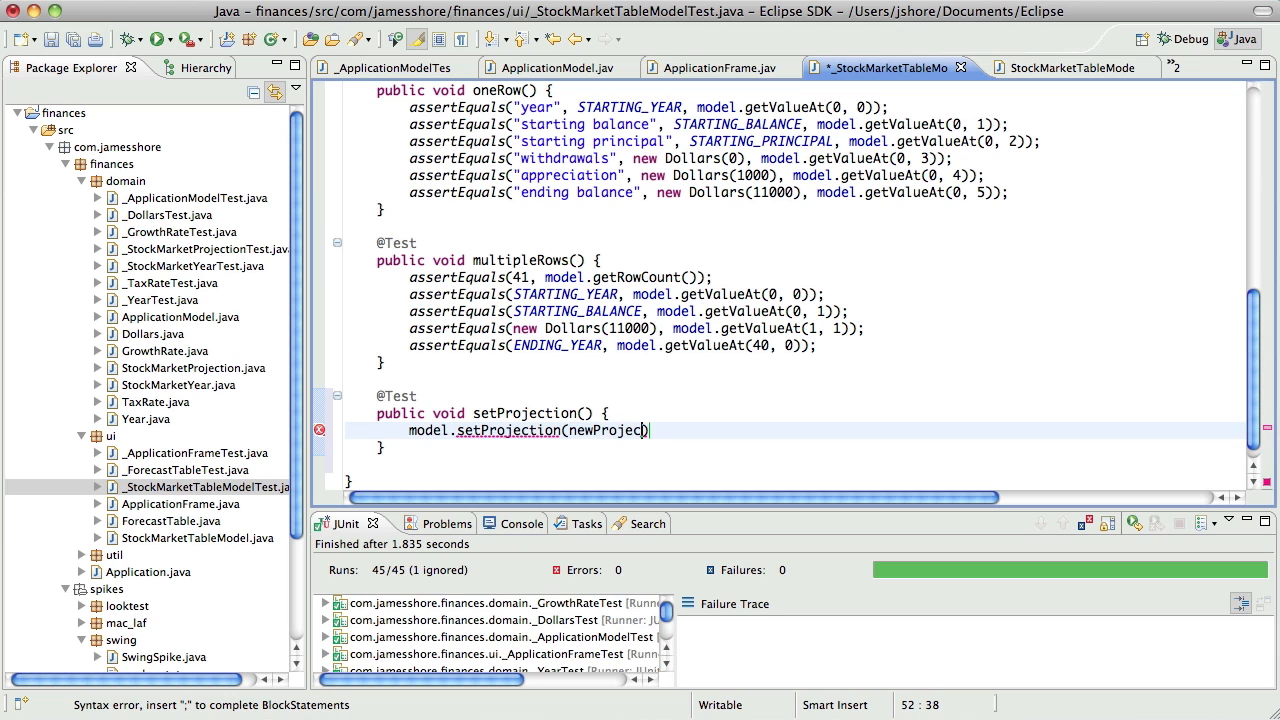
pyautogui.write('tion);')
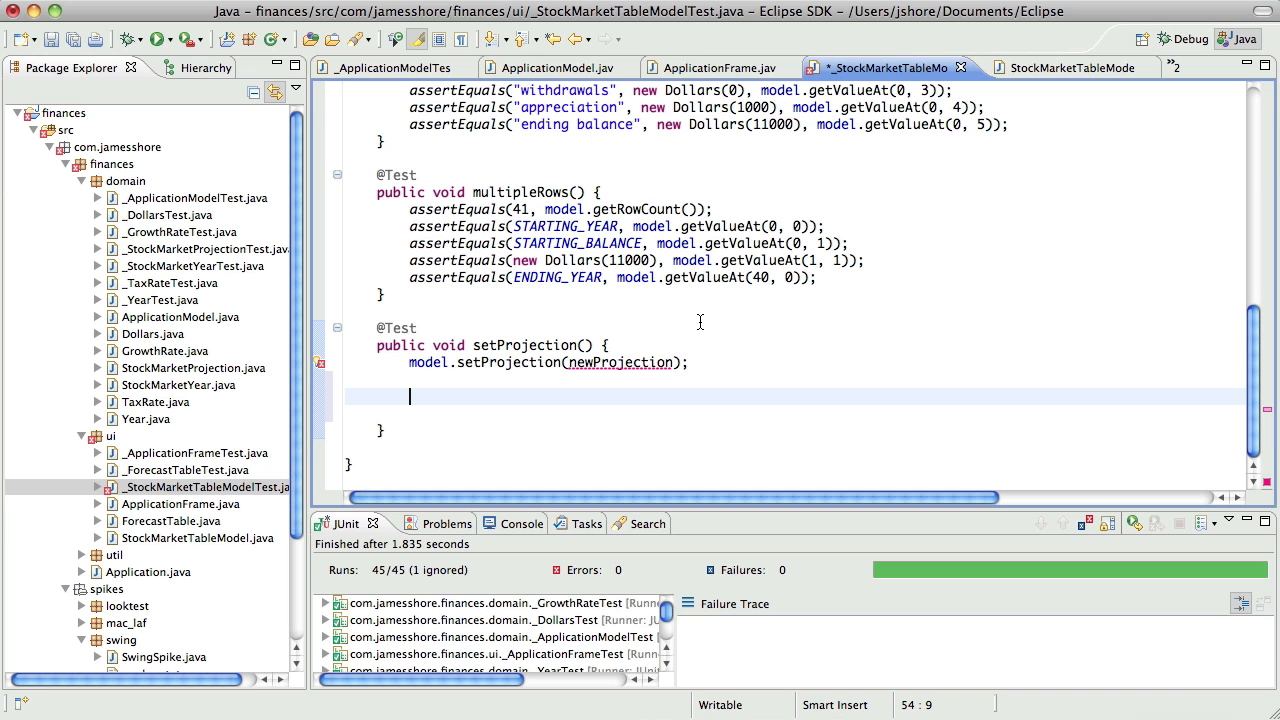
# Bring up the StockMarketTableModel source to work on the model side
pyautogui.click(1090, 66)
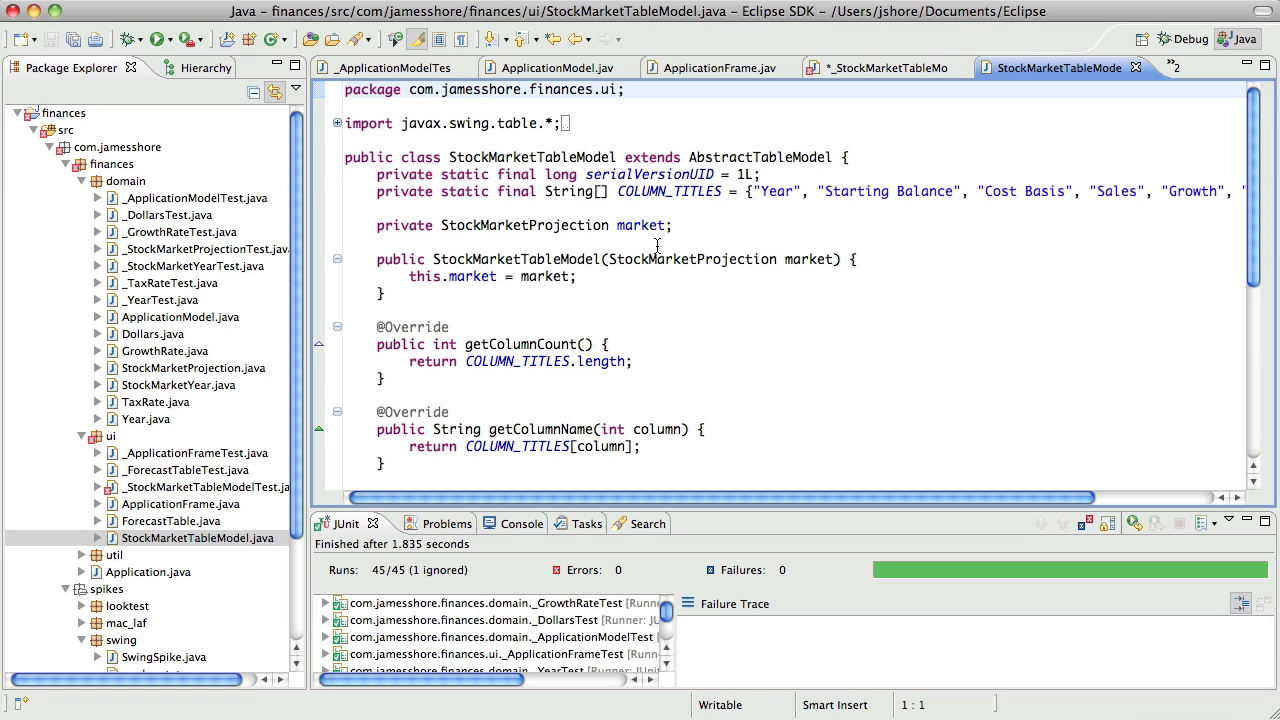
# Rename the market field and constructor parameter to projection via Refactor > Rename, then return to the test
pyautogui.scroll(-3)
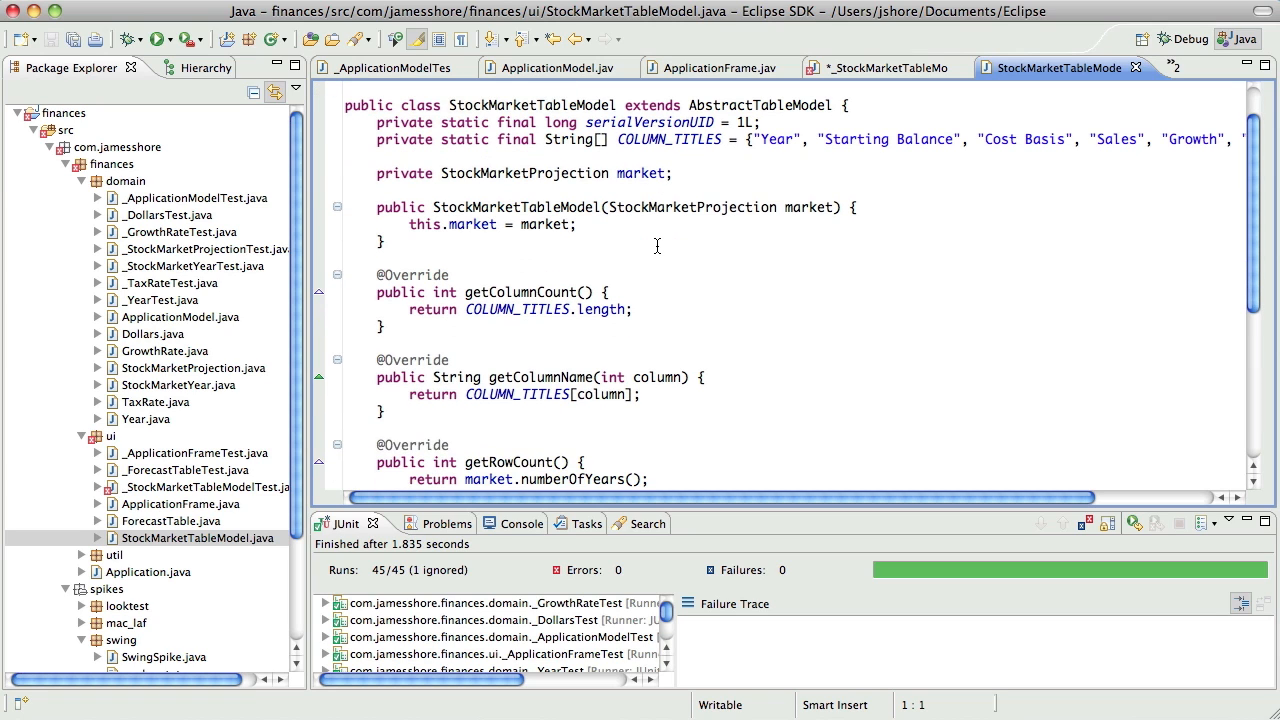
pyautogui.scroll(-3)
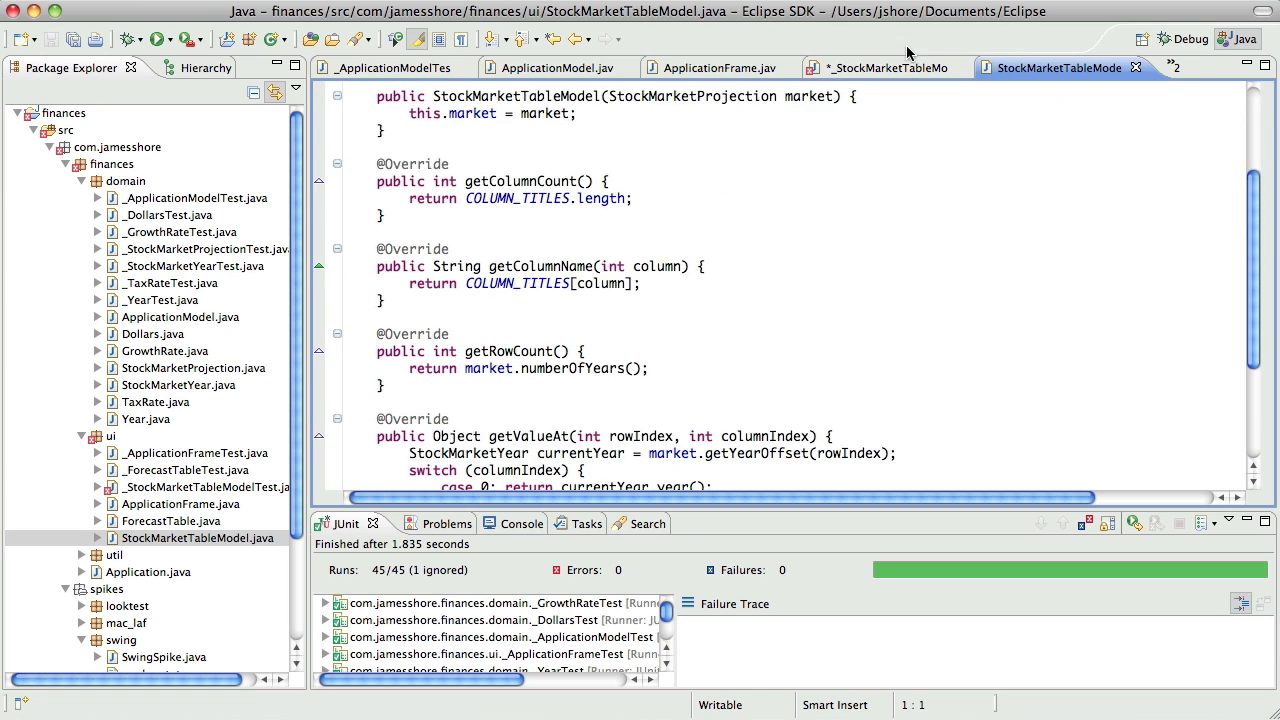
pyautogui.moveTo(905, 52)
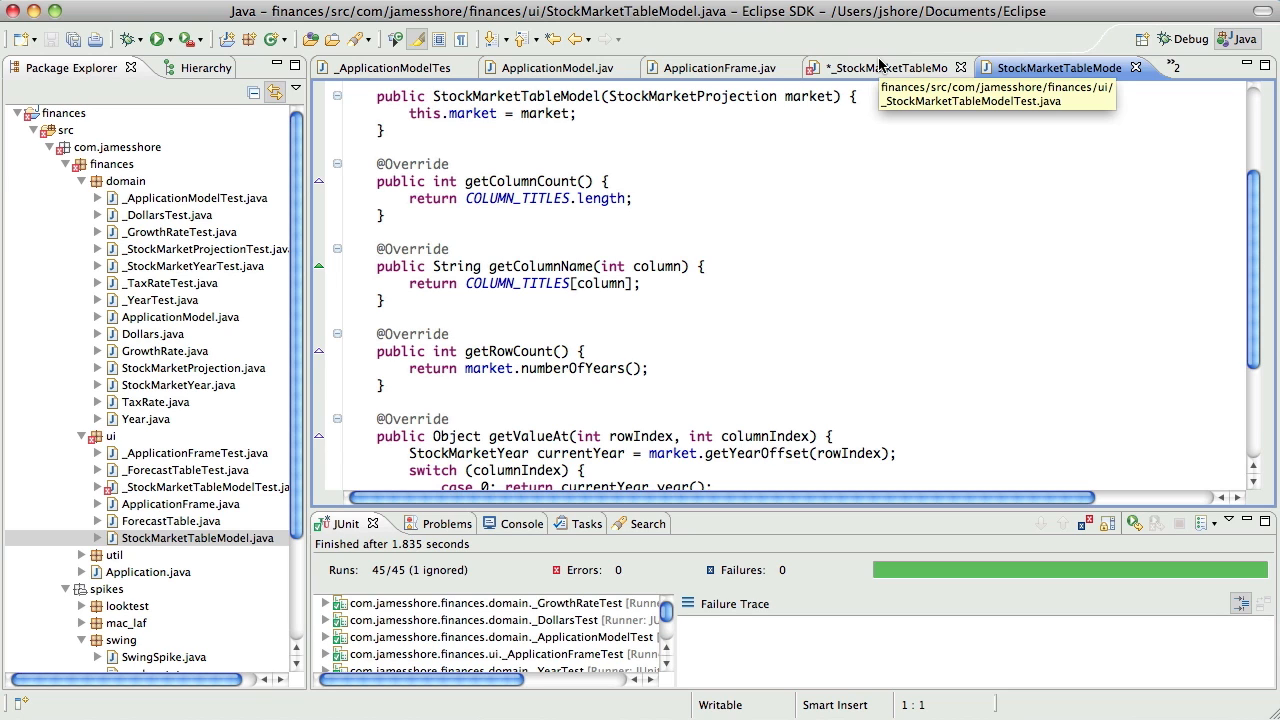
pyautogui.scroll(3)
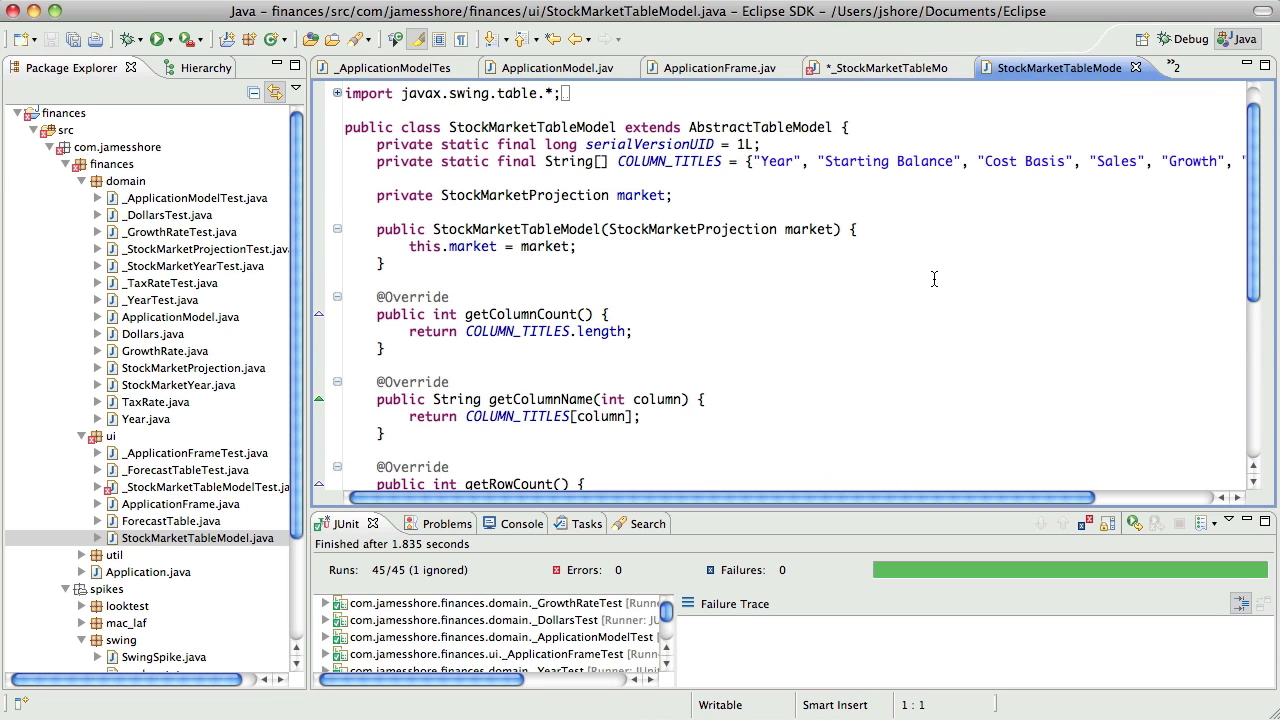
pyautogui.moveTo(731, 266)
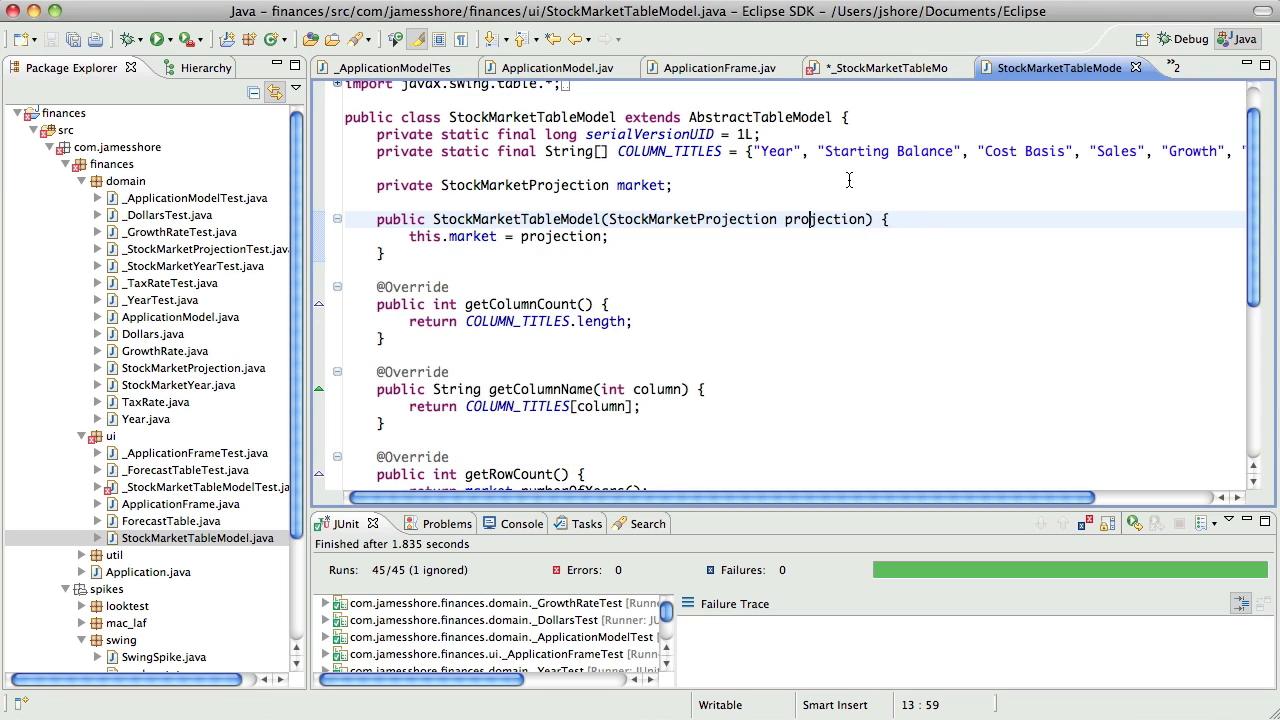
pyautogui.doubleClick(642, 185)
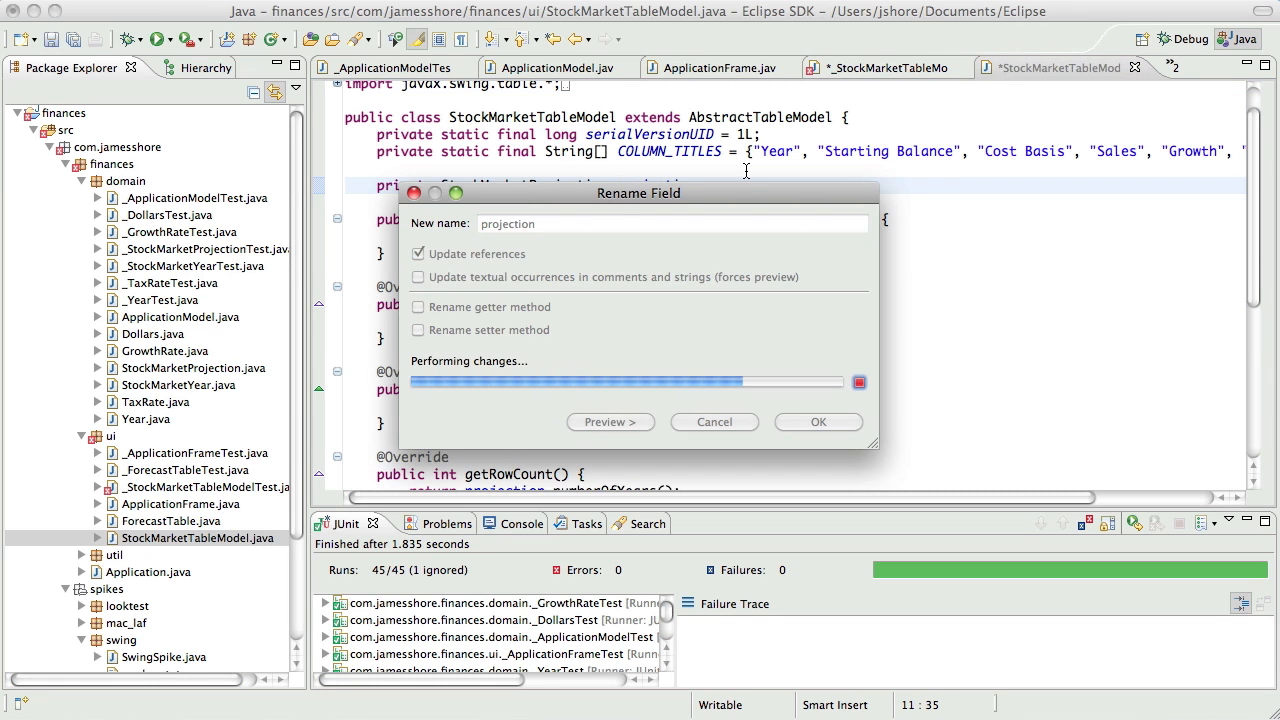
pyautogui.click(818, 422)
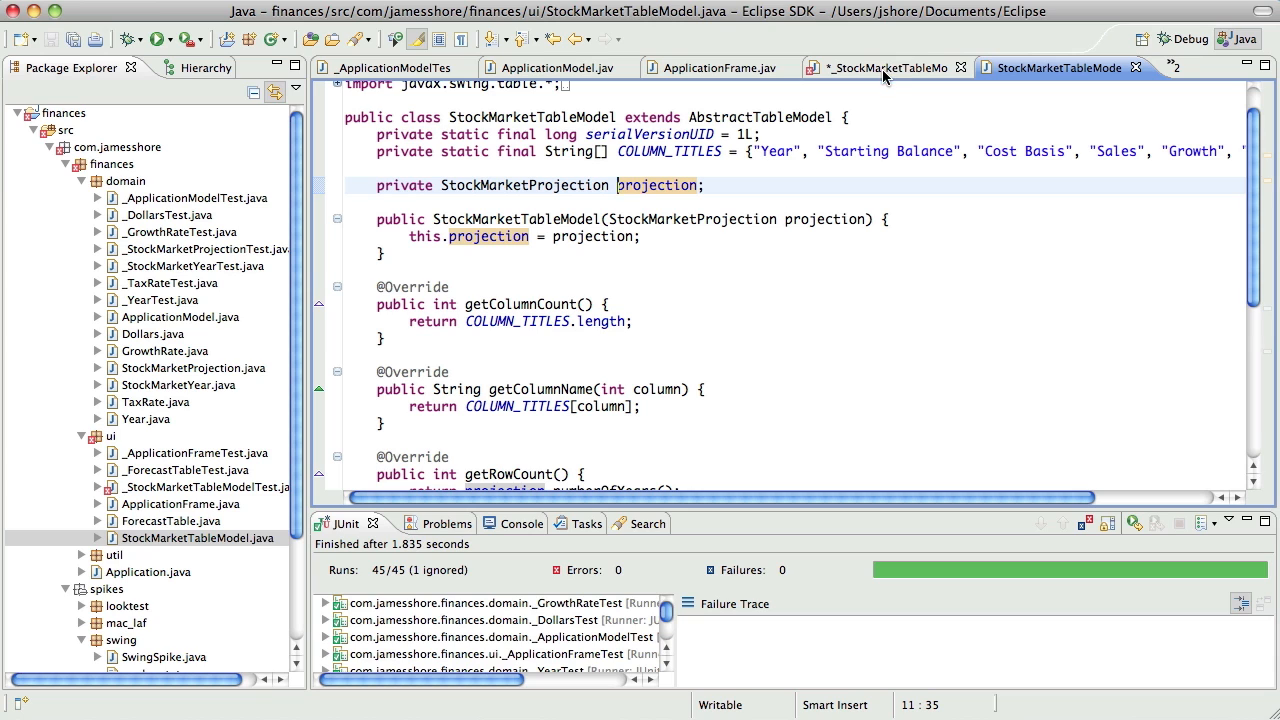
pyautogui.click(880, 67)
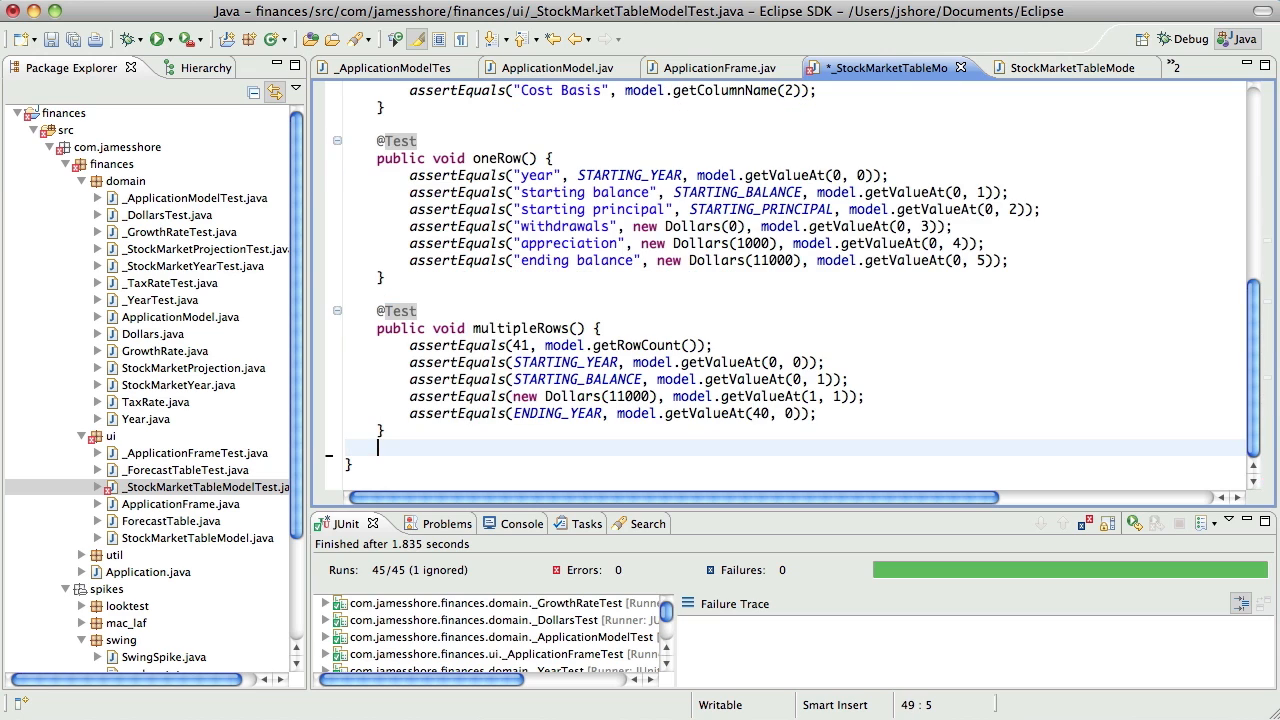
# Discard the unfinished test and reopen StockMarketTableModel with a blank line after the constructor
pyautogui.click(1070, 67)
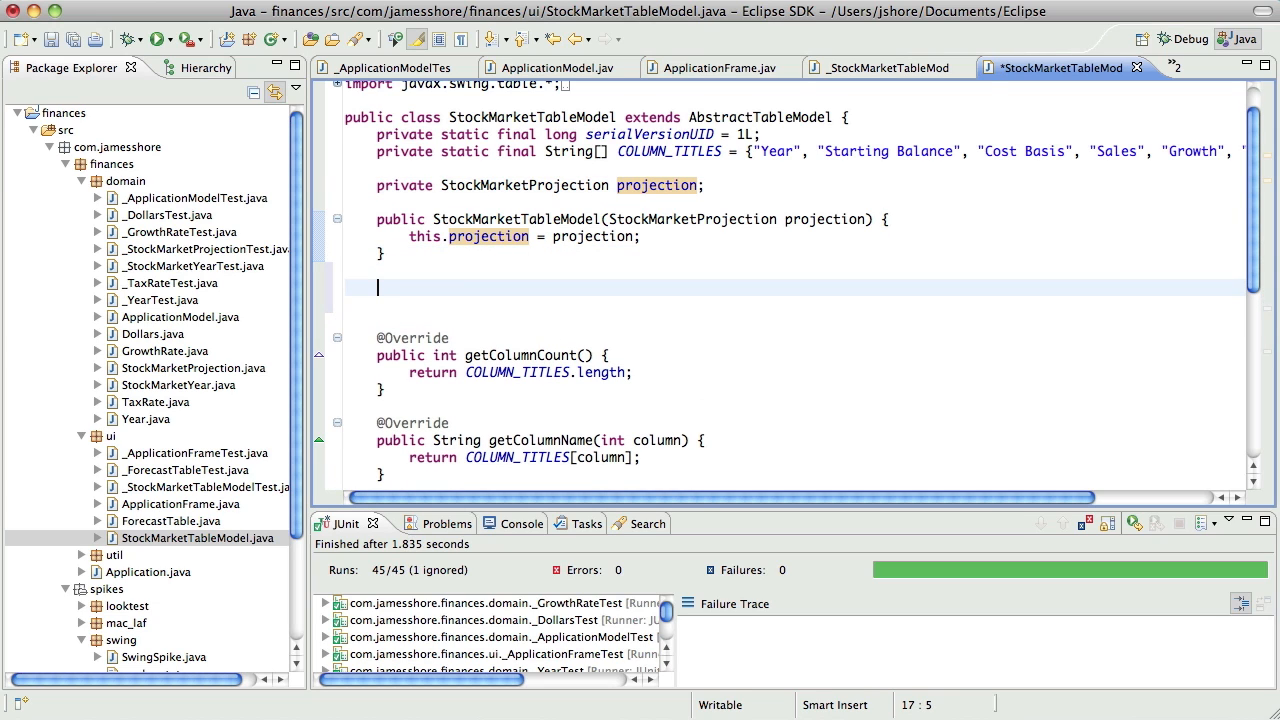
# Add public void setProjection(StockMarketProjection projection) assigning this.projection = projection, and save
pyautogui.write('publi')
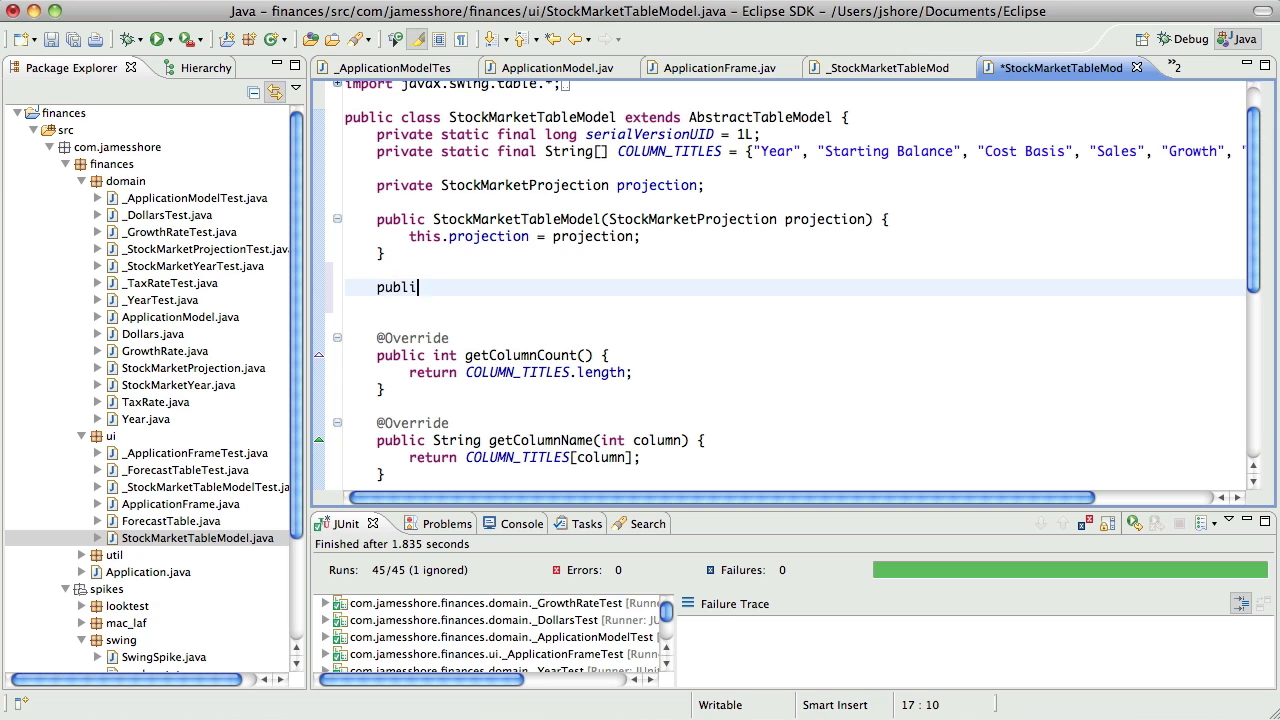
pyautogui.write('c void setProjec')
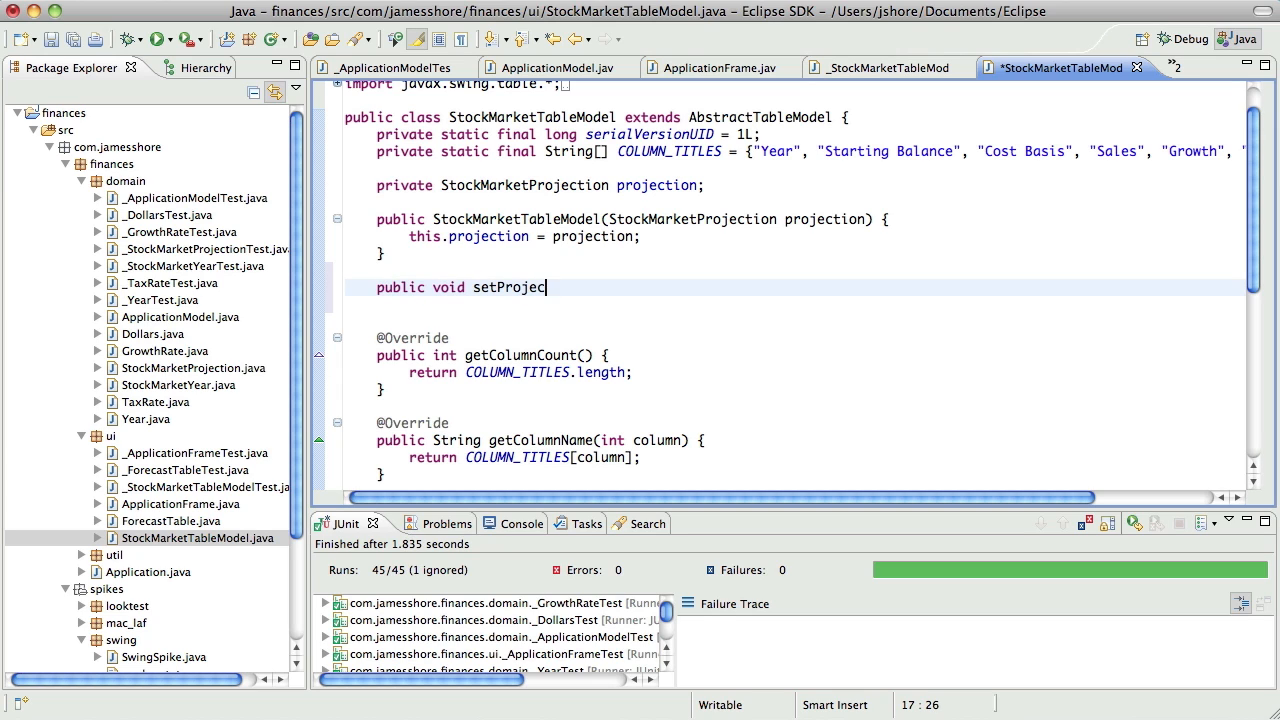
pyautogui.write('tion(StockMarke')
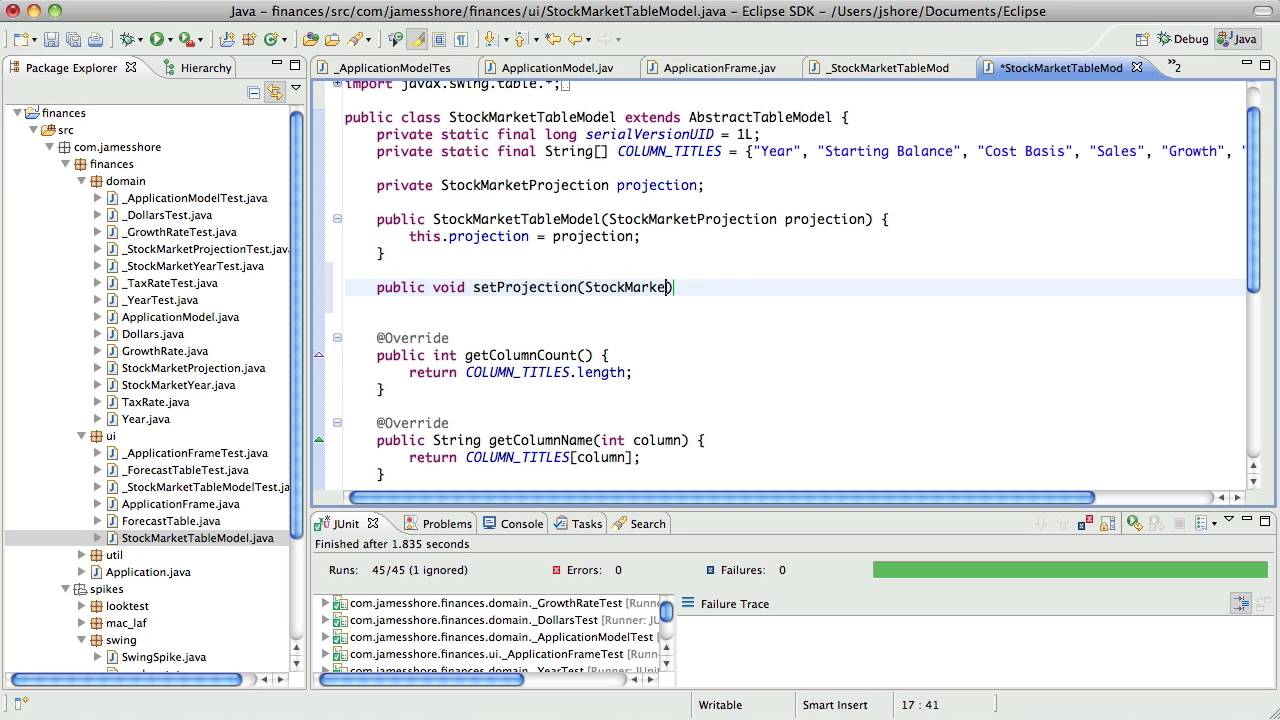
pyautogui.write('tProjection projection')
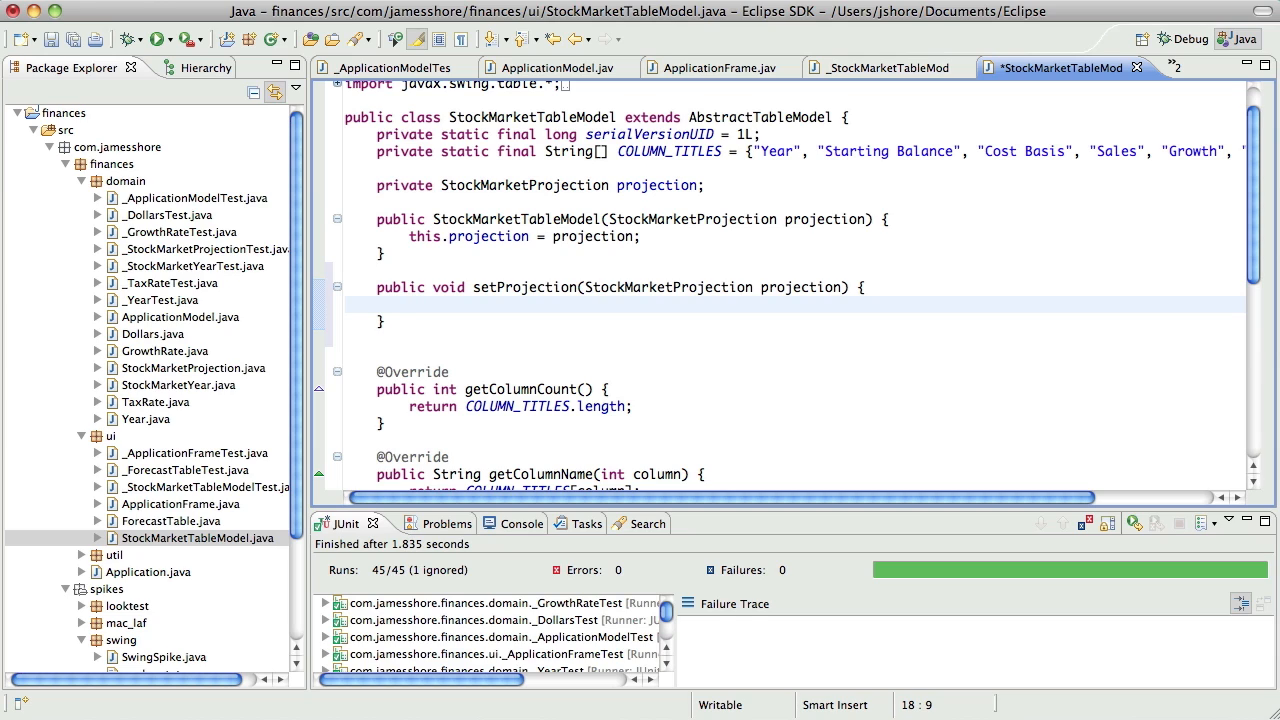
pyautogui.click(412, 305)
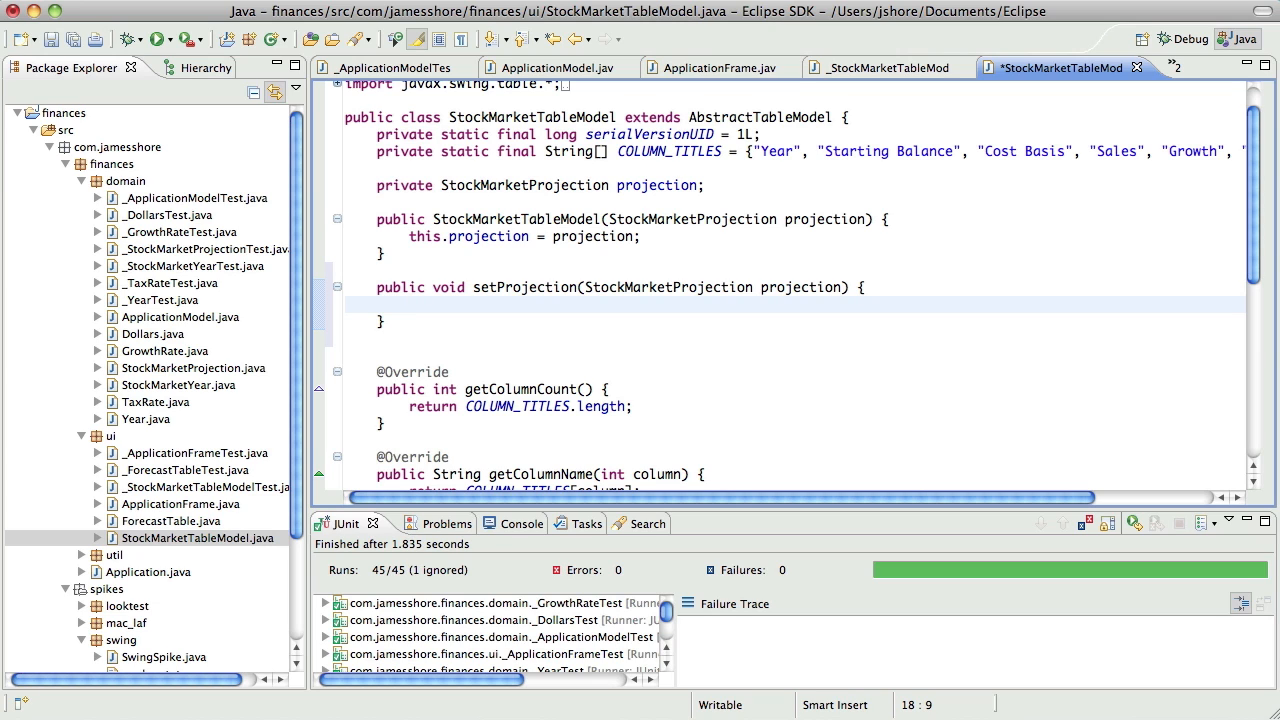
pyautogui.write('this.projection = pr')
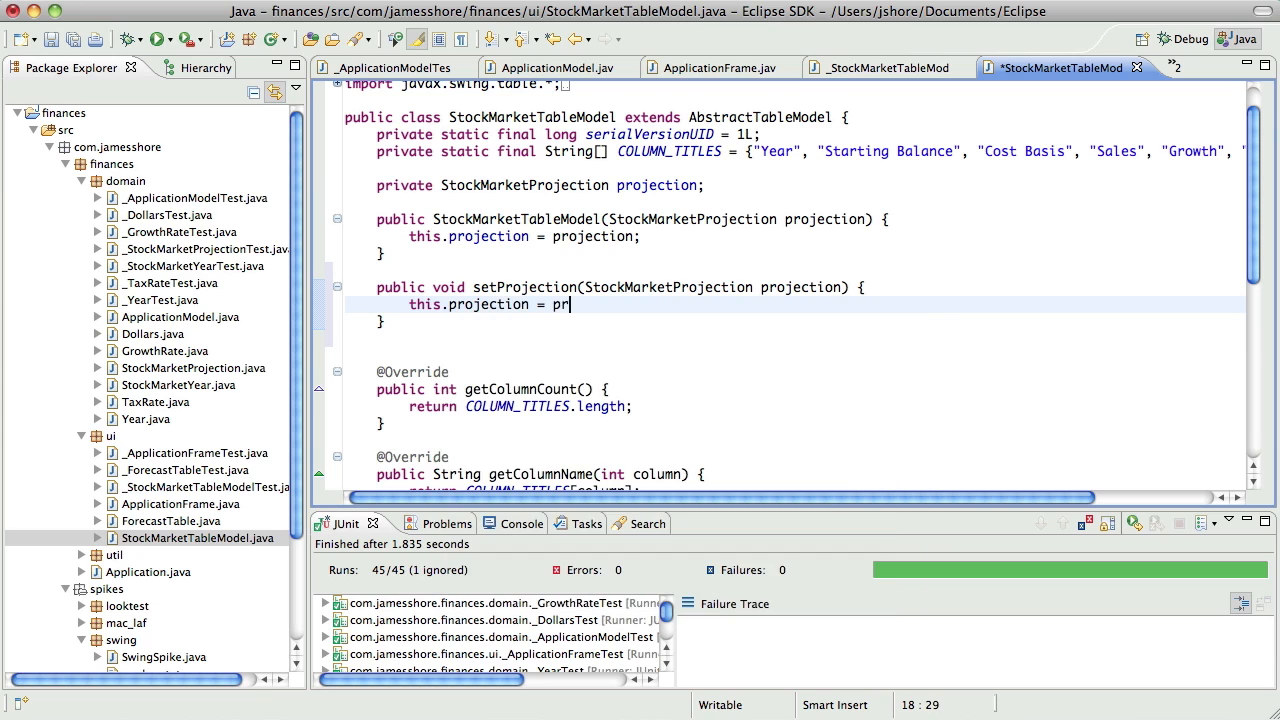
pyautogui.write('ojection;')
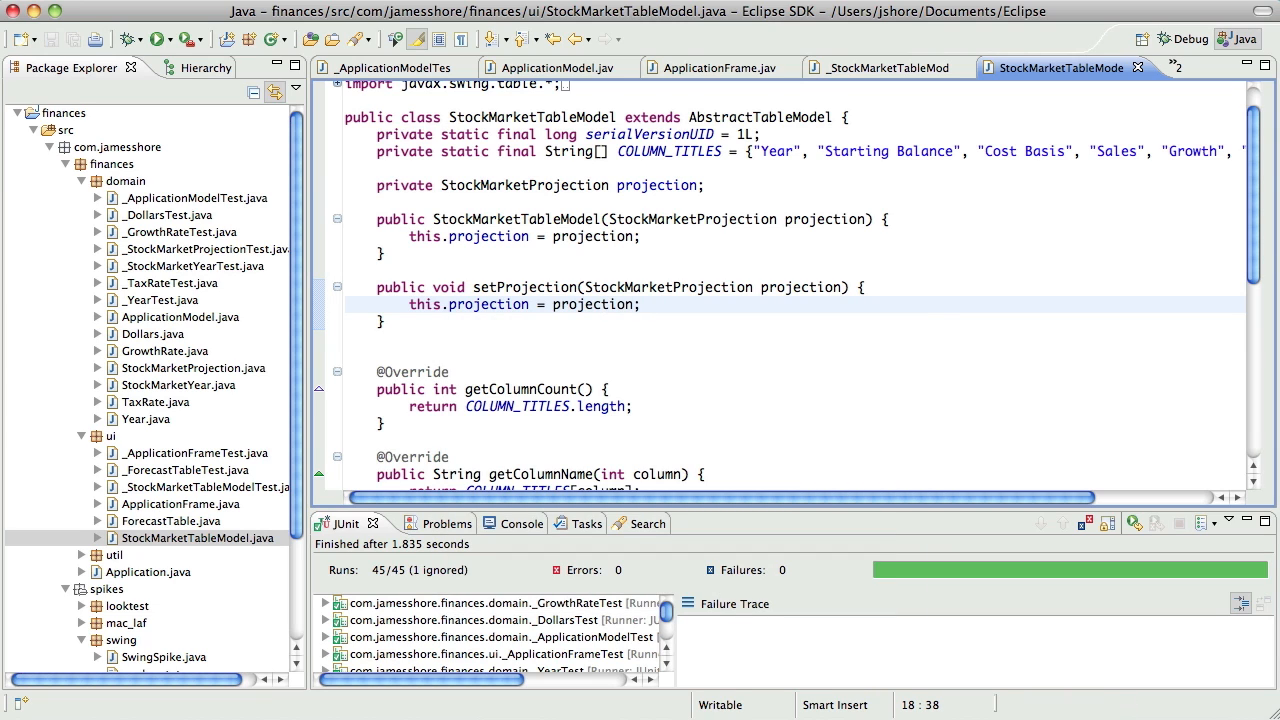
pyautogui.moveTo(873, 85)
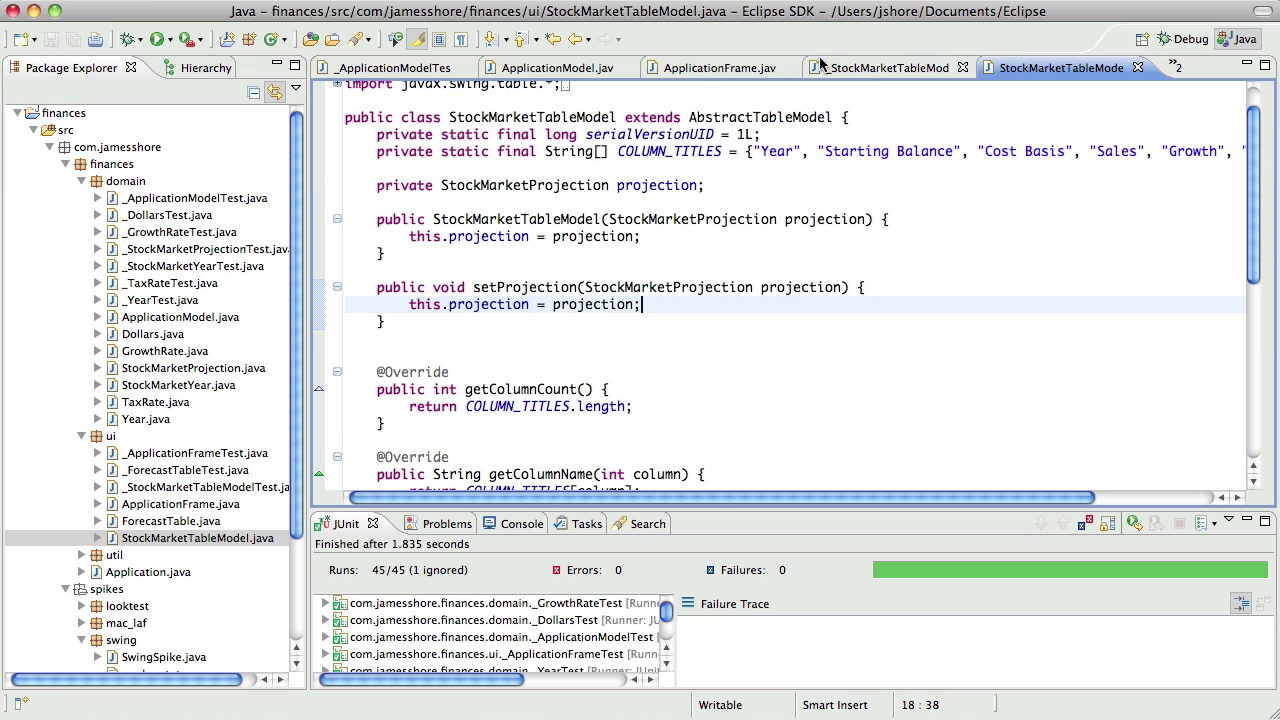
# Declare public void setStartingBalance(Dollars startingBalance) in ApplicationModel and copy the projection-building body into it
pyautogui.click(554, 67)
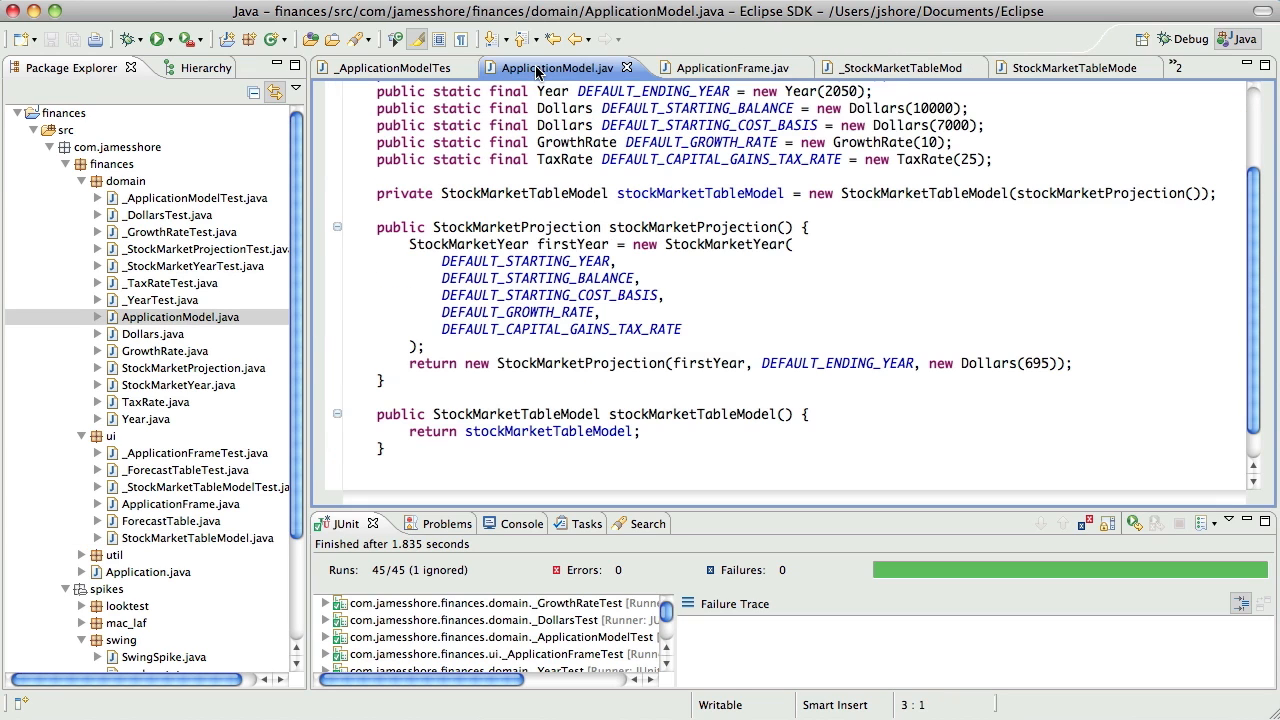
pyautogui.scroll(-3)
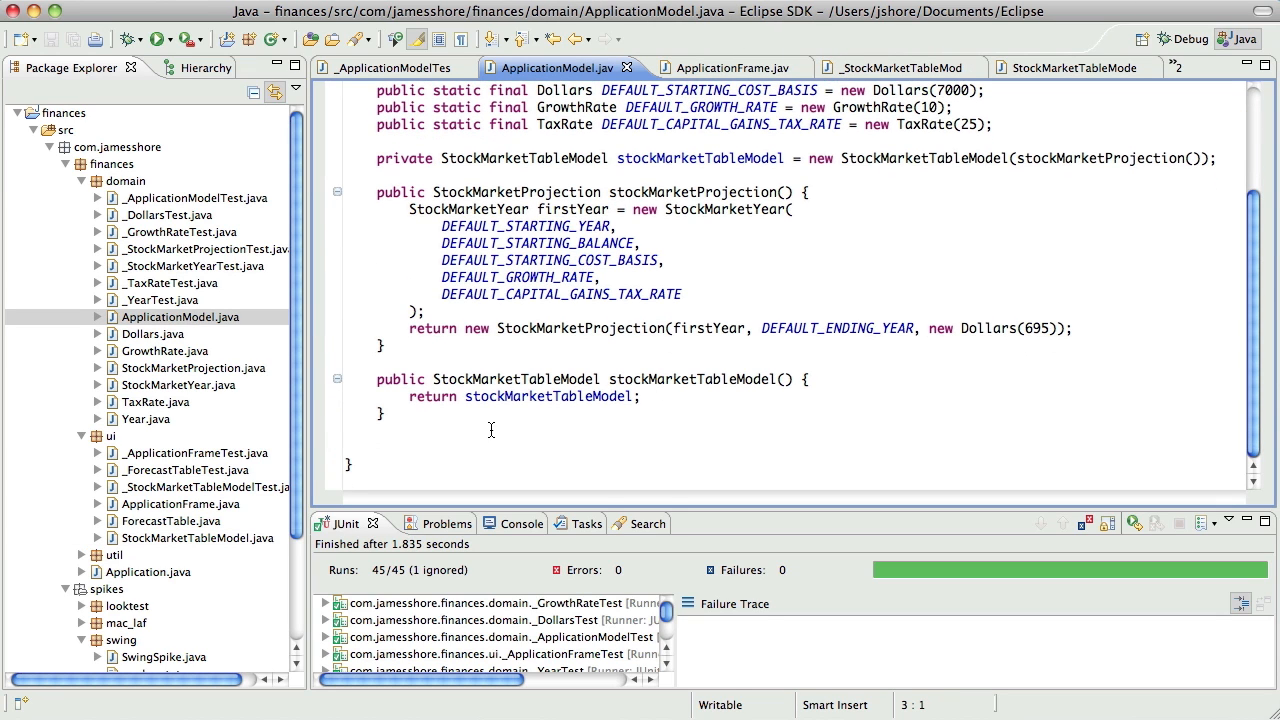
pyautogui.write('public void set')
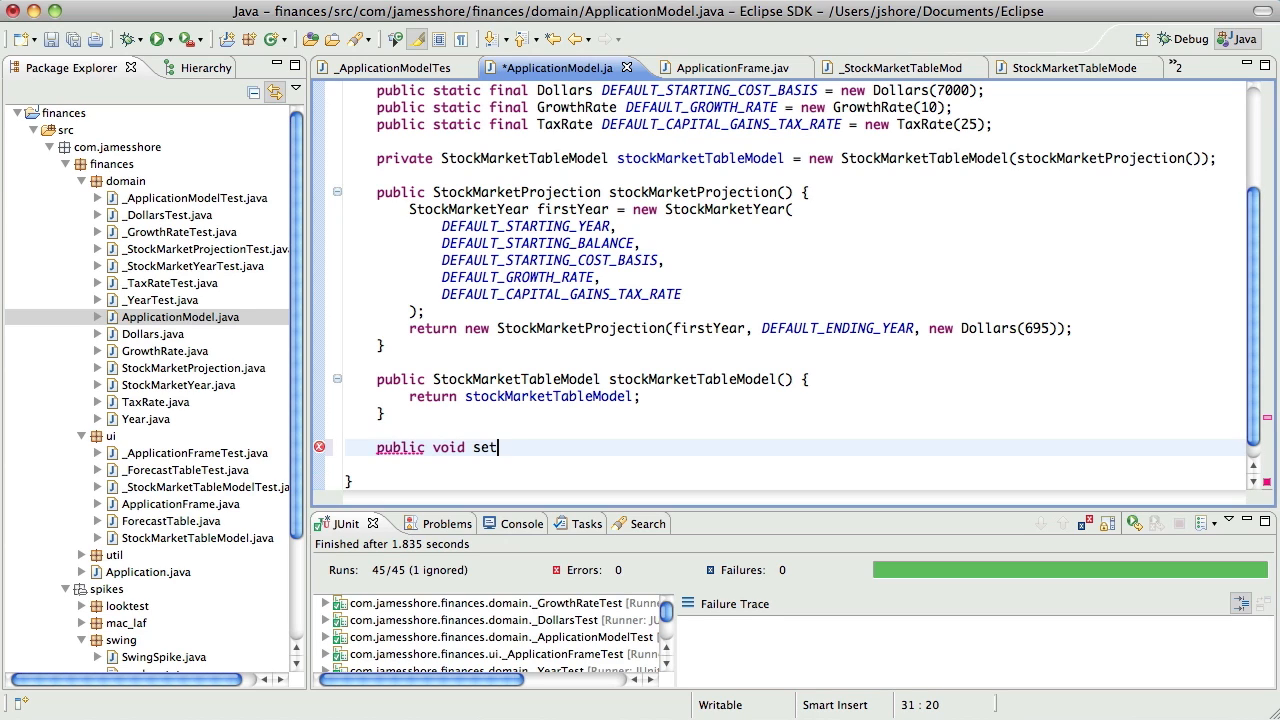
pyautogui.write('StartingBalance() {')
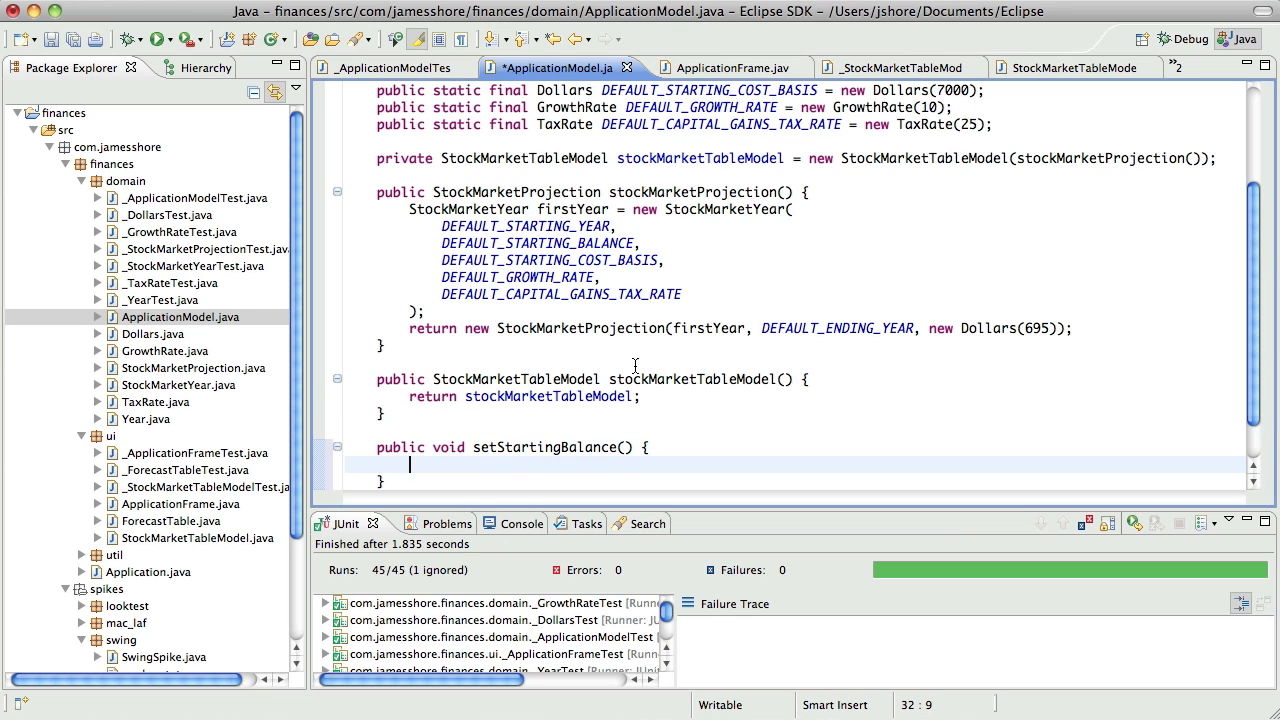
pyautogui.scroll(-3)
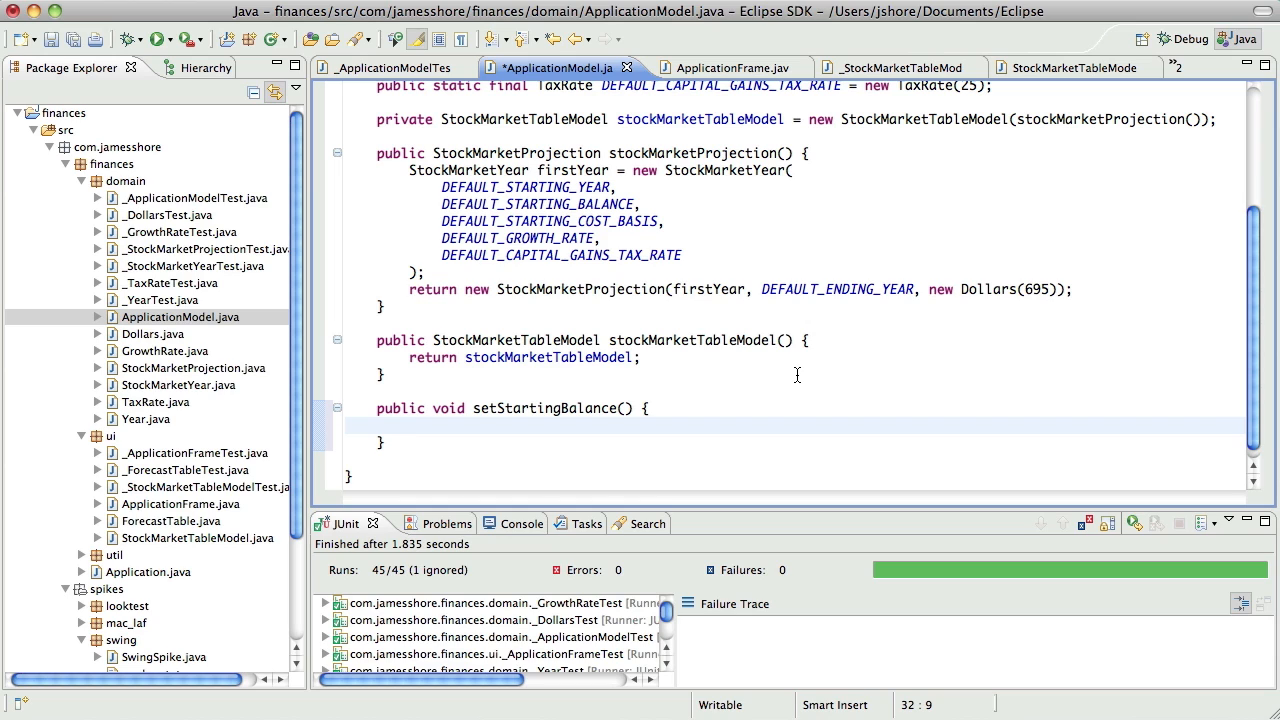
pyautogui.moveTo(702, 386)
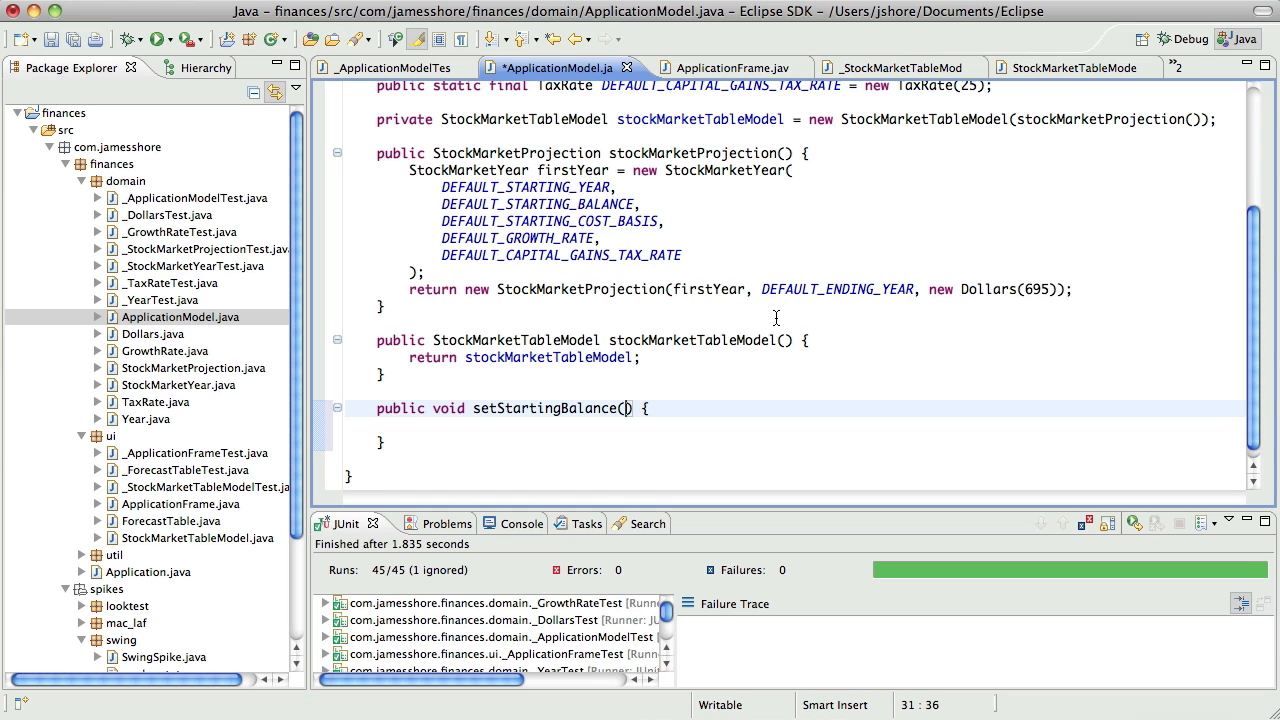
pyautogui.write('Dollars')
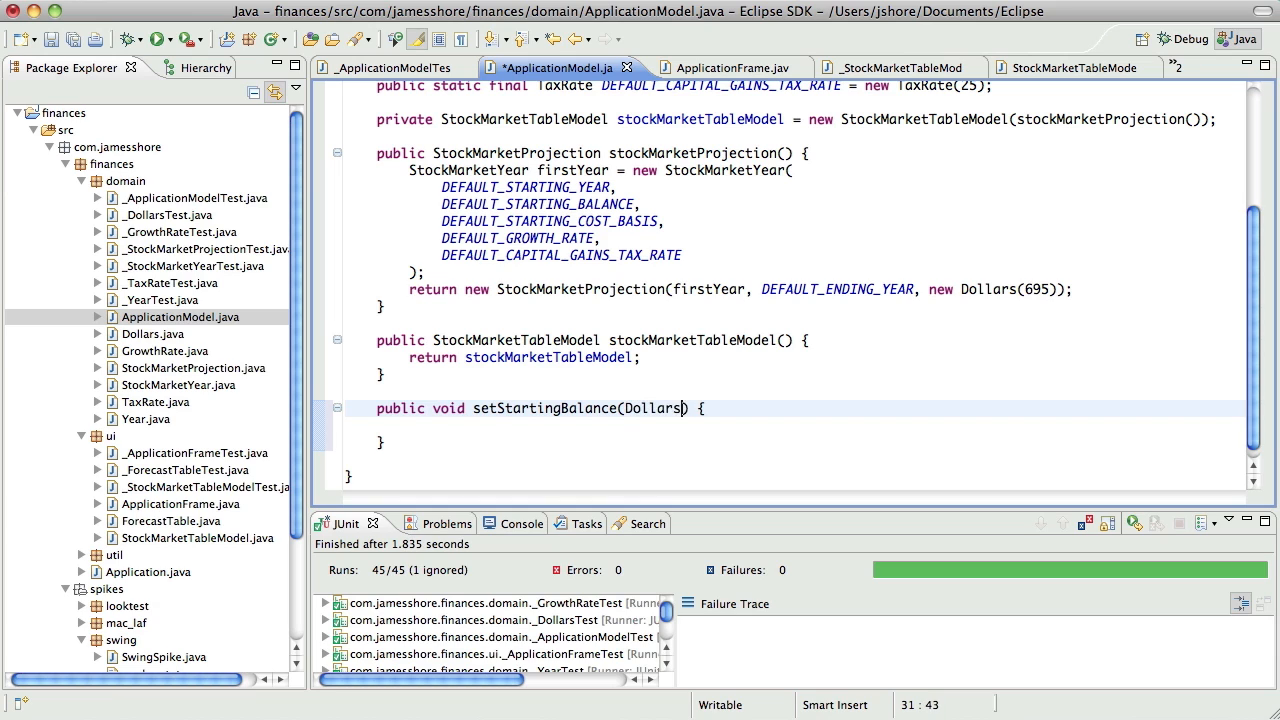
pyautogui.write('startingBalance')
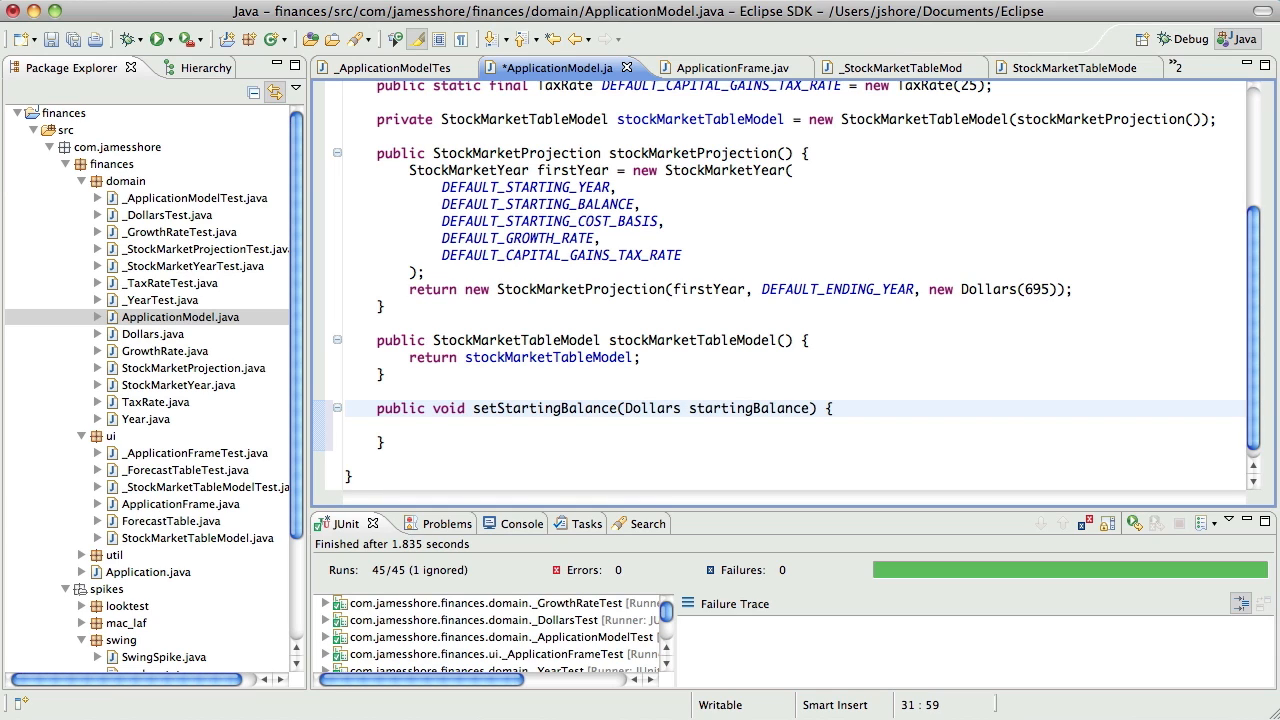
pyautogui.doubleClick(748, 408)
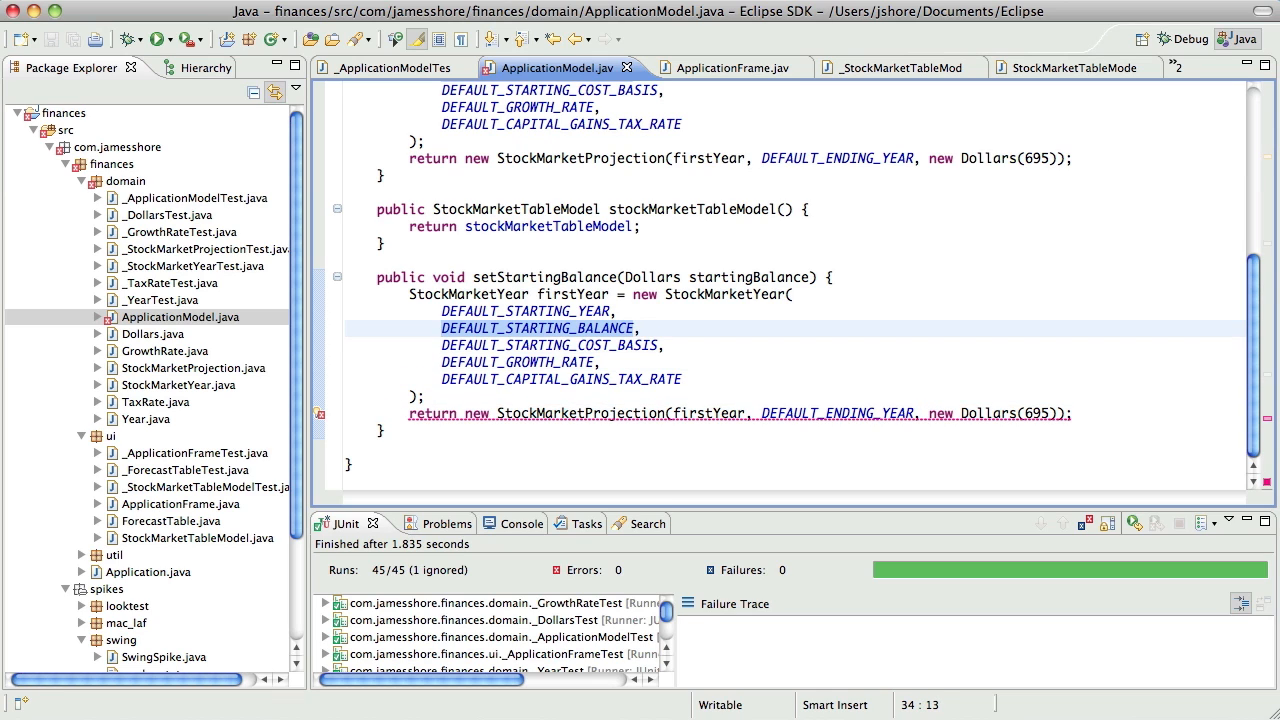
# Pass startingBalance to the first year, keep the projection in a local, and call stockMarketTableModel.setProjection(projection)
pyautogui.write('startingBalance,')
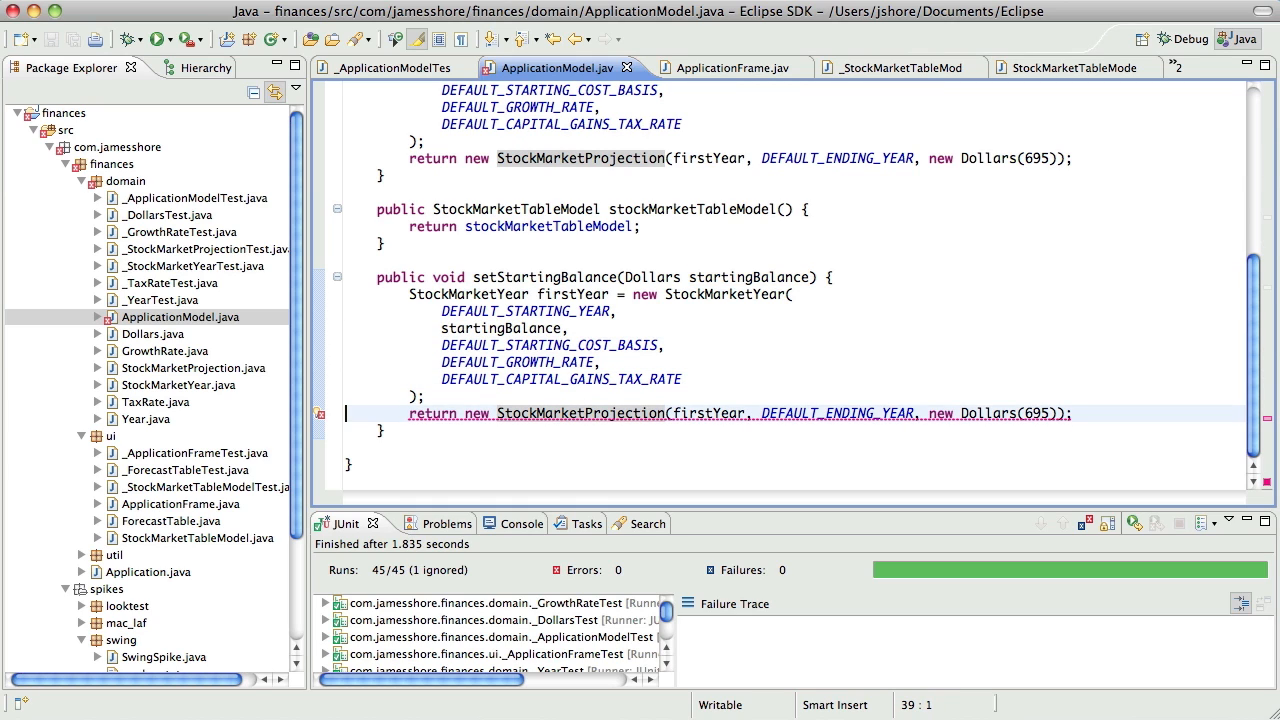
pyautogui.click(424, 397)
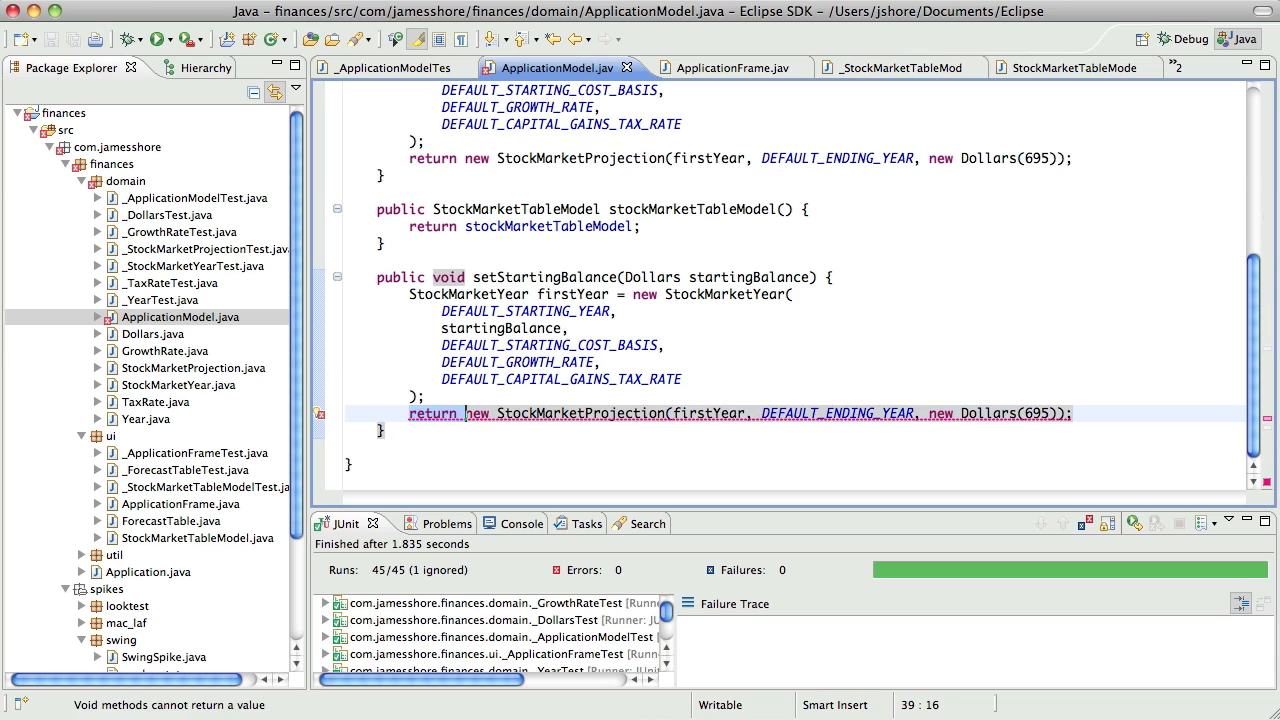
pyautogui.write('StockMarketProjection projection =')
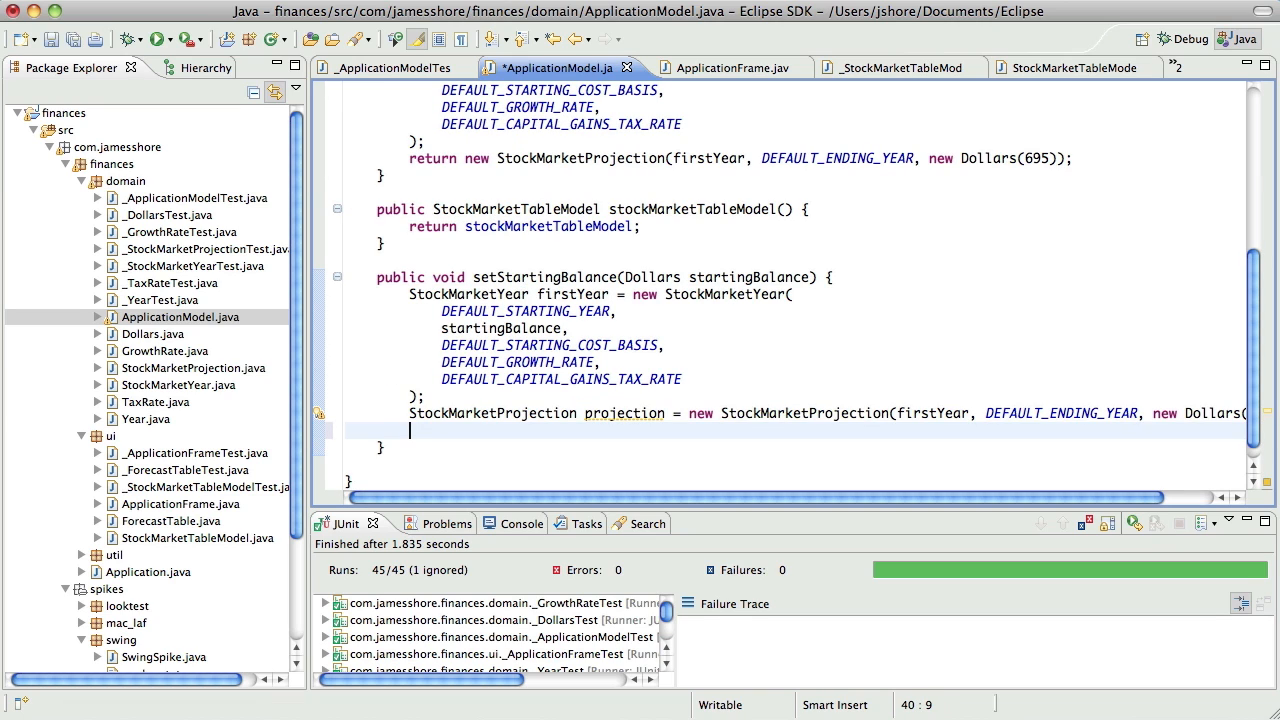
pyautogui.write('sto')
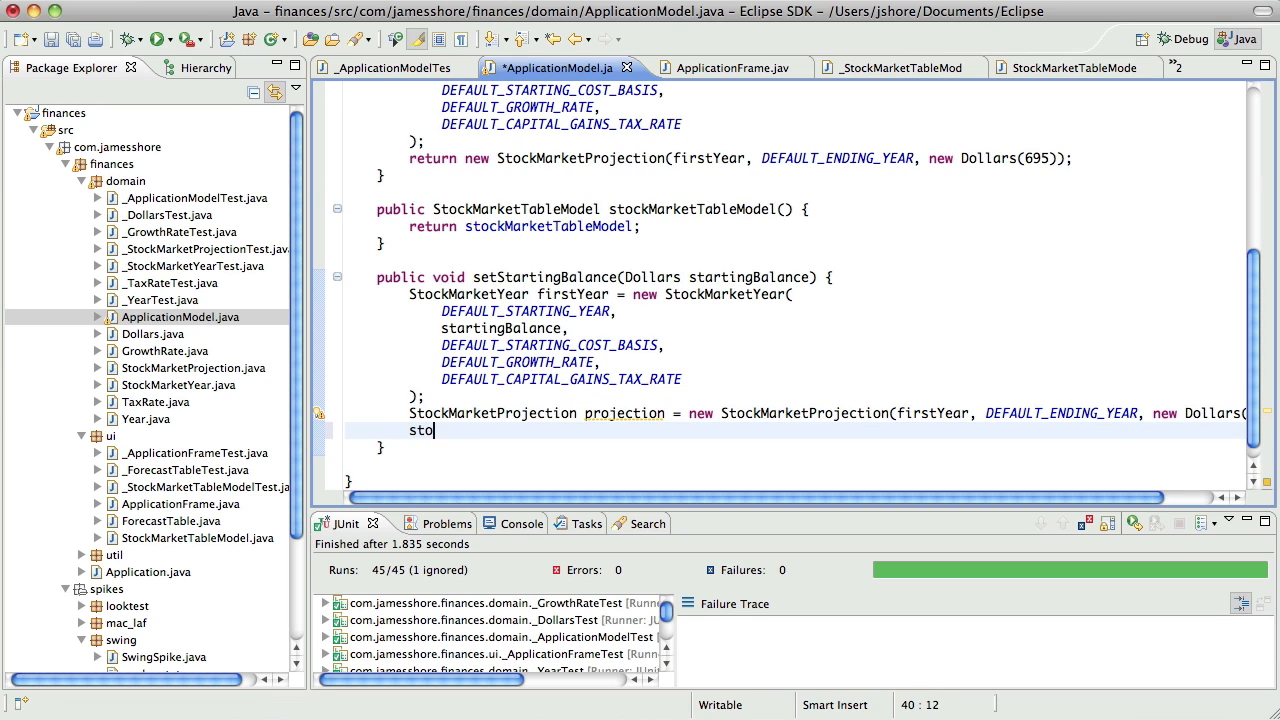
pyautogui.write('ckMarketTableModel.setProj')
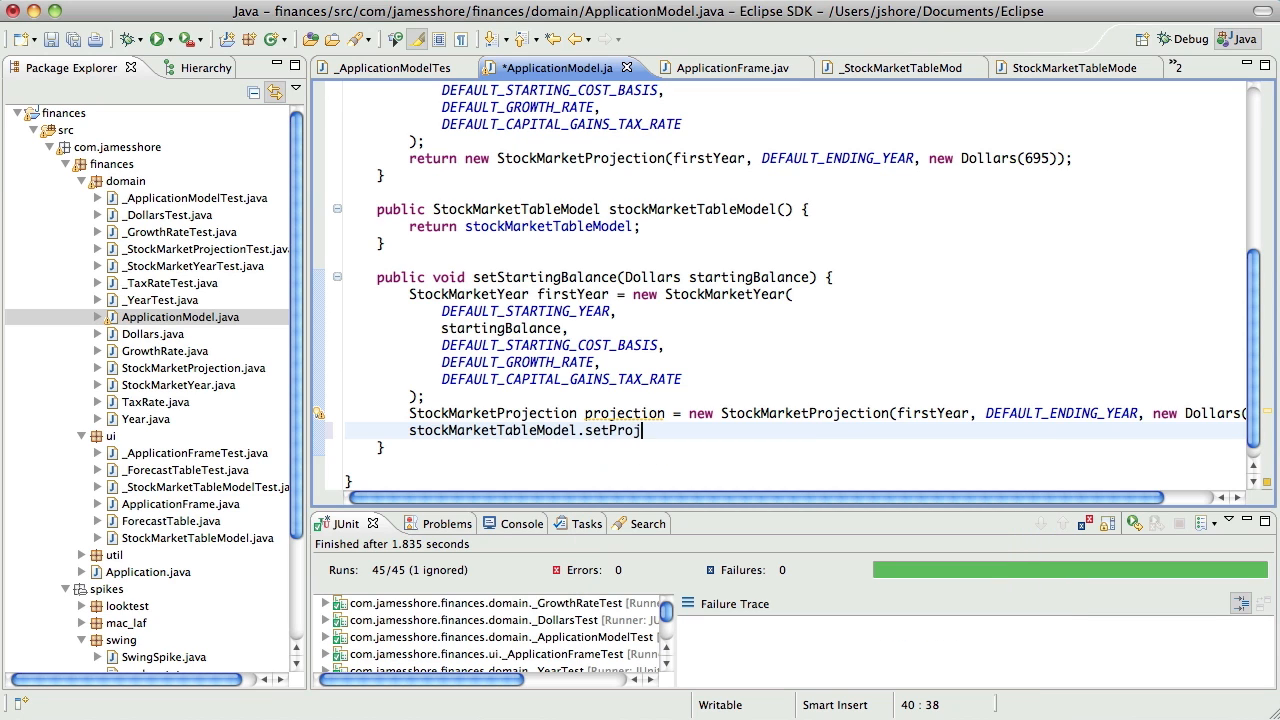
pyautogui.write('ection(projection);')
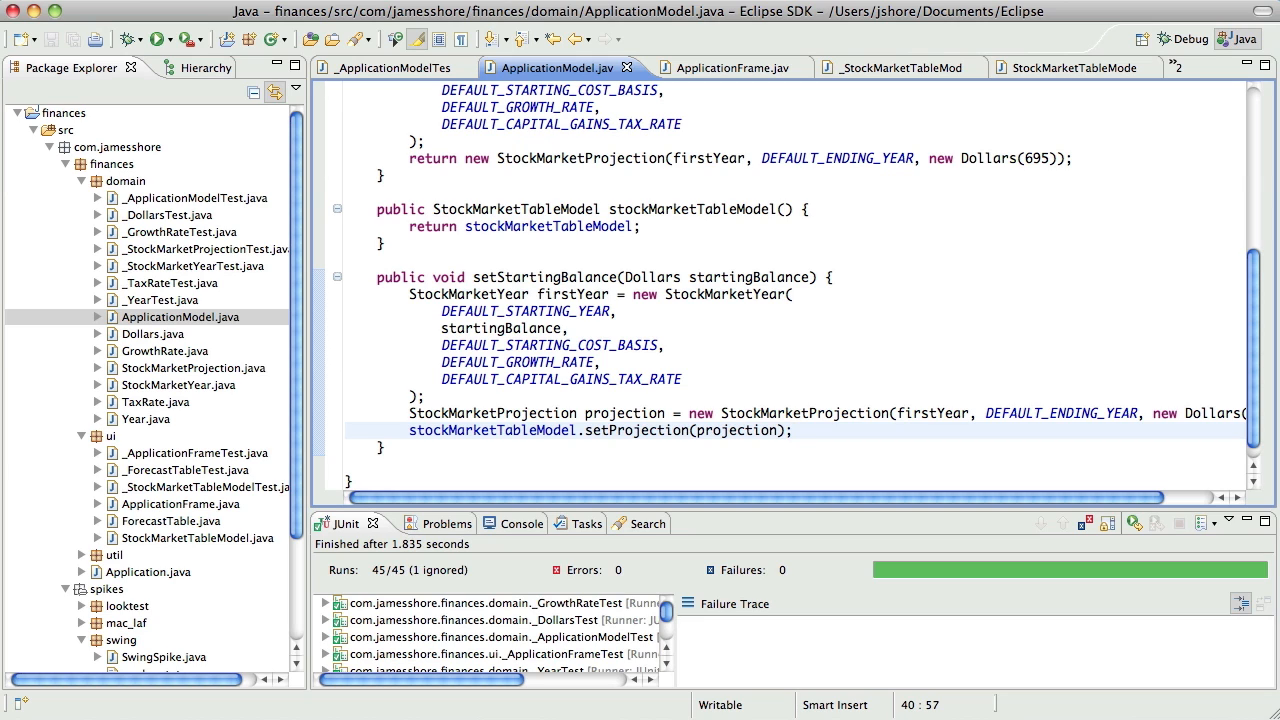
pyautogui.click(795, 430)
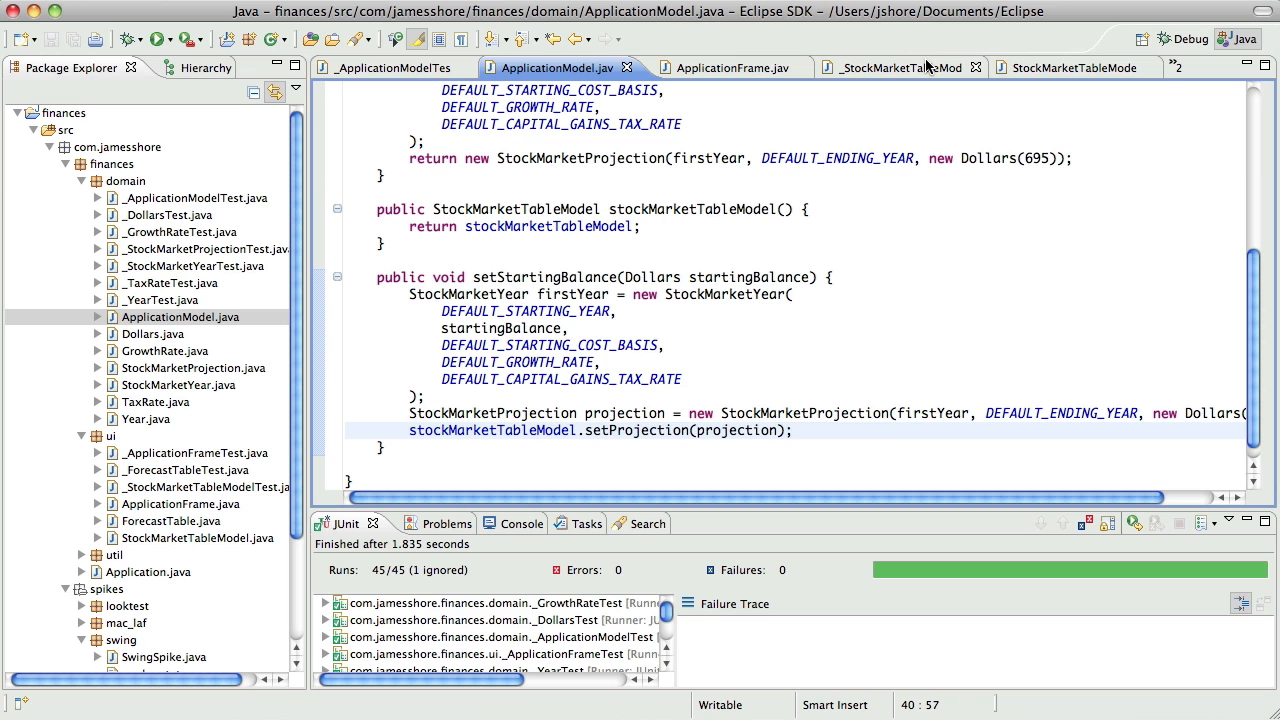
pyautogui.moveTo(1052, 78)
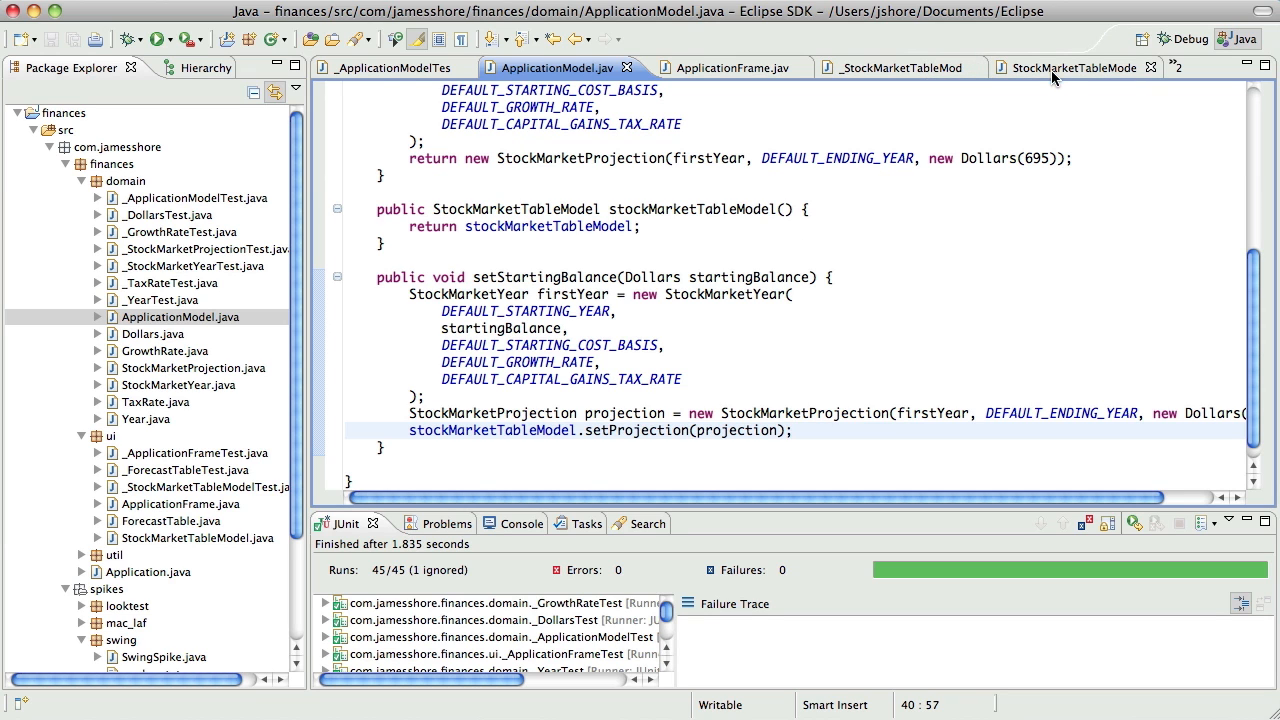
# After reviewing the table model and its tests, make ApplicationFrame's listener call setStartingBalance(new Dollars(12345))
pyautogui.click(1065, 67)
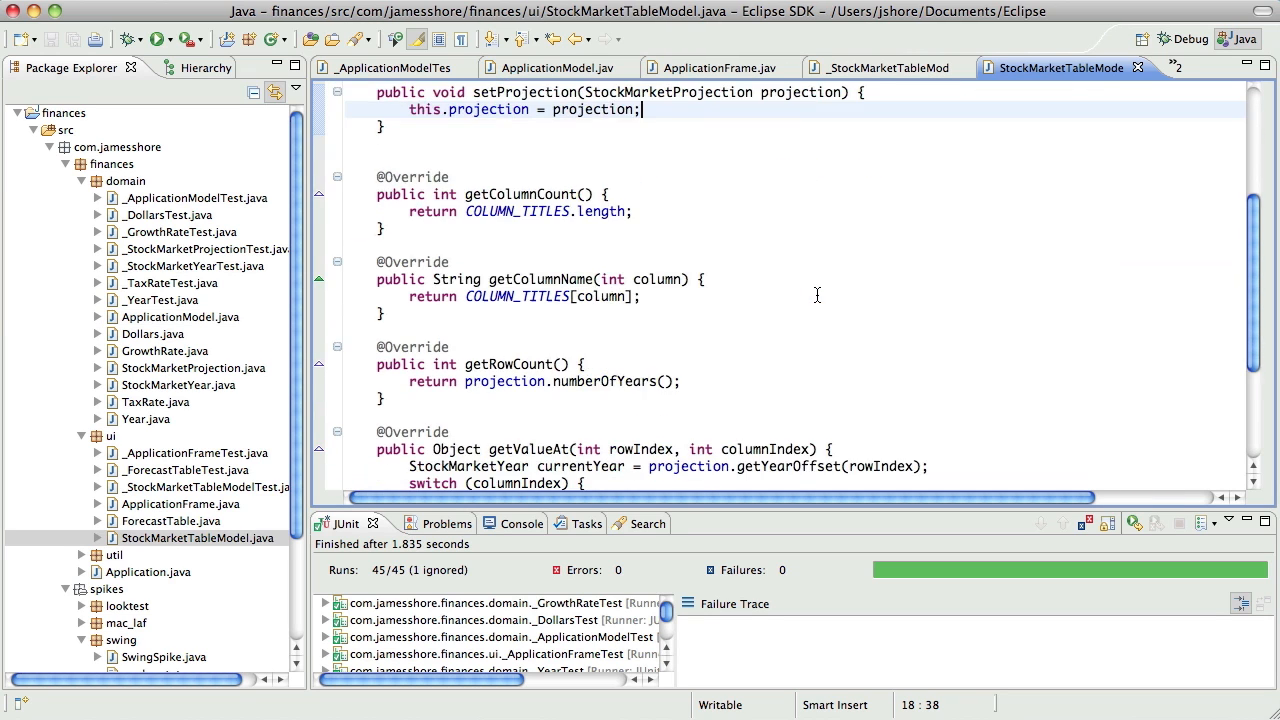
pyautogui.click(880, 67)
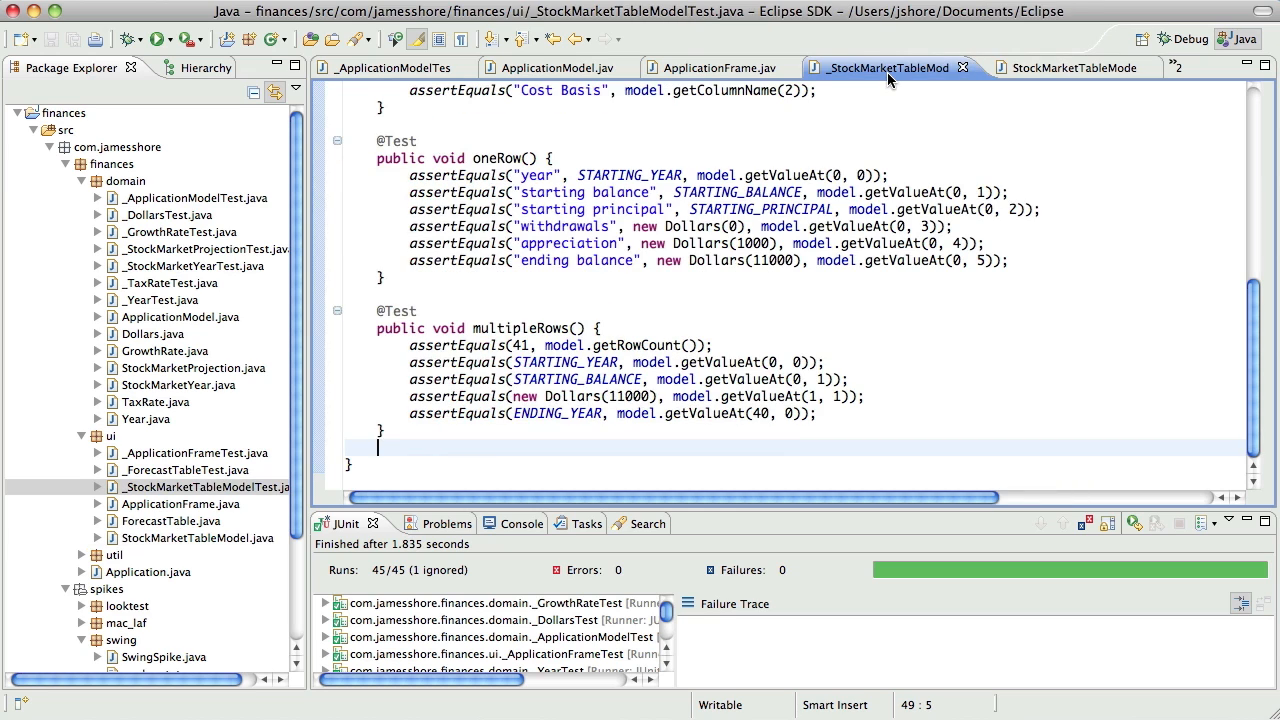
pyautogui.moveTo(870, 87)
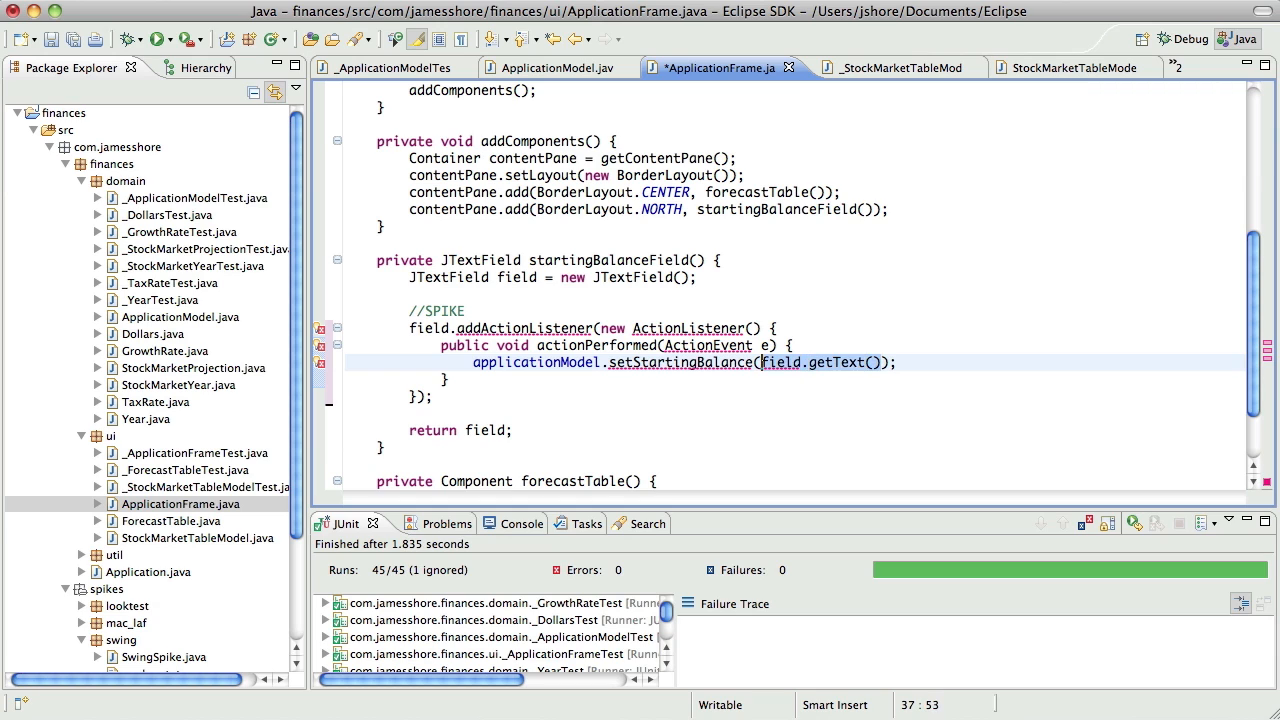
pyautogui.write('new Dollars()')
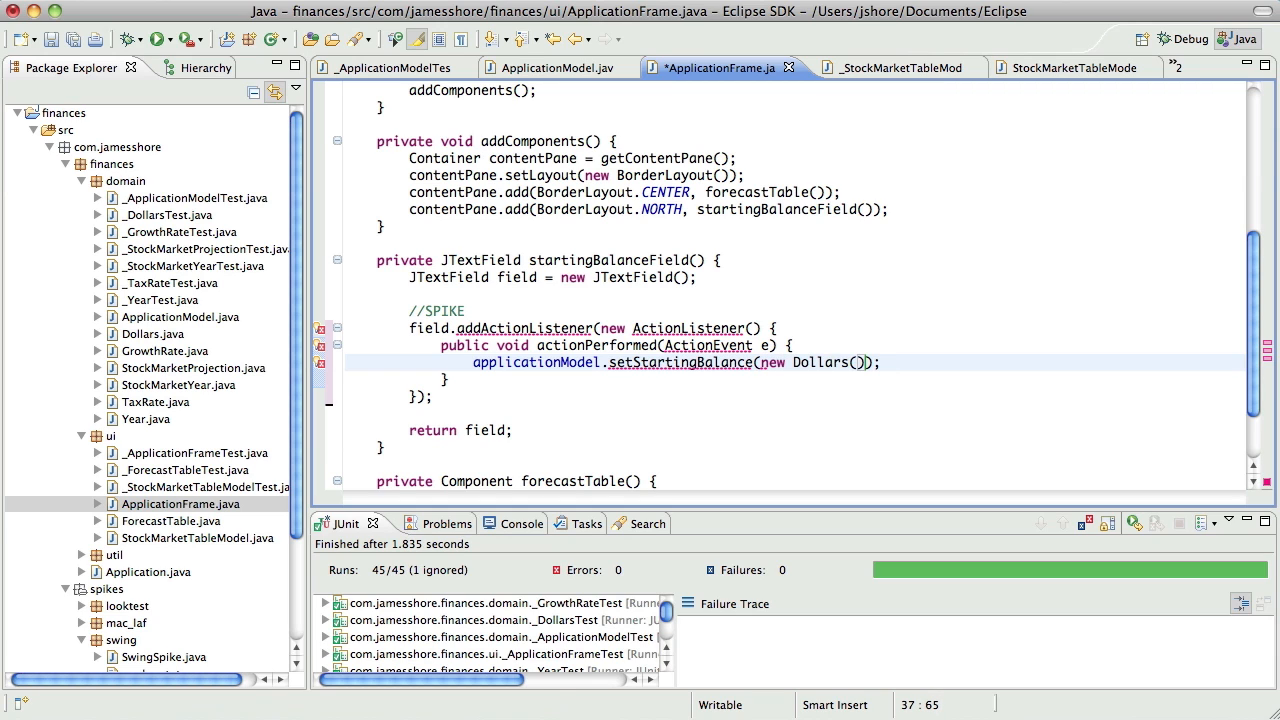
pyautogui.write('12345')
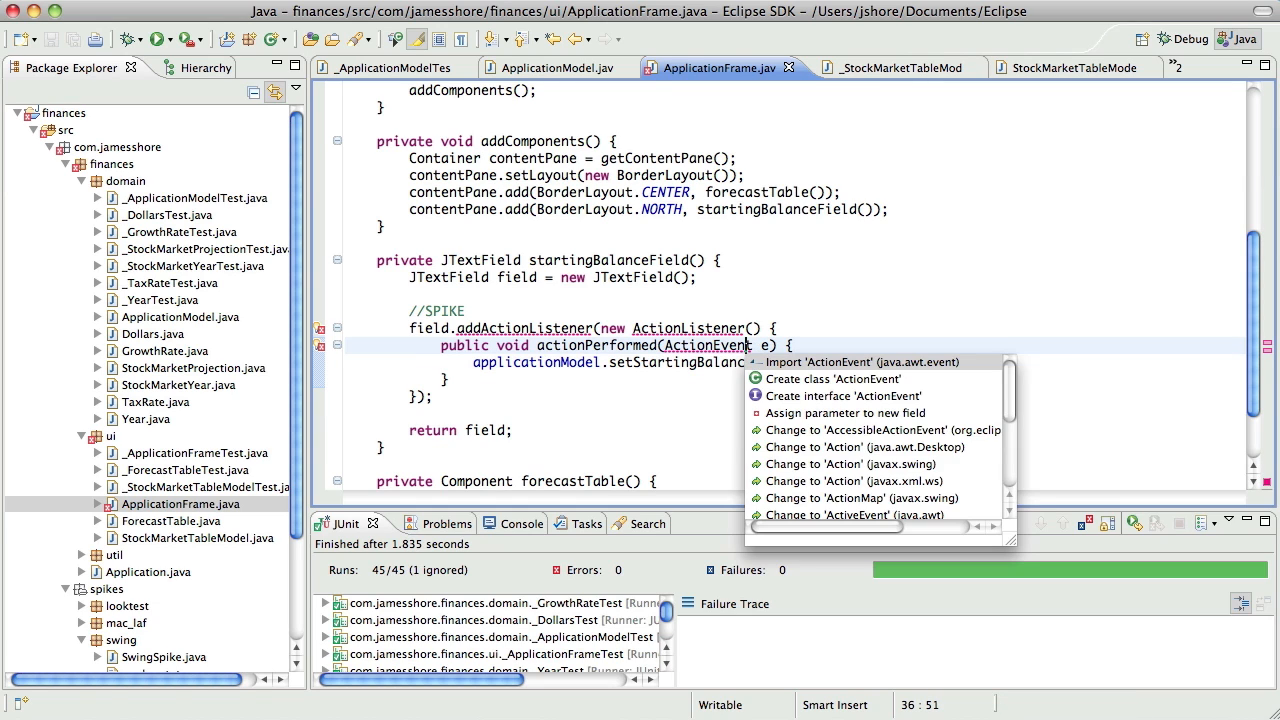
# Import ActionEvent, restart the app with ./run.sh and type 'asdfadf' in the starting-balance field to test it
pyautogui.press('Escape')
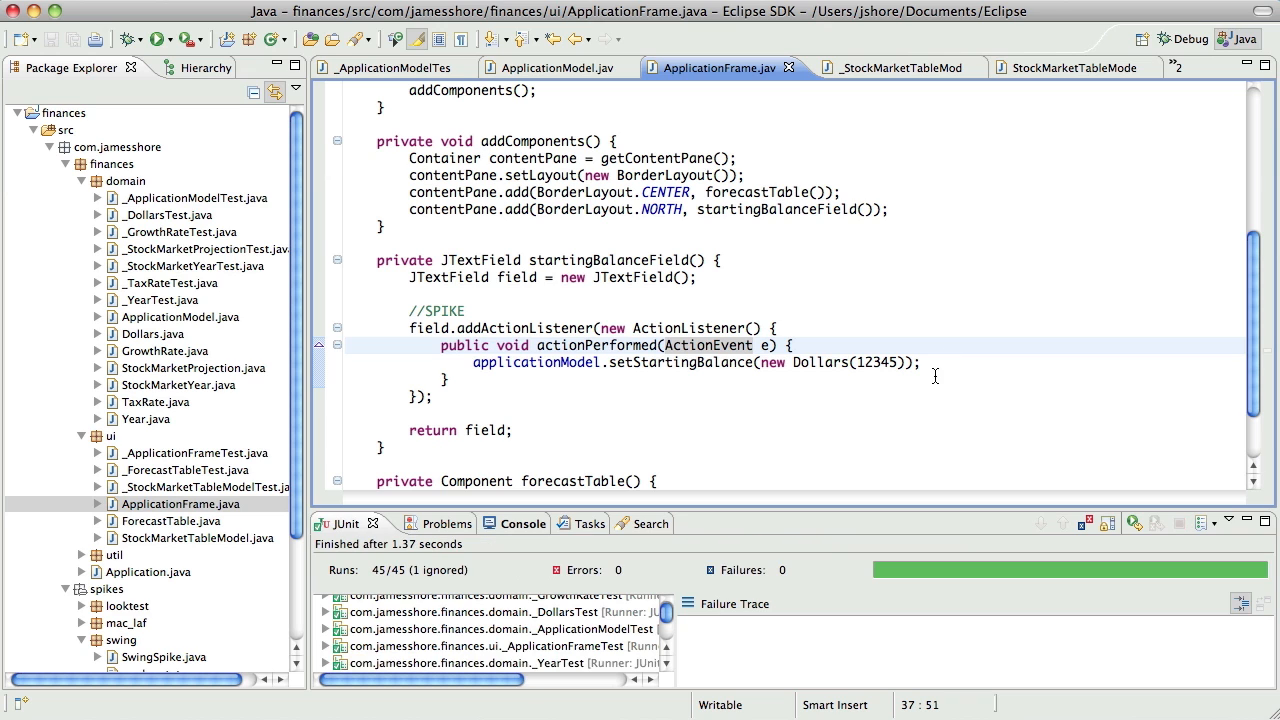
pyautogui.moveTo(928, 391)
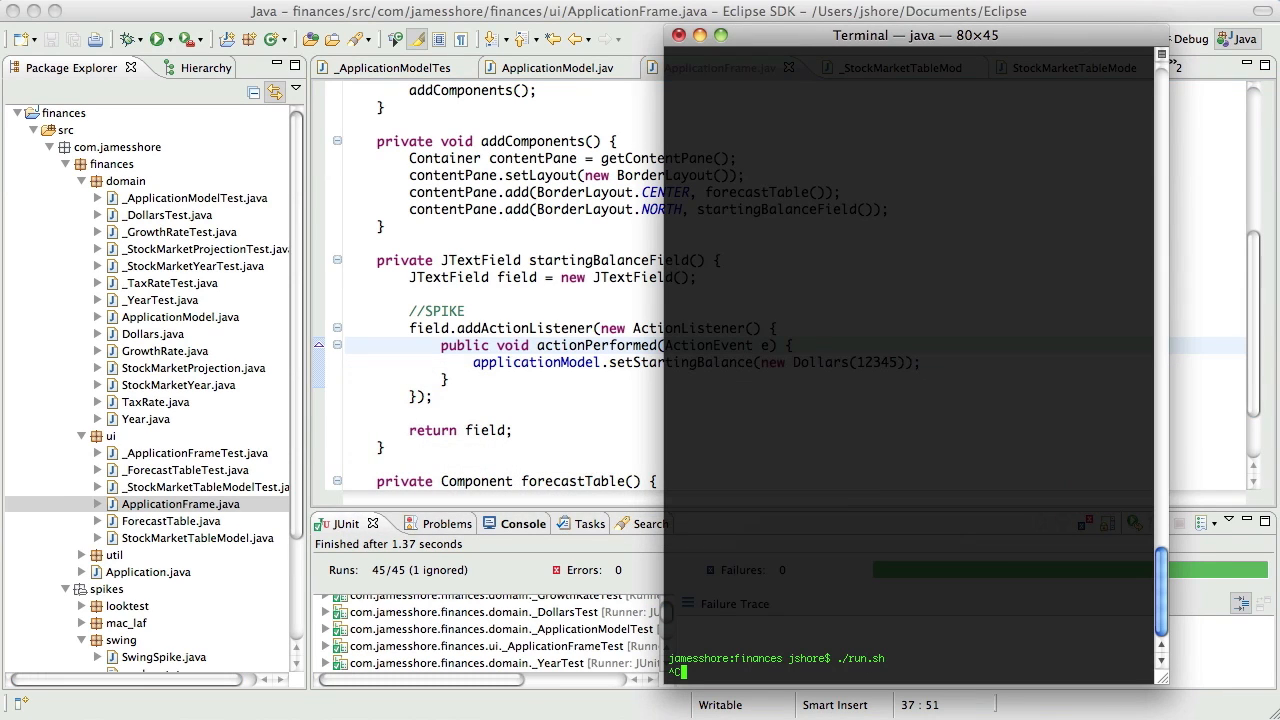
pyautogui.press('ctrl+c')
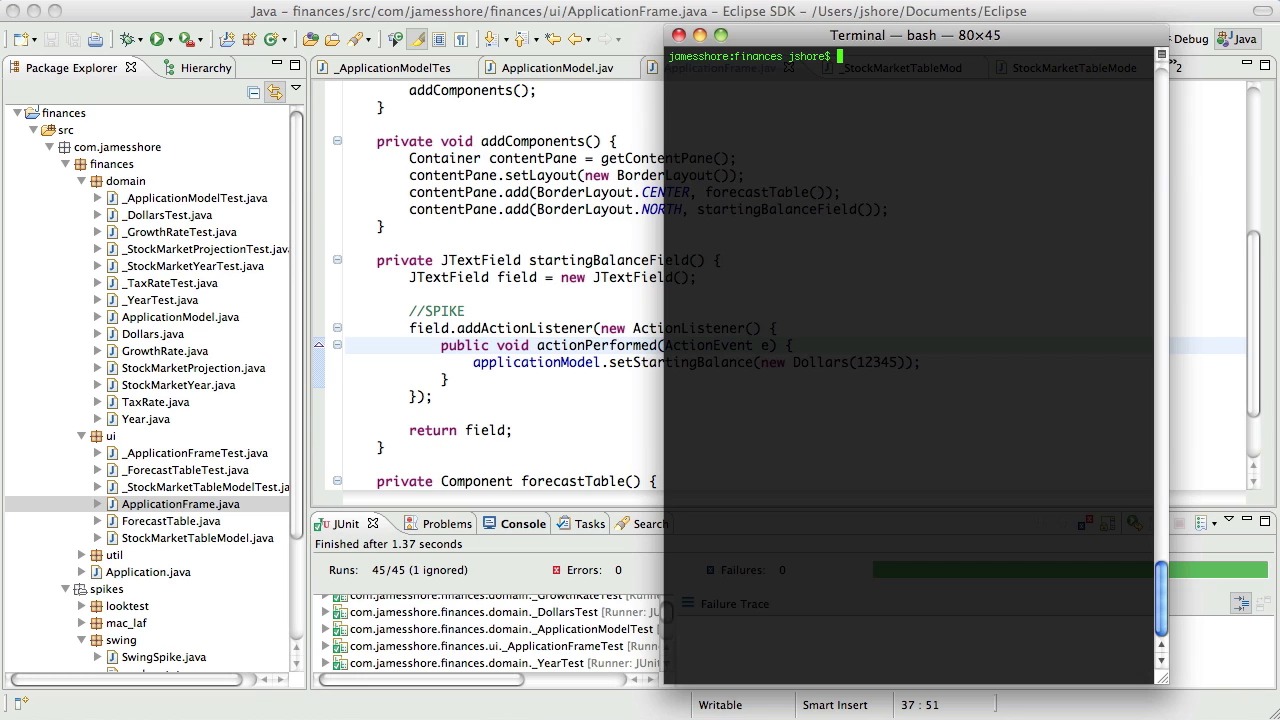
pyautogui.write('./run.sh')
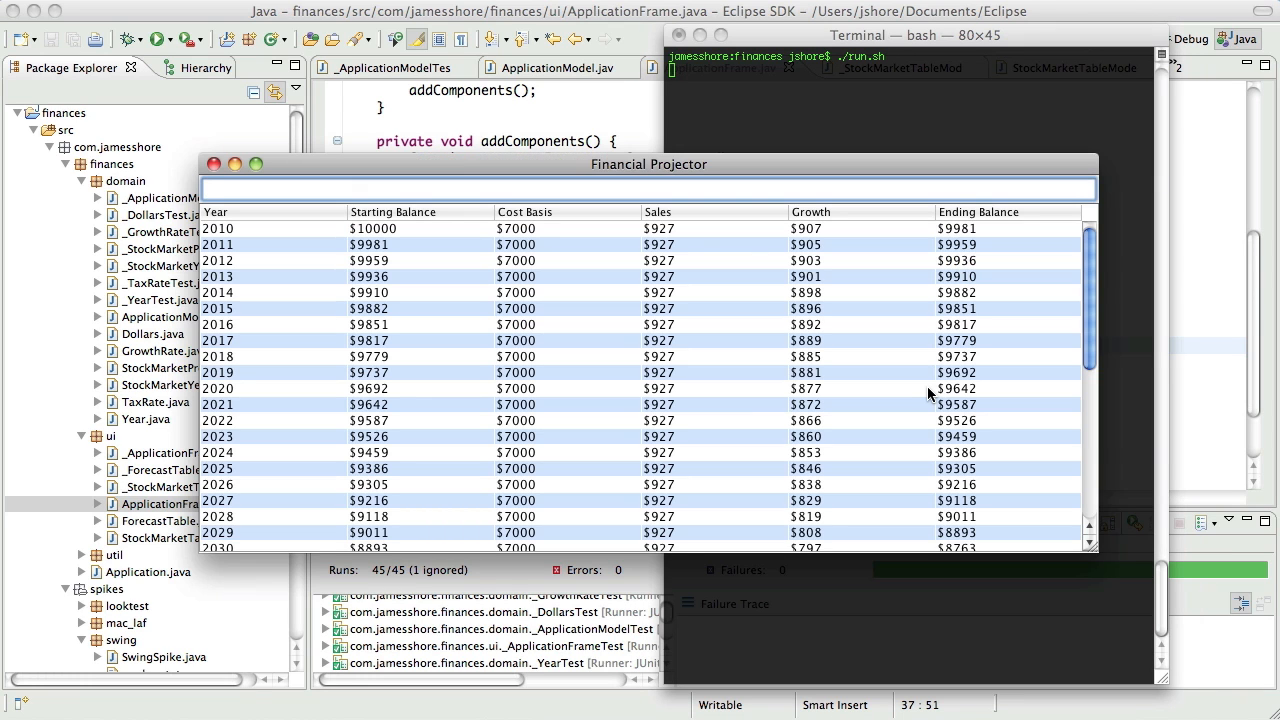
pyautogui.write('asdfadf')
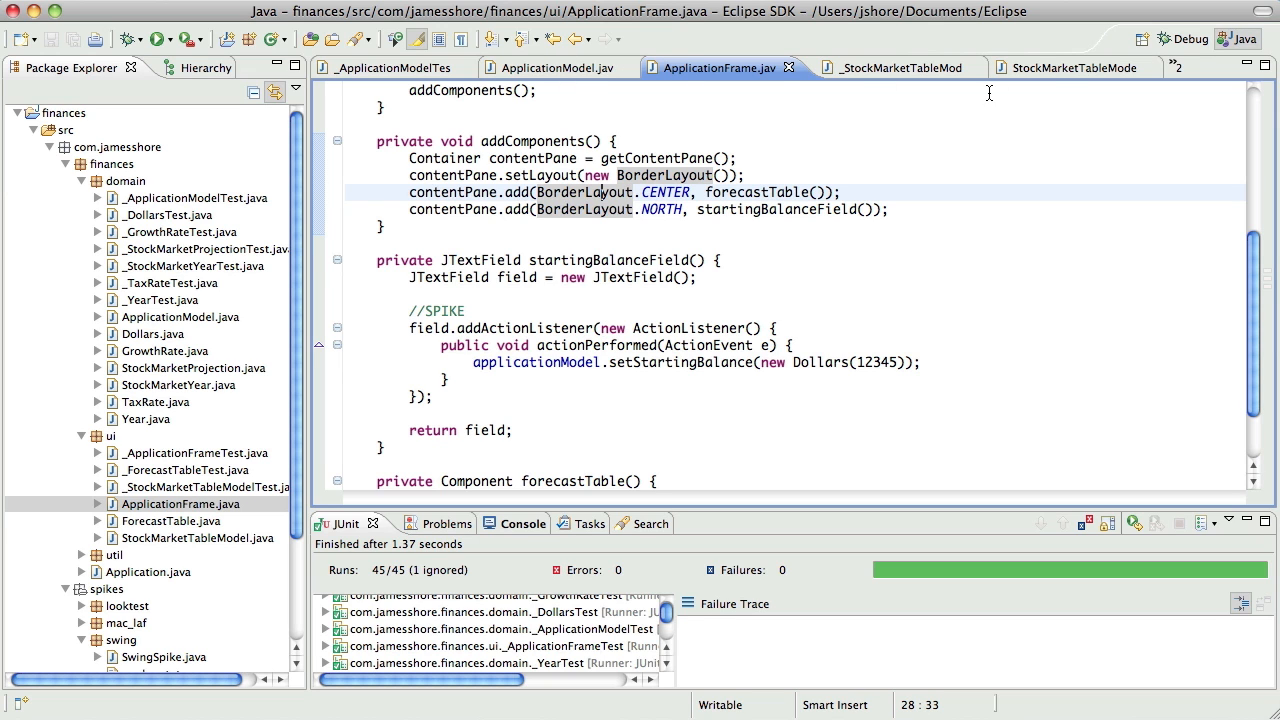
# Add this.fireTableDataChanged() to setProjection, save, and relaunch with ./run.sh
pyautogui.click(1070, 66)
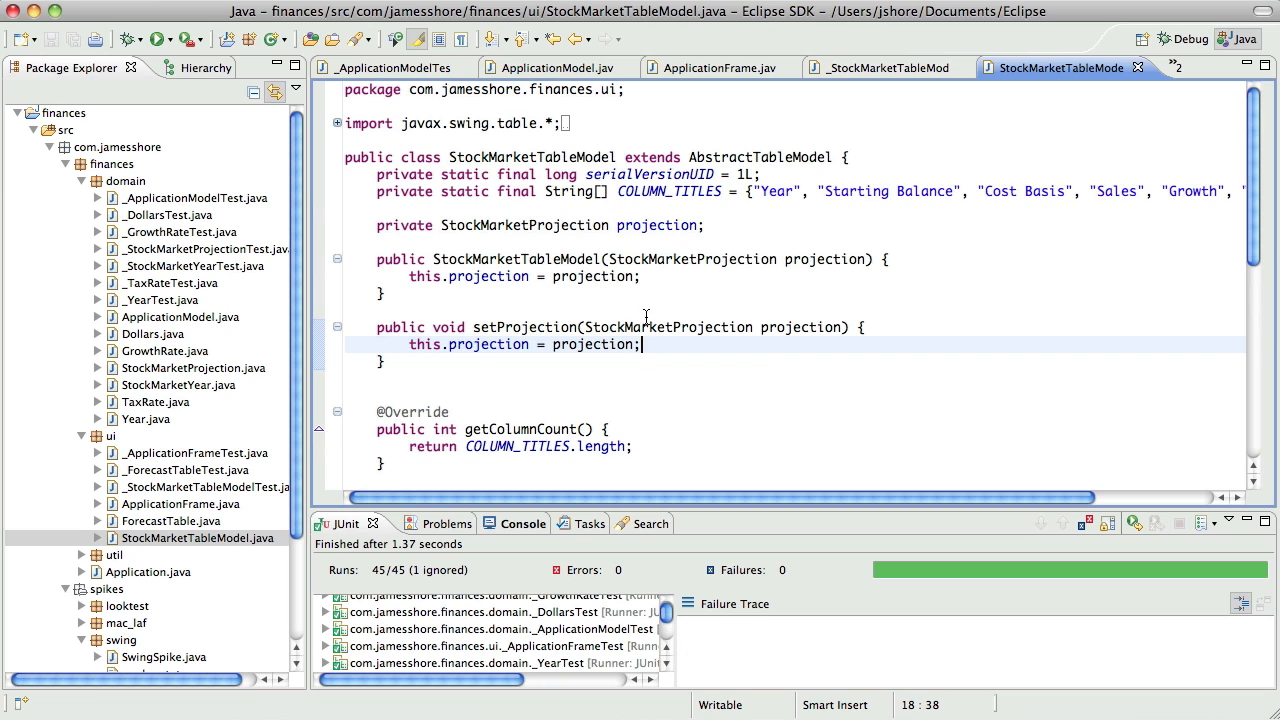
pyautogui.press('Enter')
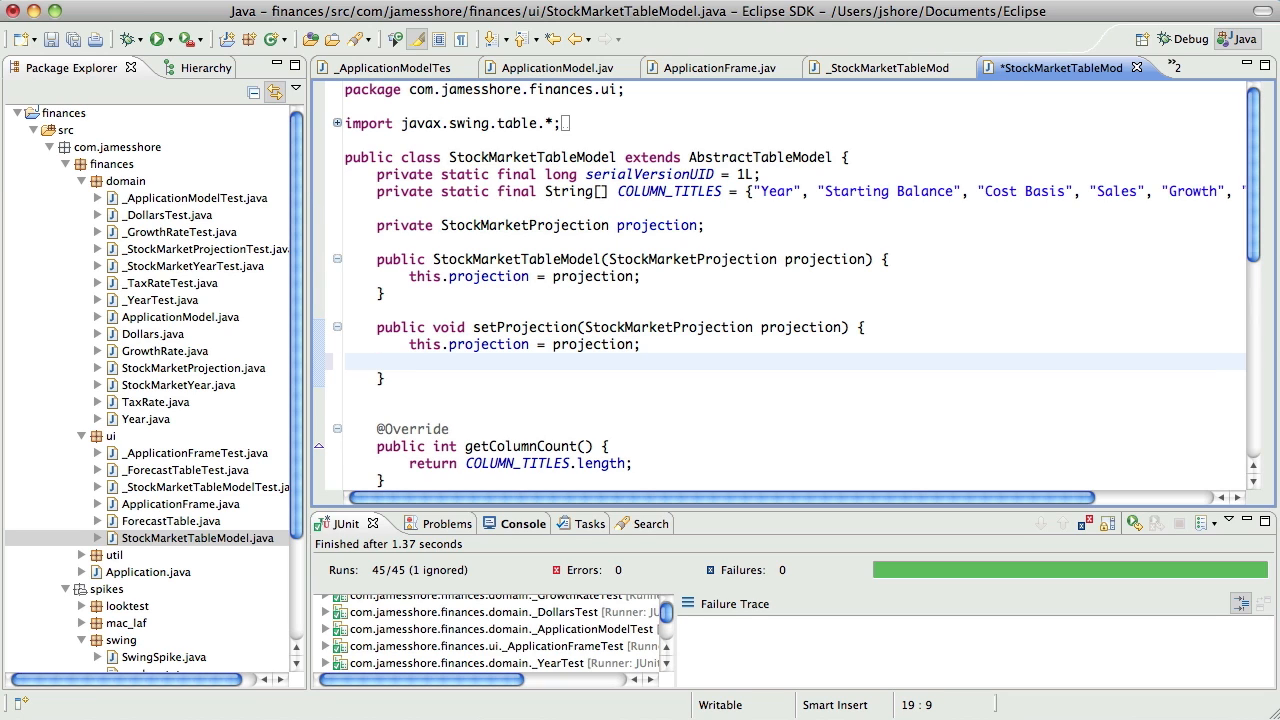
pyautogui.write('this.')
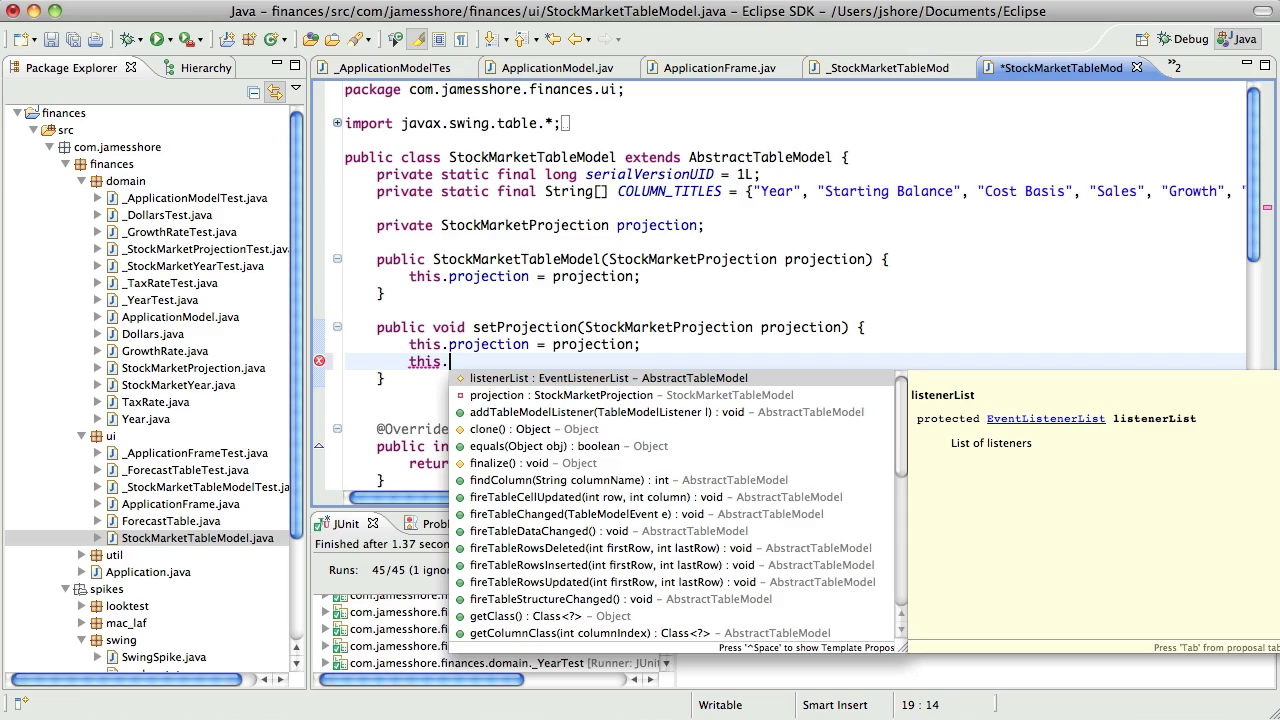
pyautogui.write('fireTableDataChanged();')
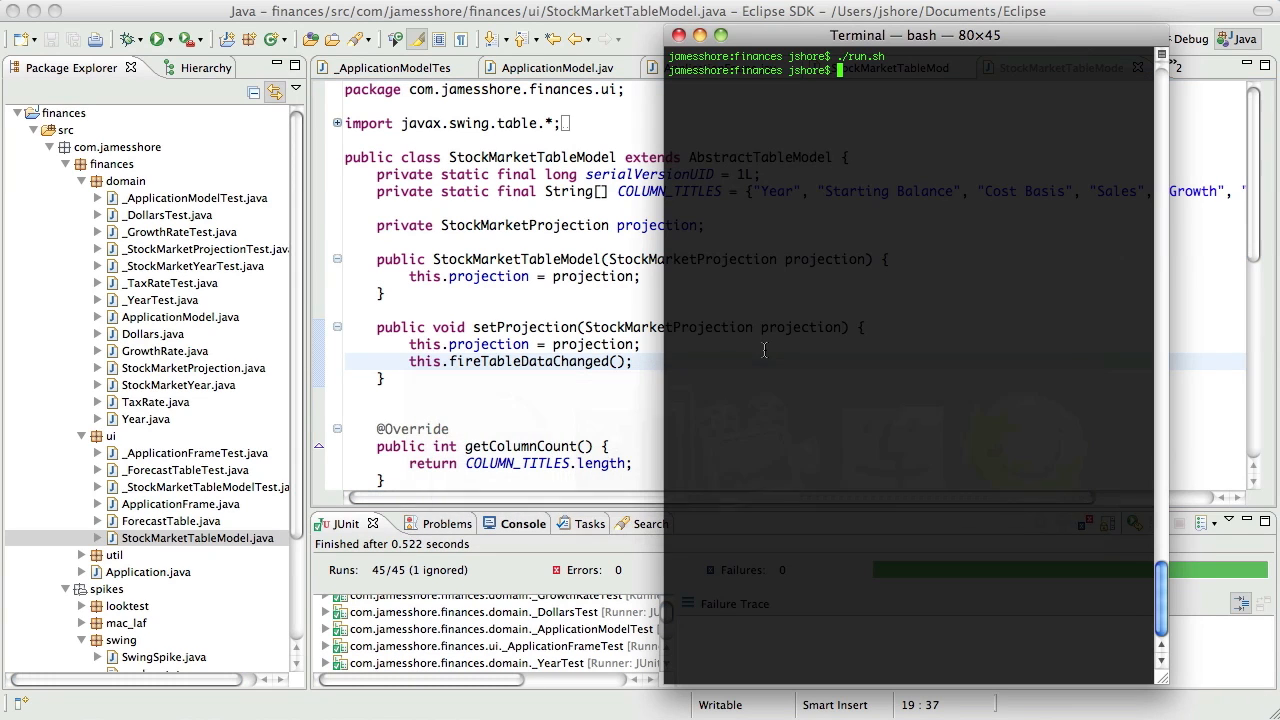
pyautogui.write('./run.sh')
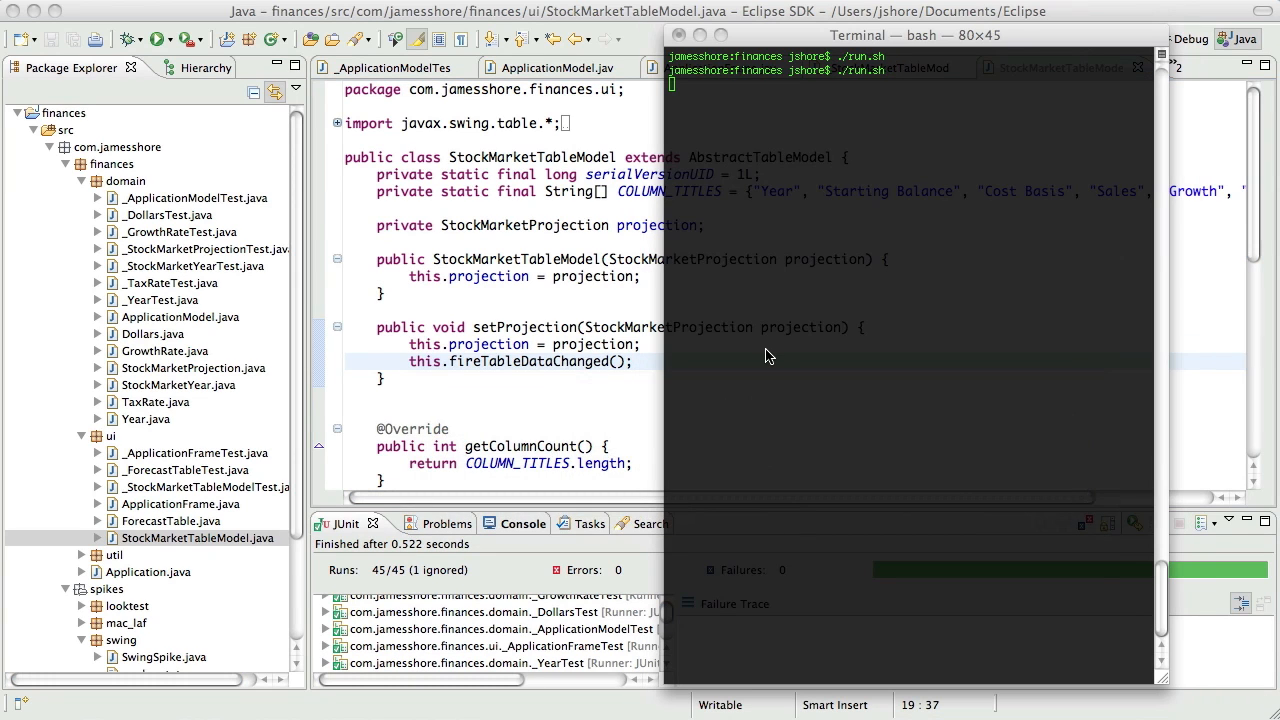